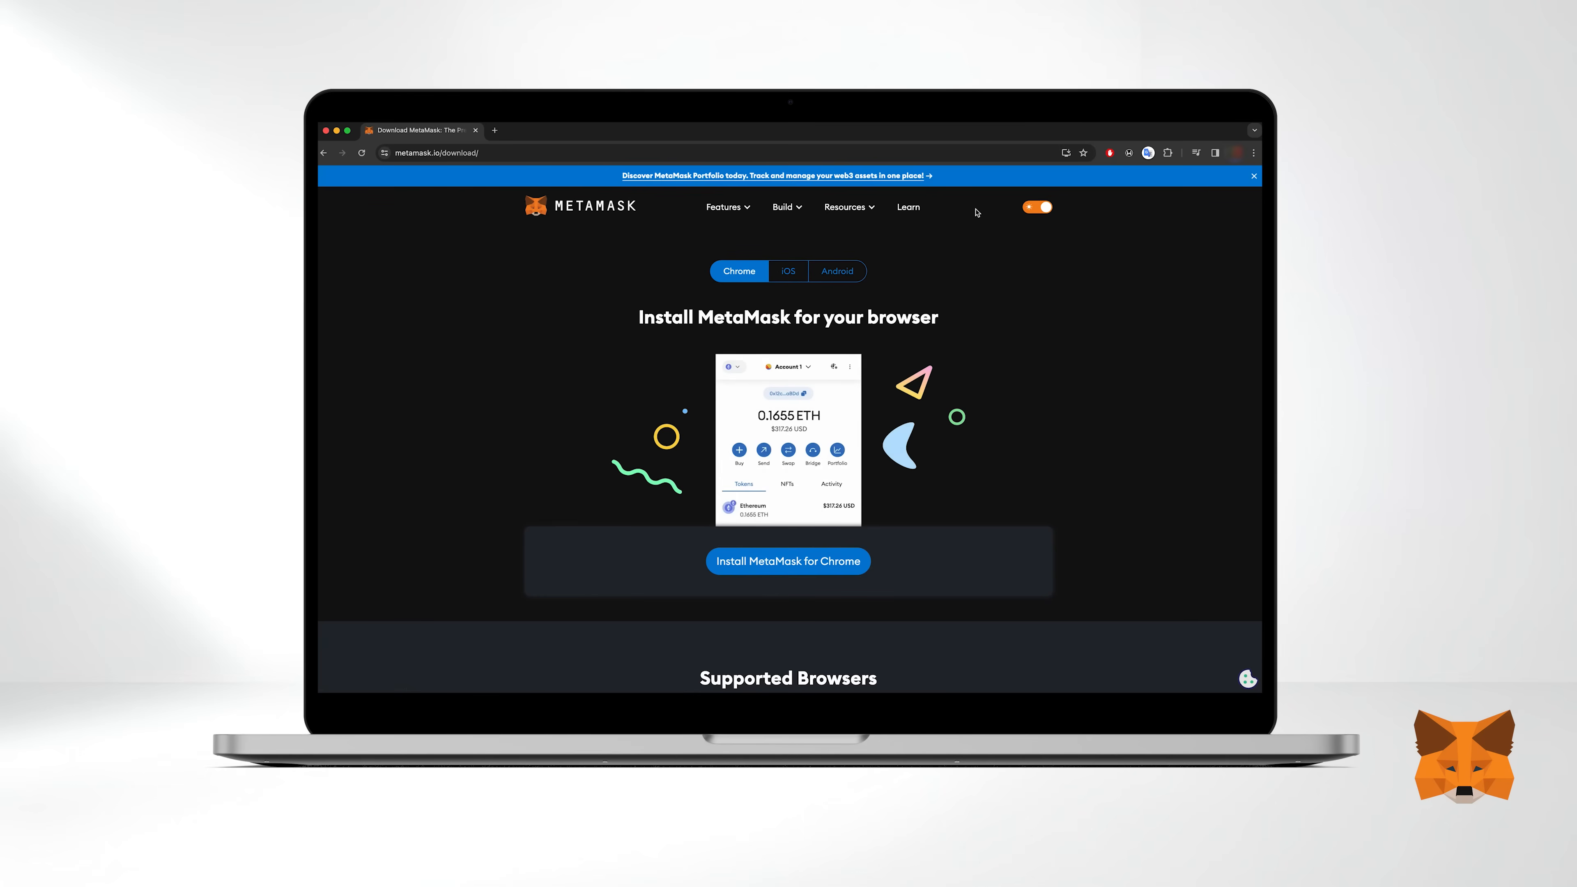
mouse_move(908, 314)
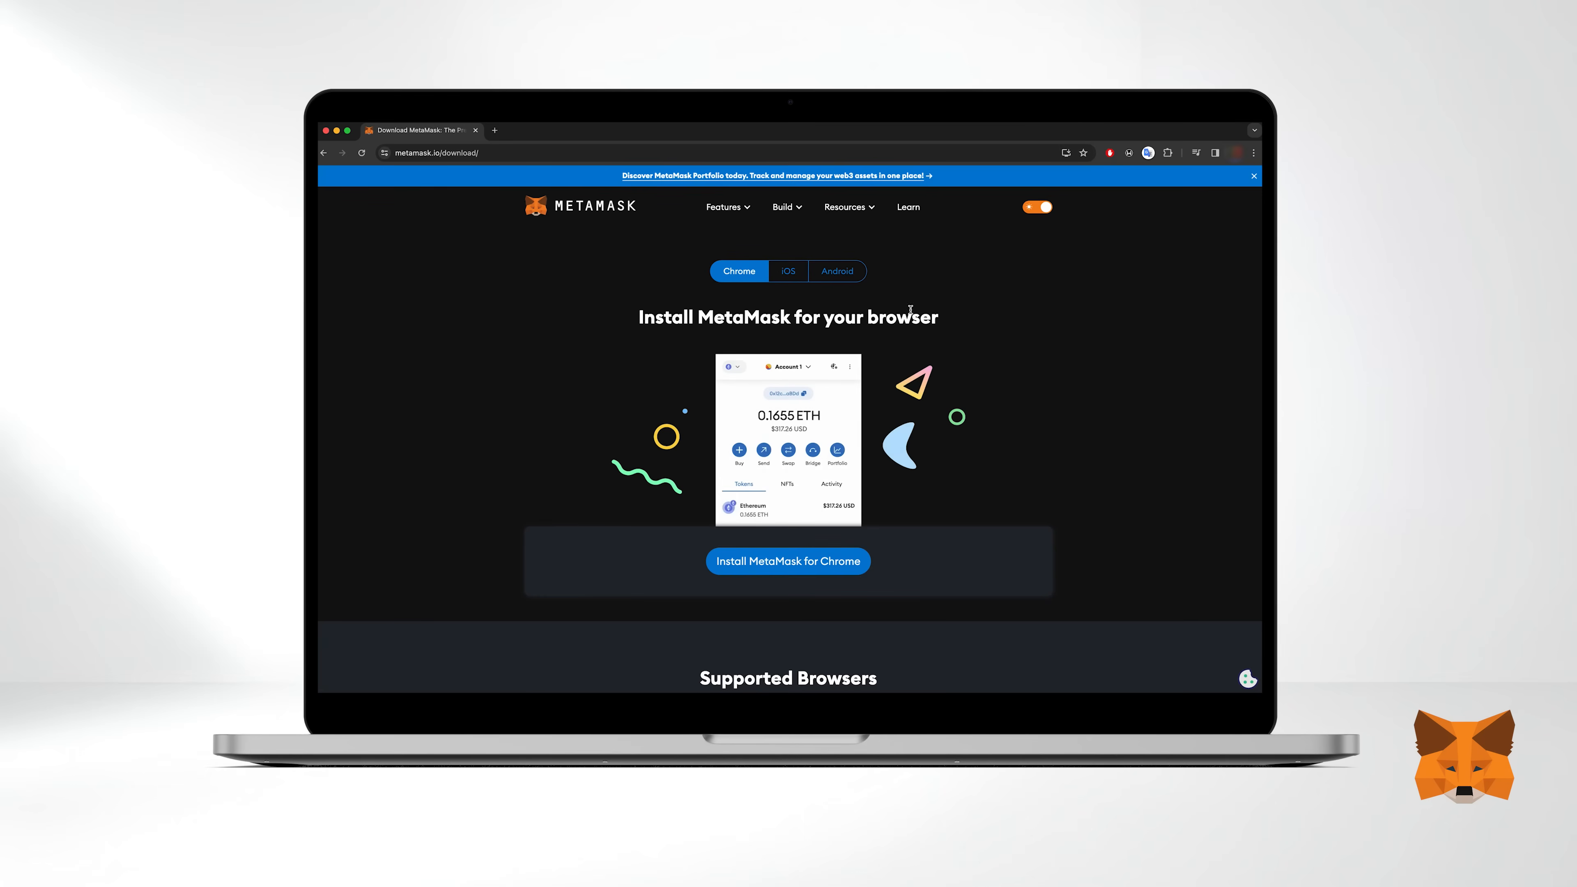
Compare the iPhone and Android installers, then return to the browser extension download
click(788, 271)
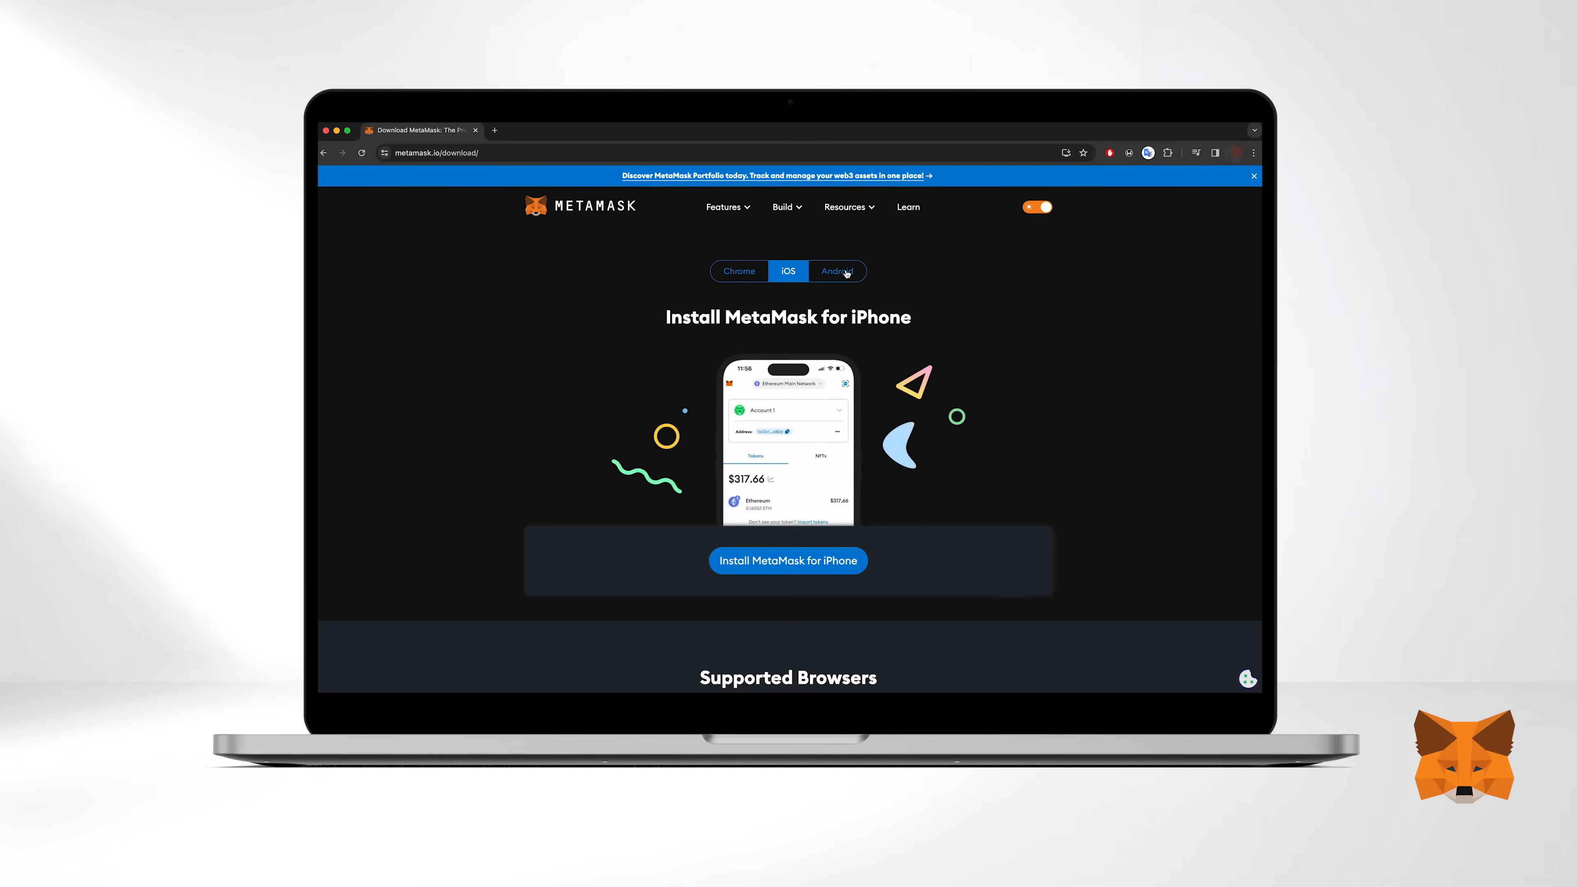
click(838, 271)
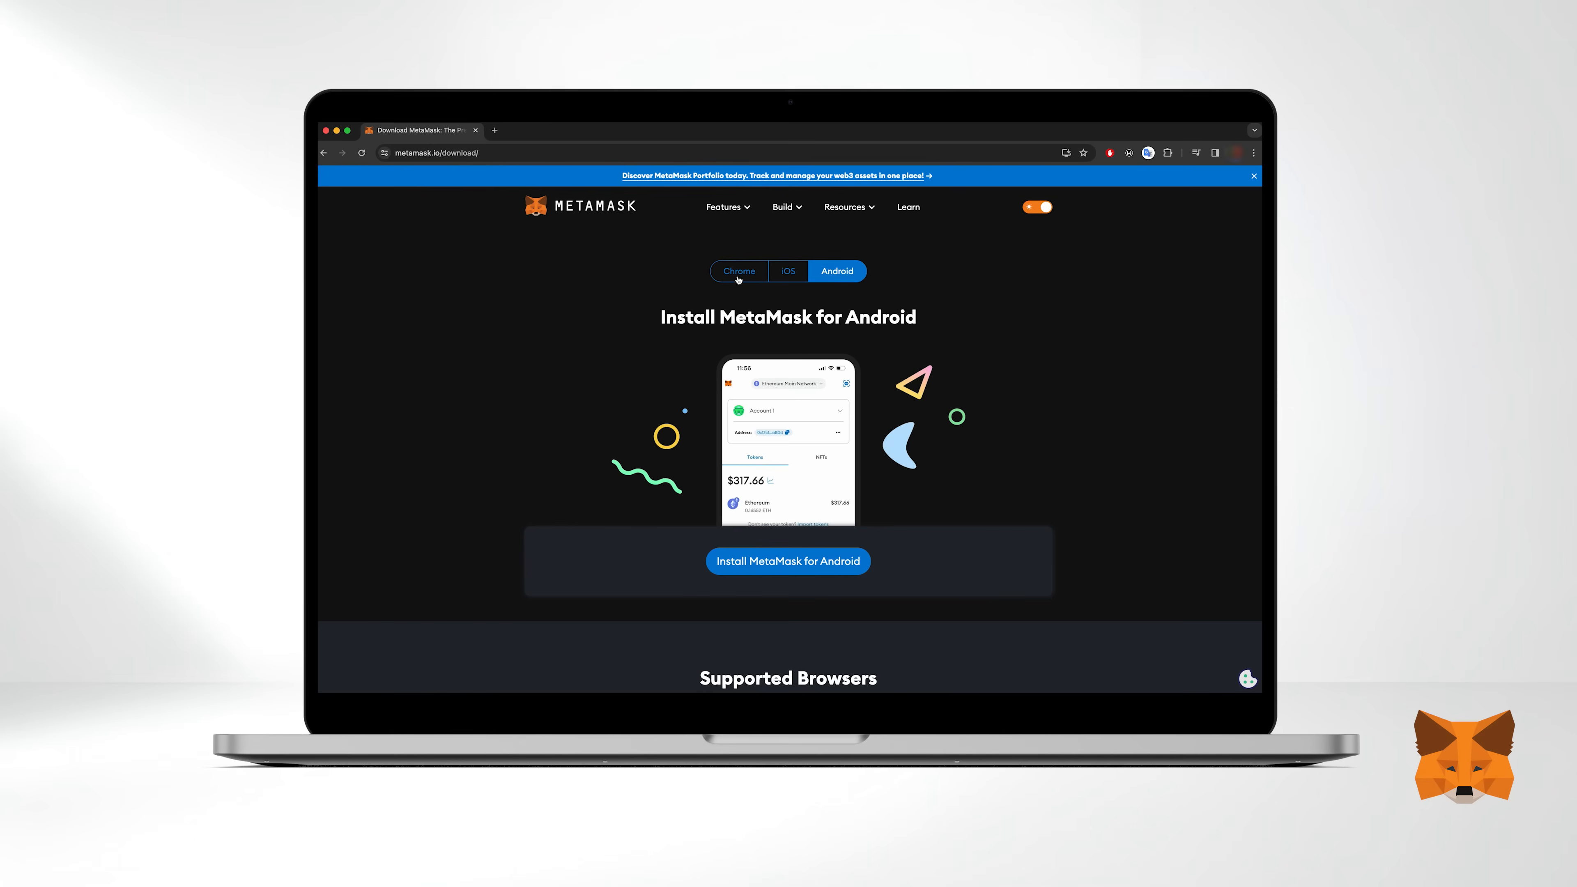
click(739, 271)
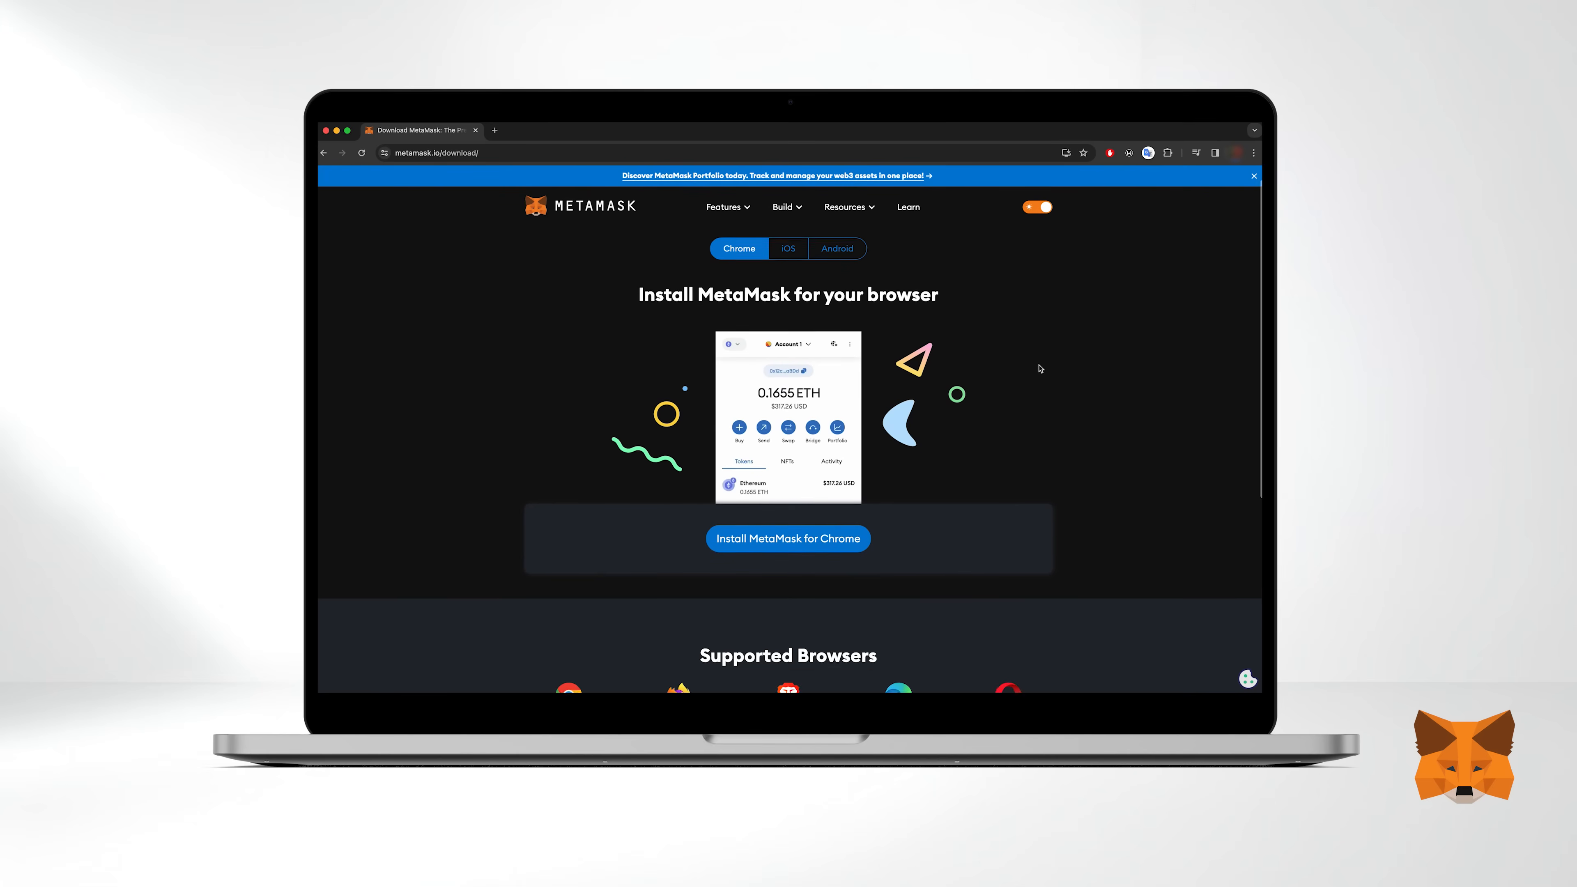
scroll(down, 3)
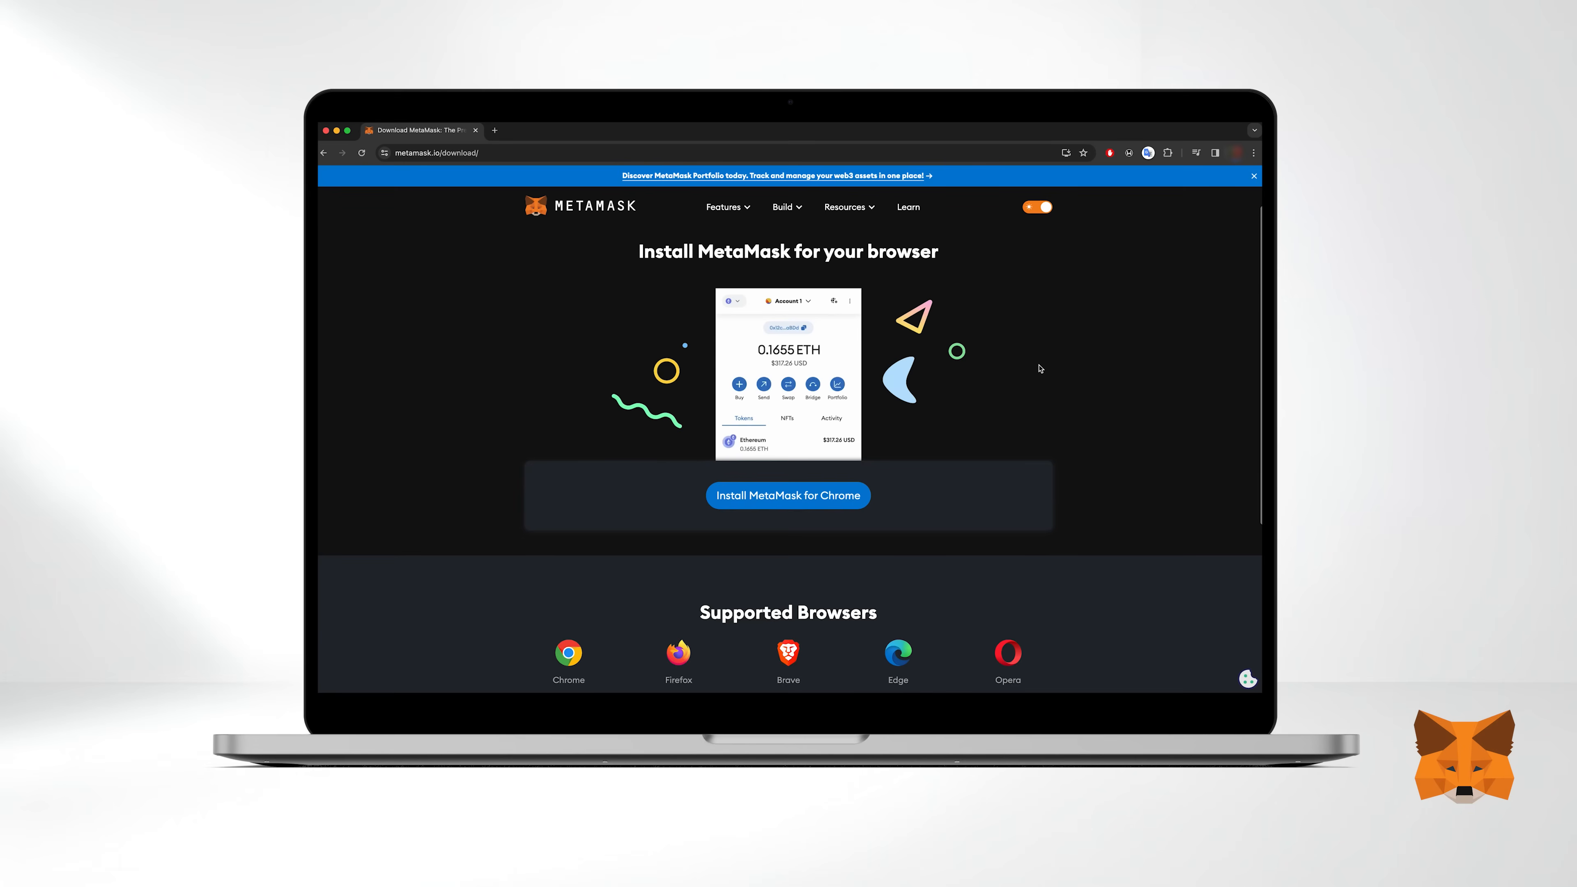
Add the MetaMask extension to Chrome from its Web Store listing
click(788, 495)
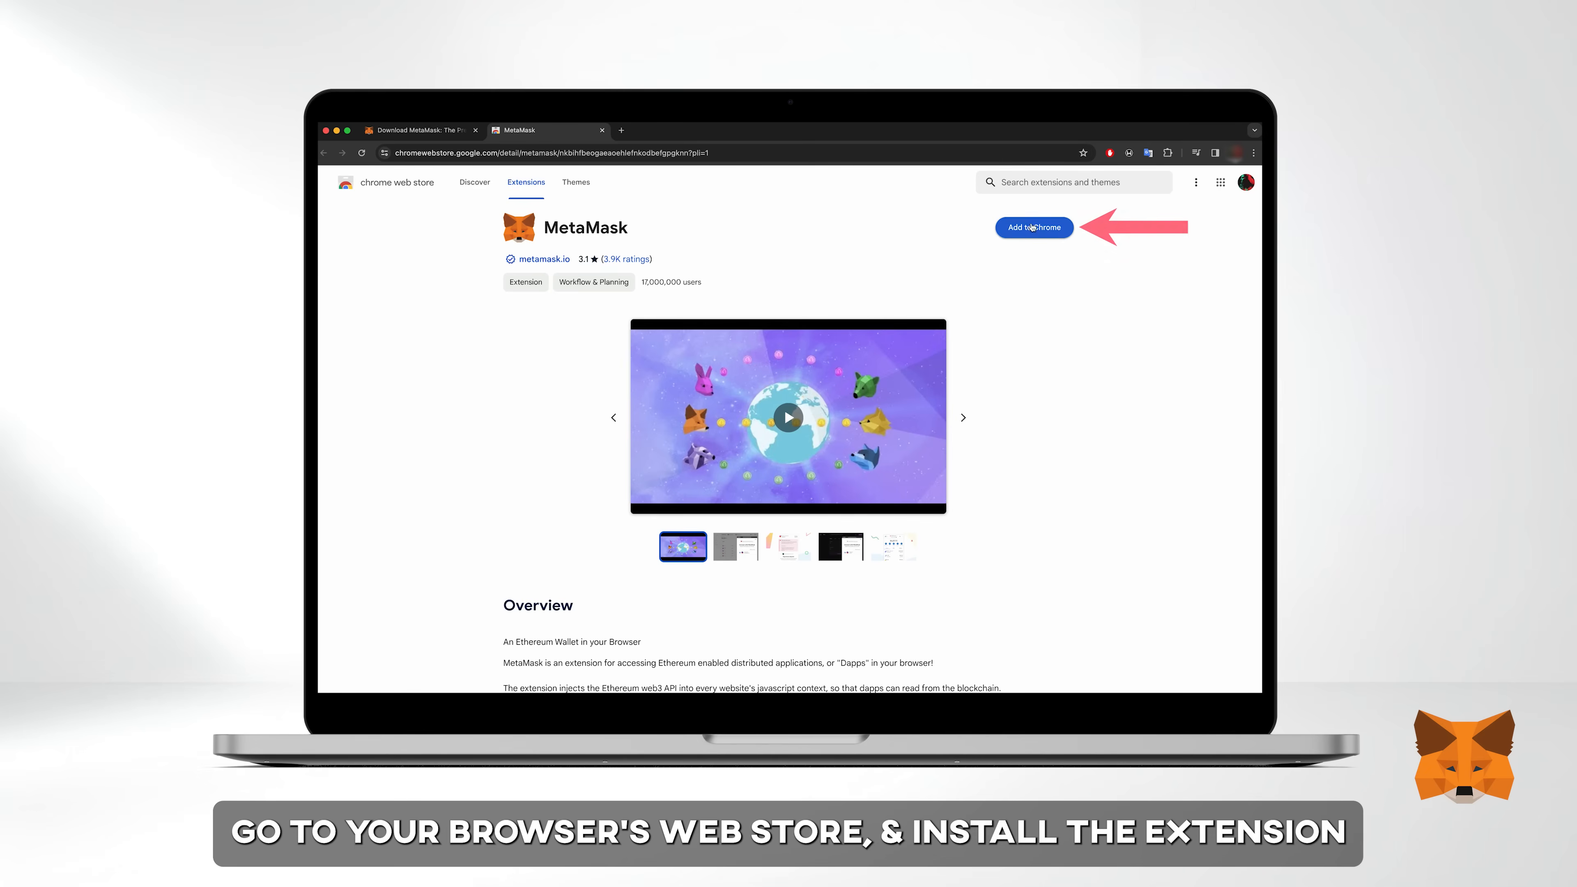
click(1034, 228)
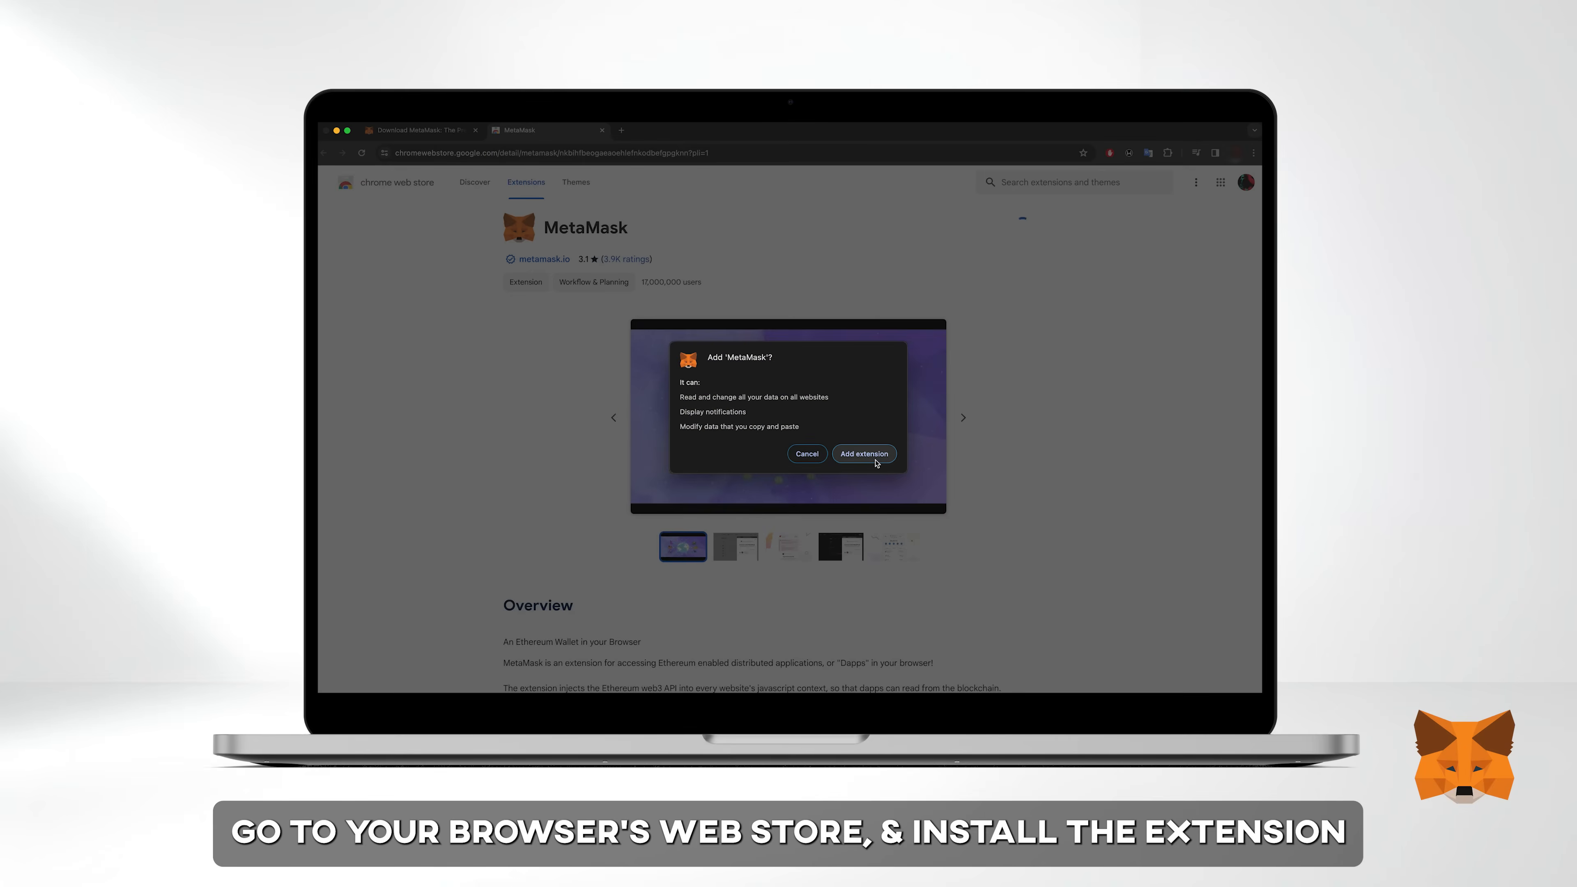
click(864, 453)
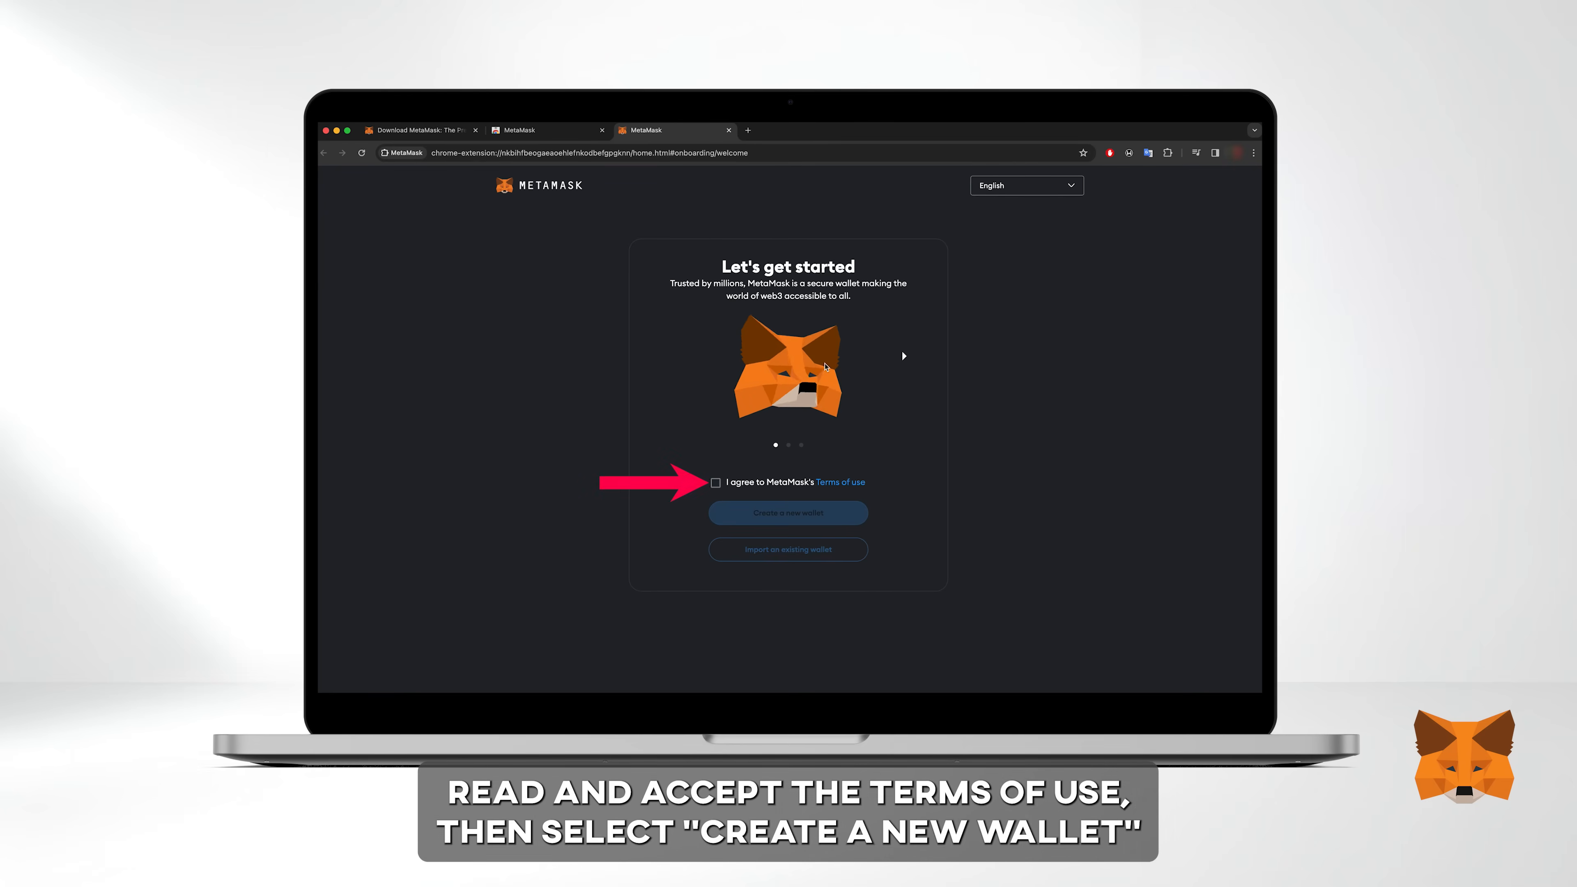
Accept the Terms of use, start a new wallet and agree to share anonymous usage data
click(714, 482)
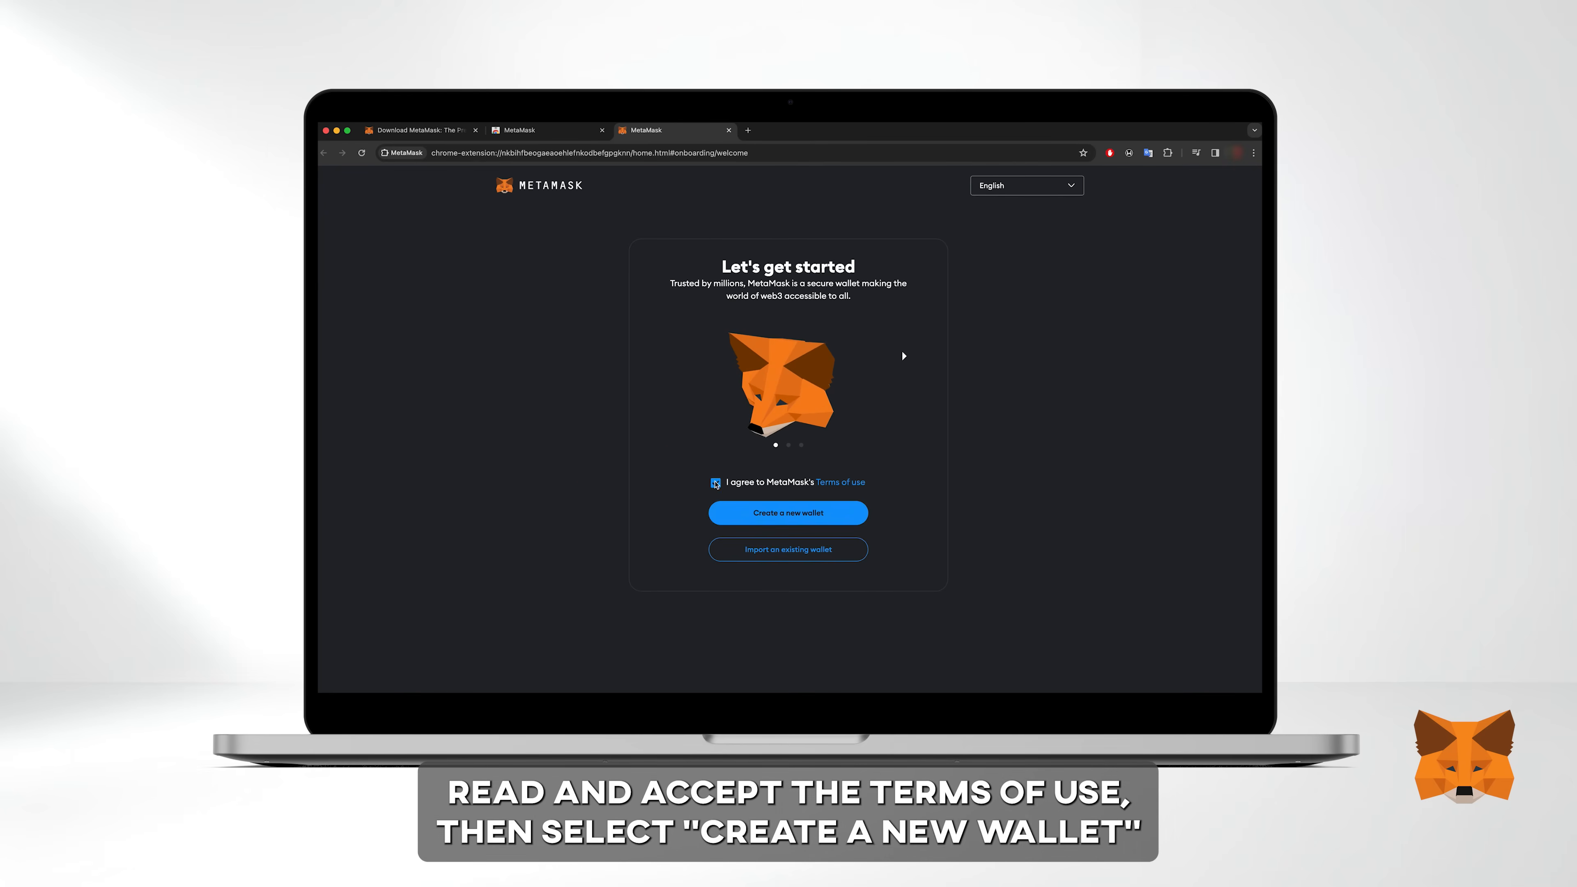
click(716, 482)
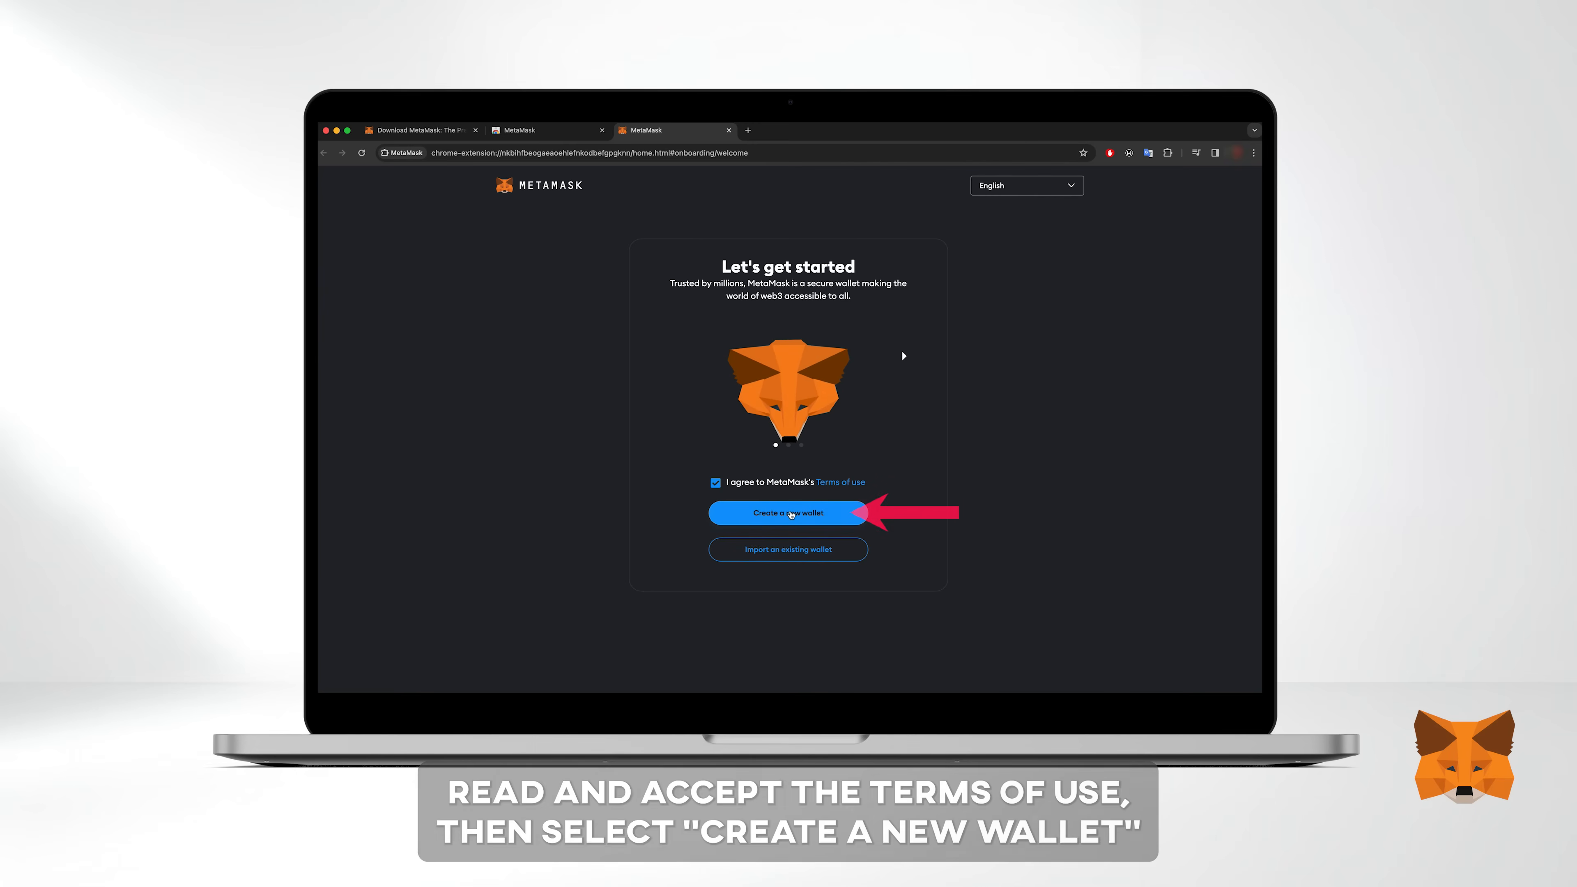
click(788, 512)
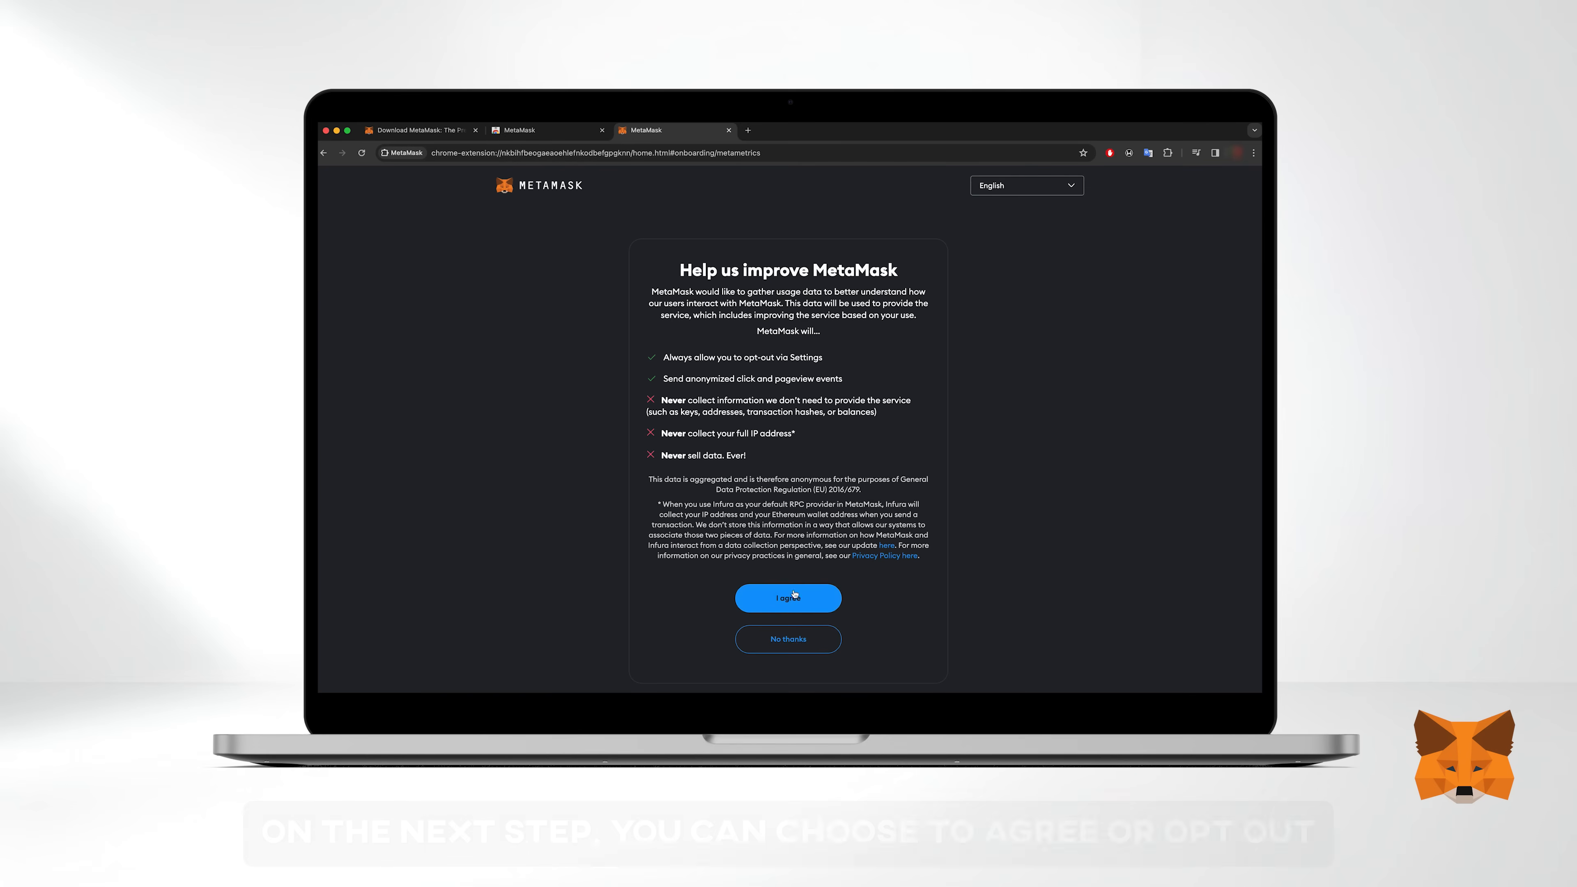
click(789, 598)
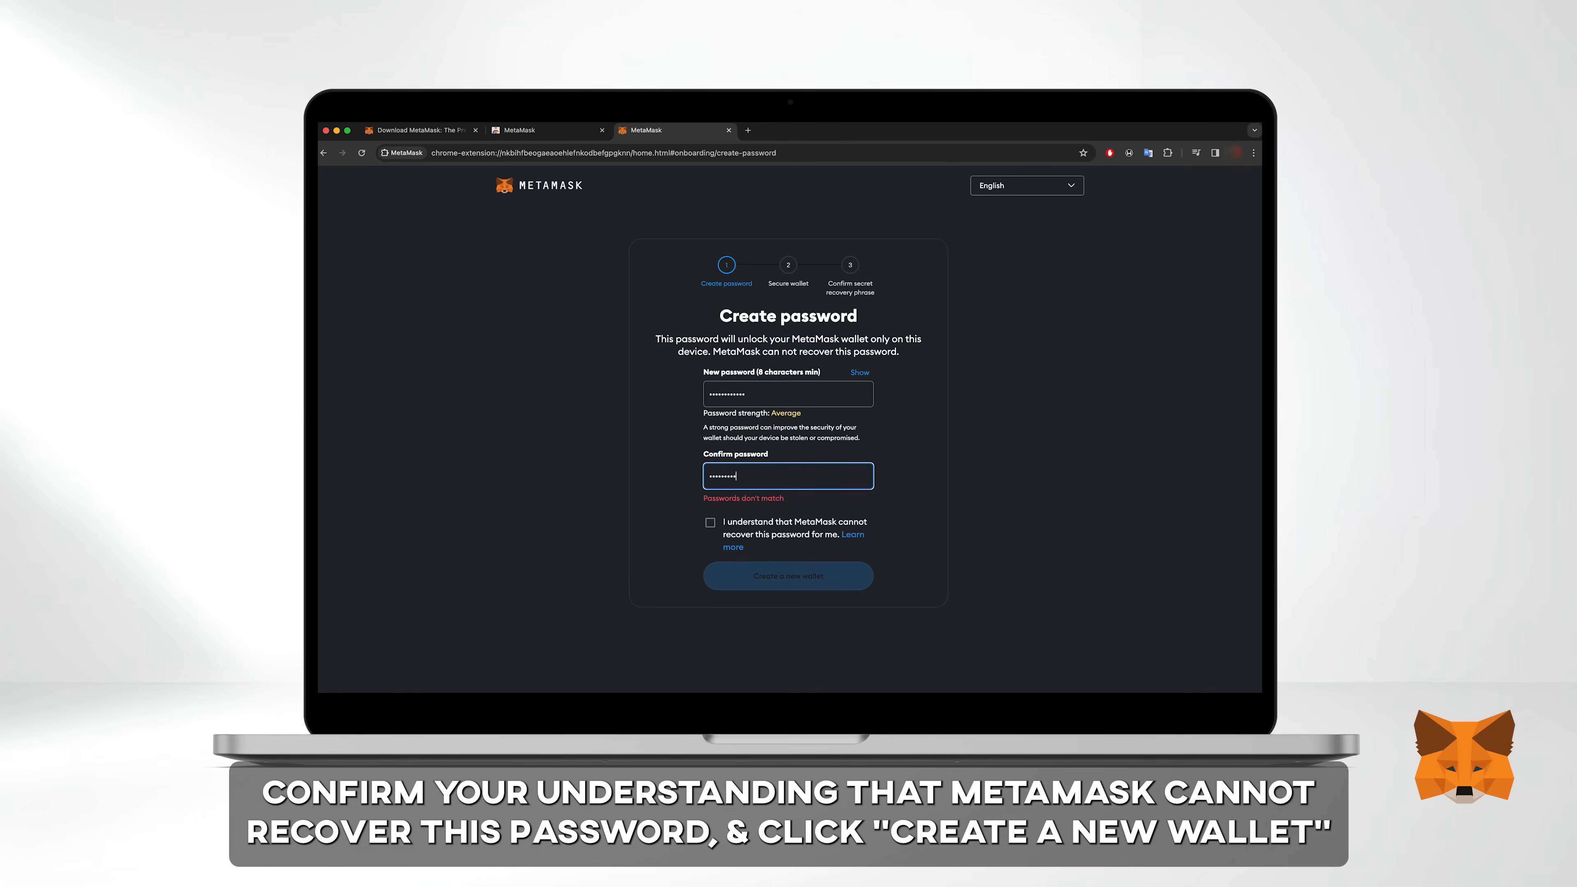
Acknowledge the password cannot be recovered and create the wallet with it
click(710, 504)
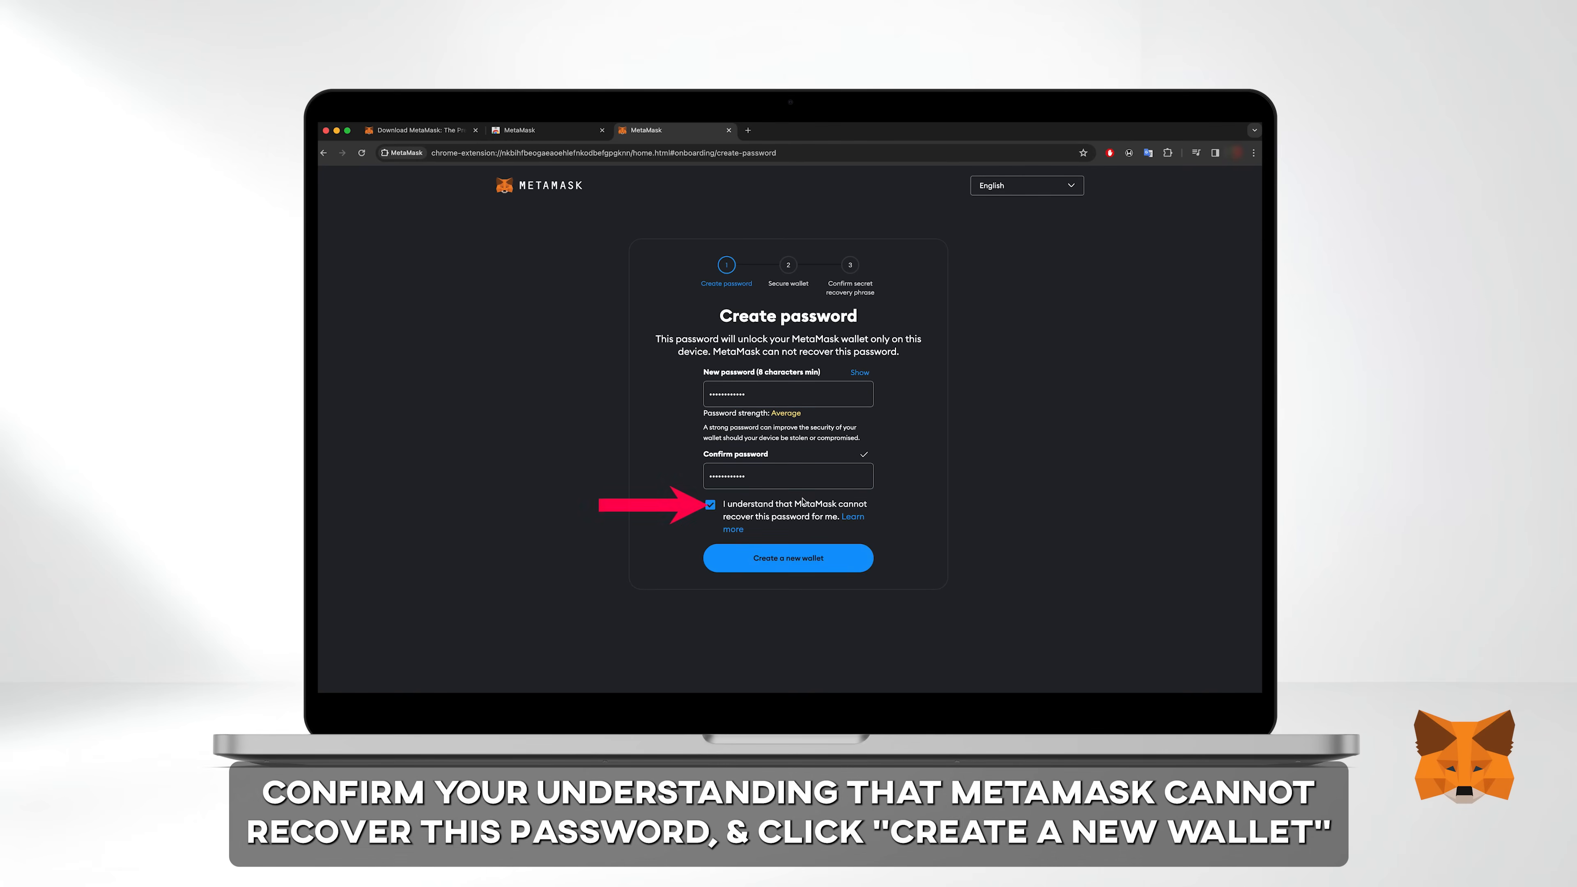
click(788, 559)
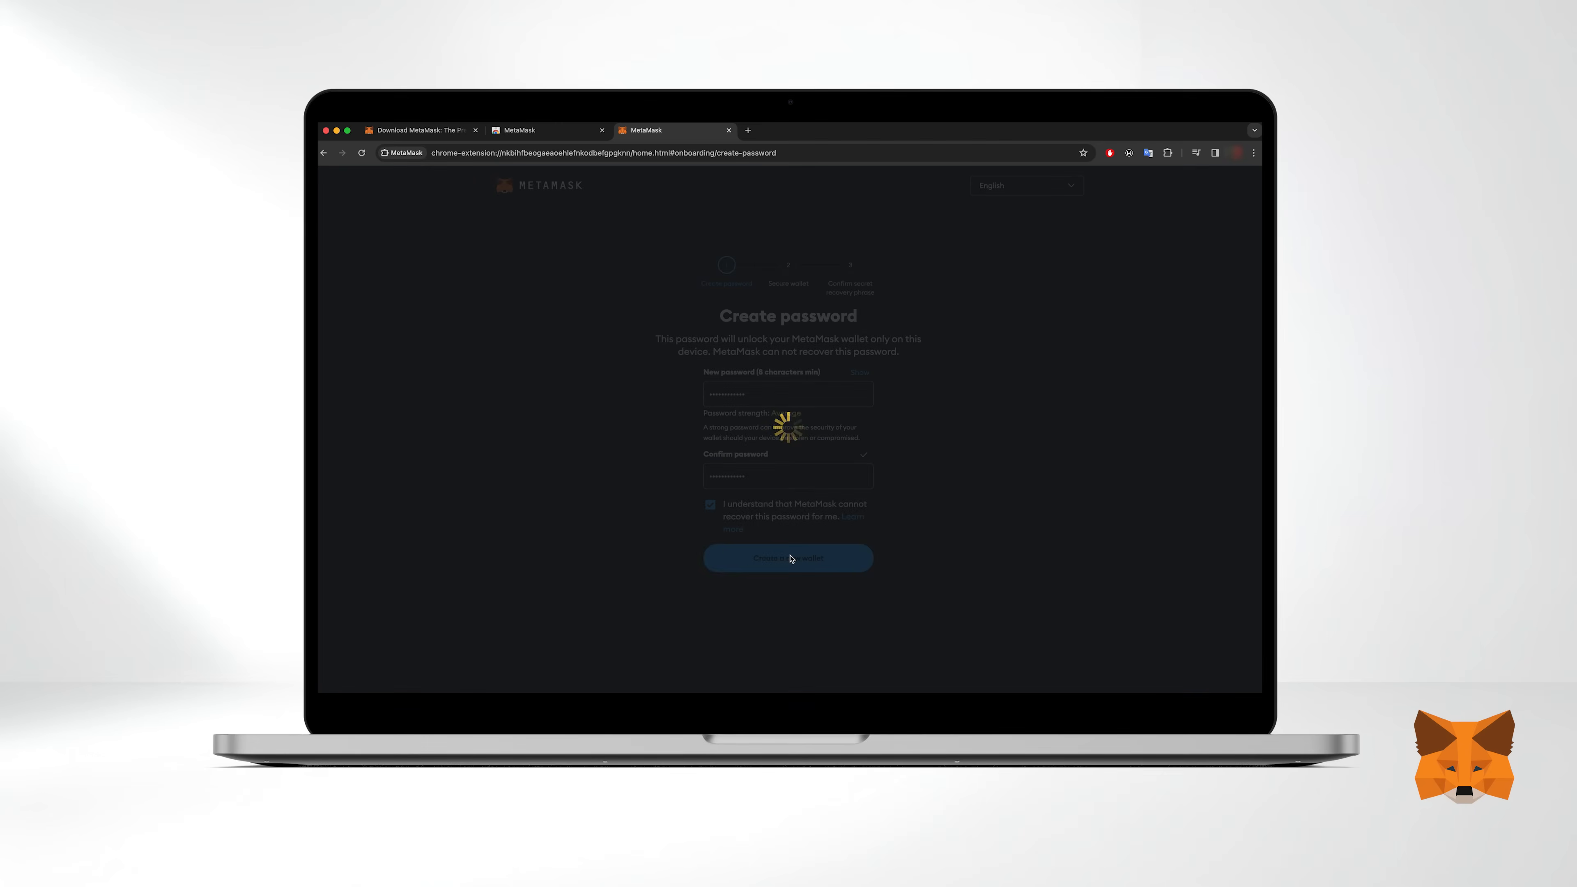
Choose Secure my wallet, reveal the 12-word Secret Recovery Phrase to note it, then hide it
click(788, 558)
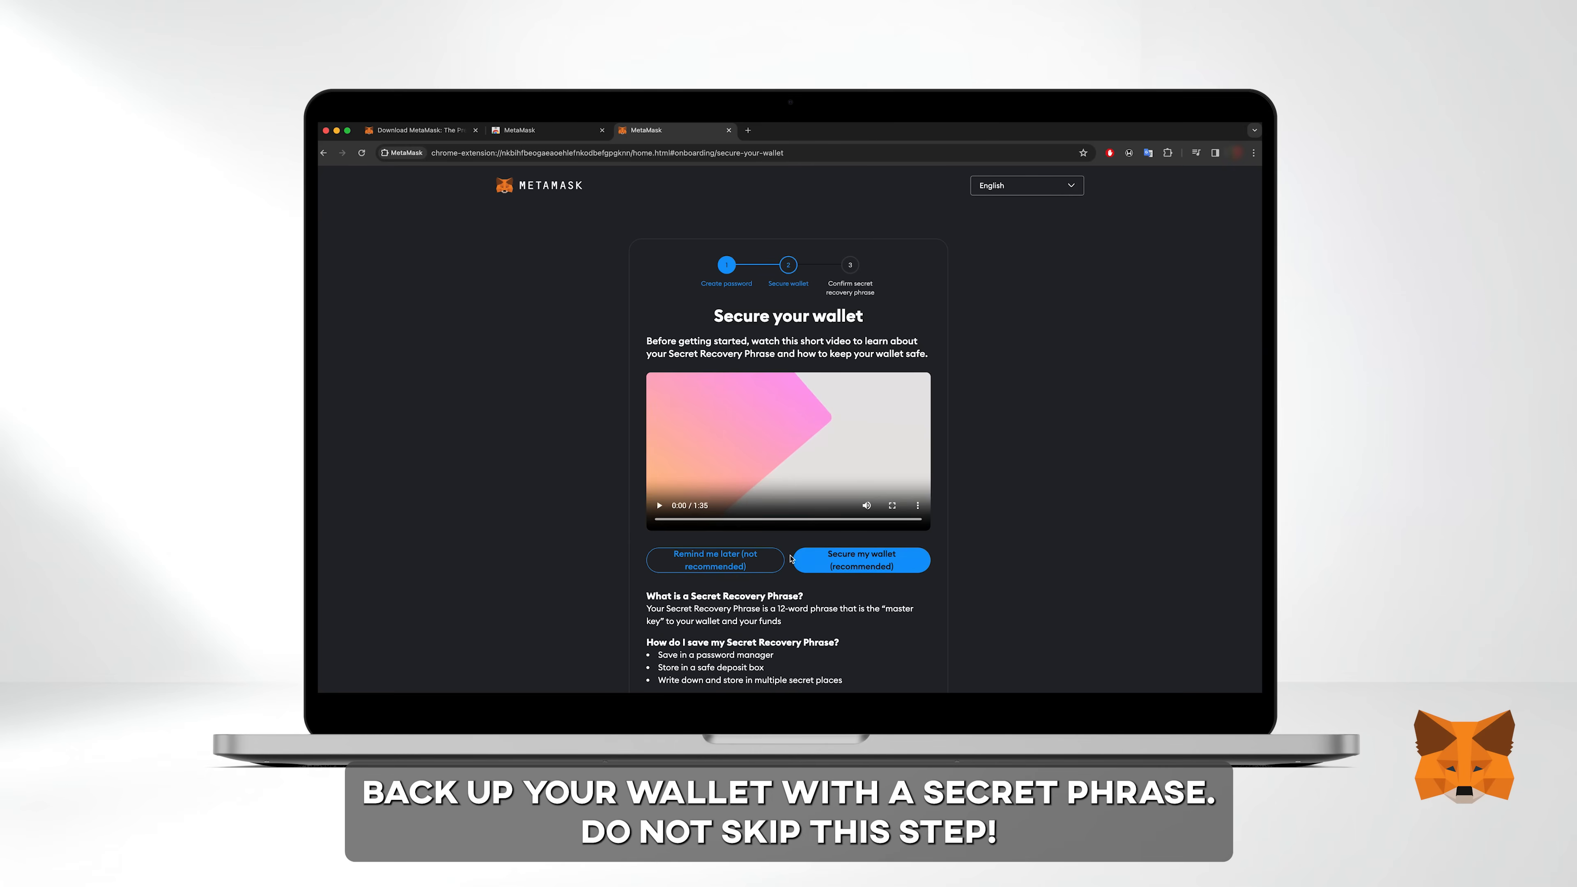
mouse_move(1002, 399)
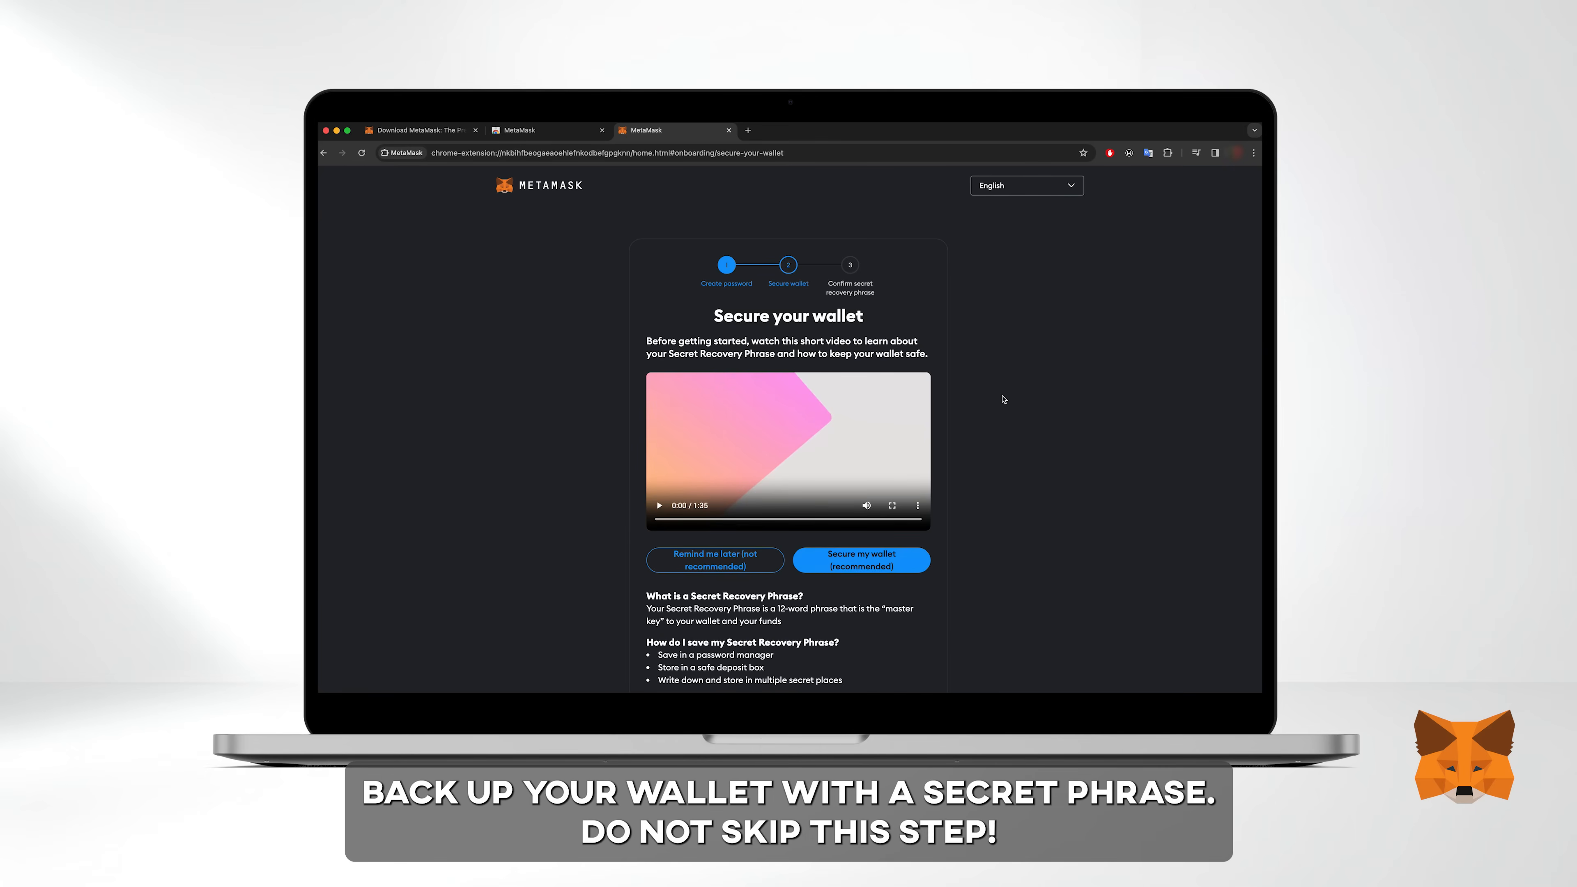
scroll(down, 3)
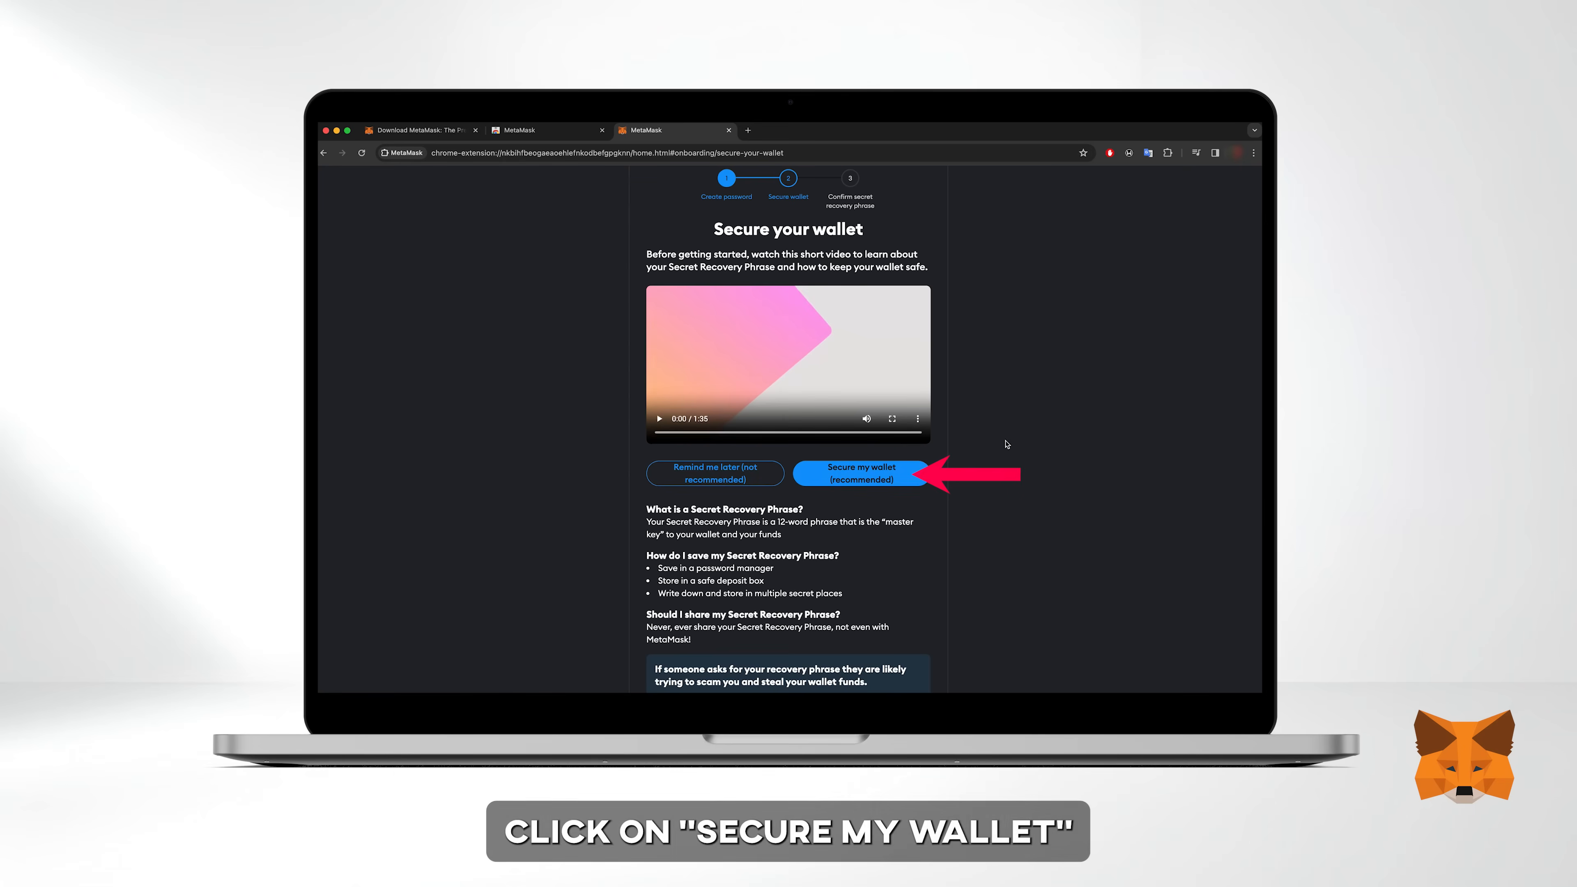
click(861, 473)
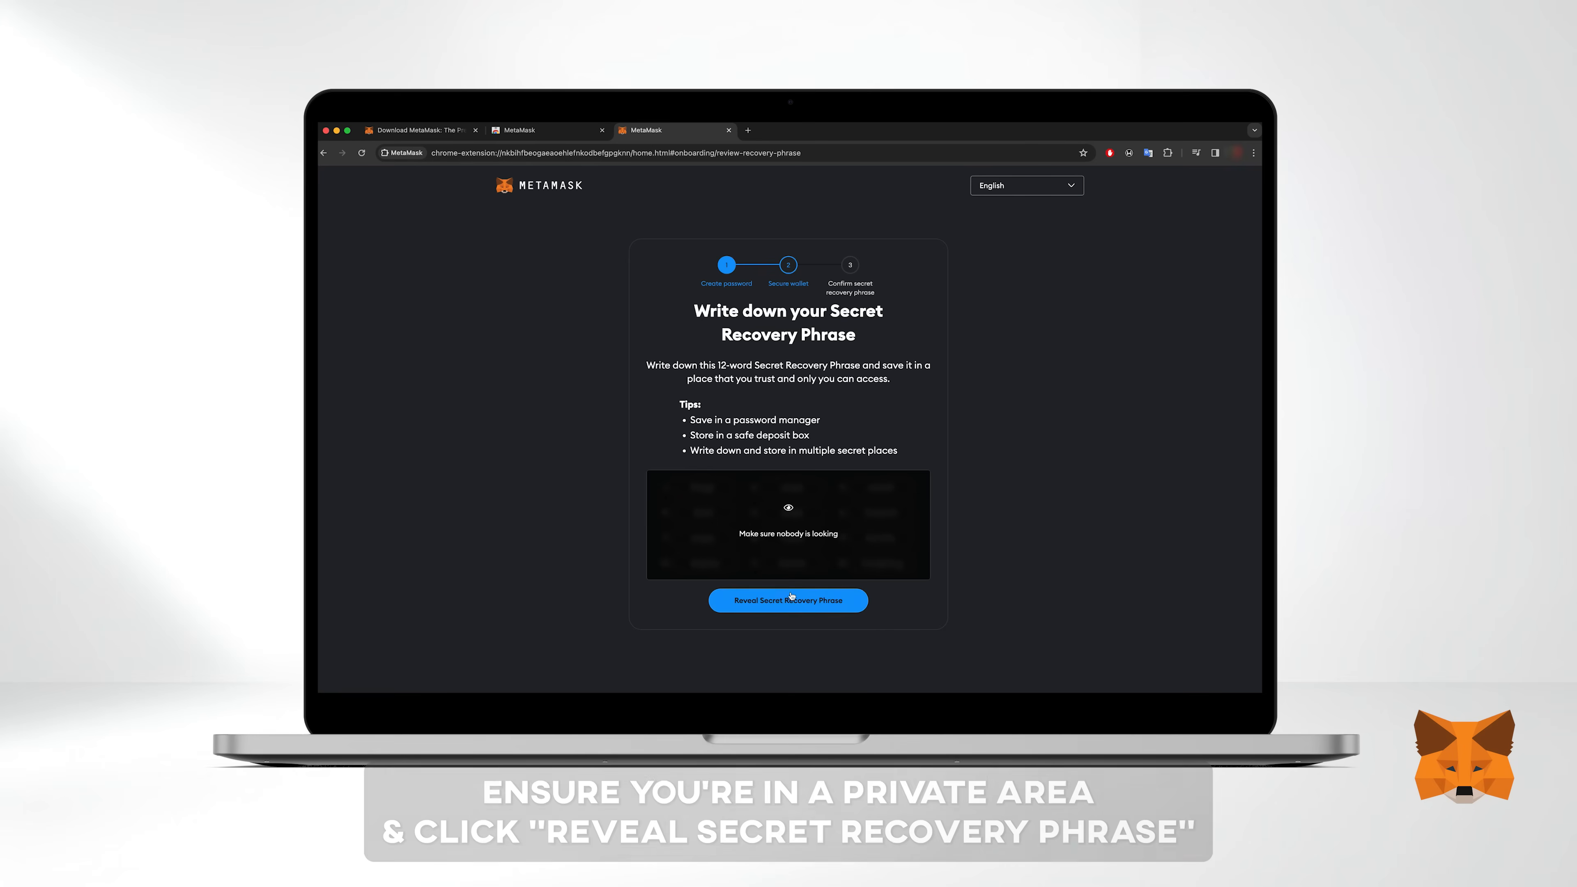
click(789, 600)
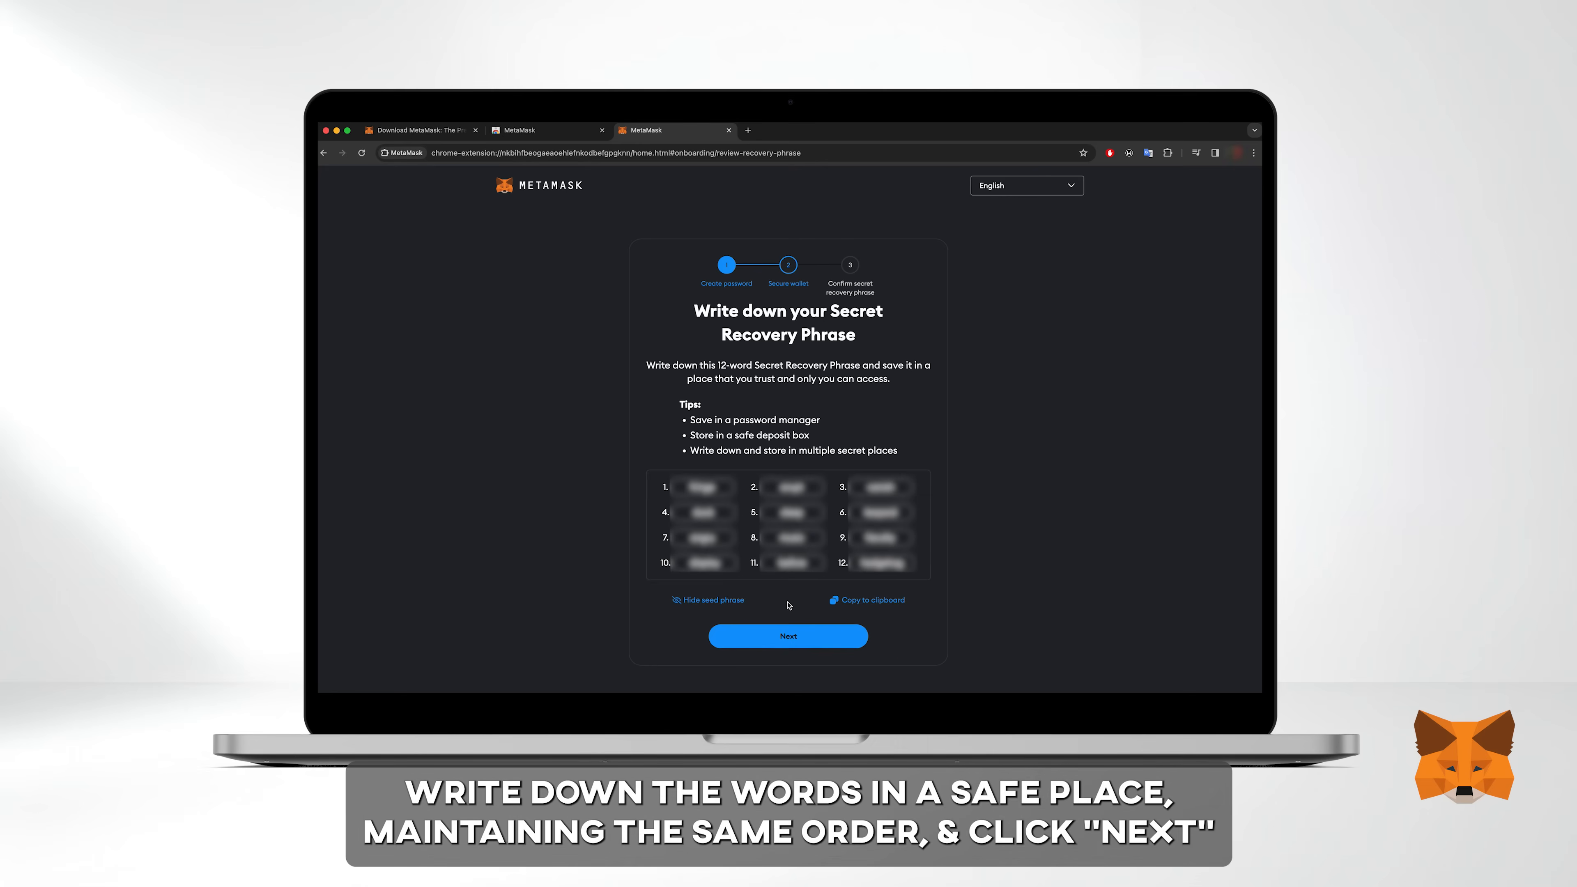
click(713, 600)
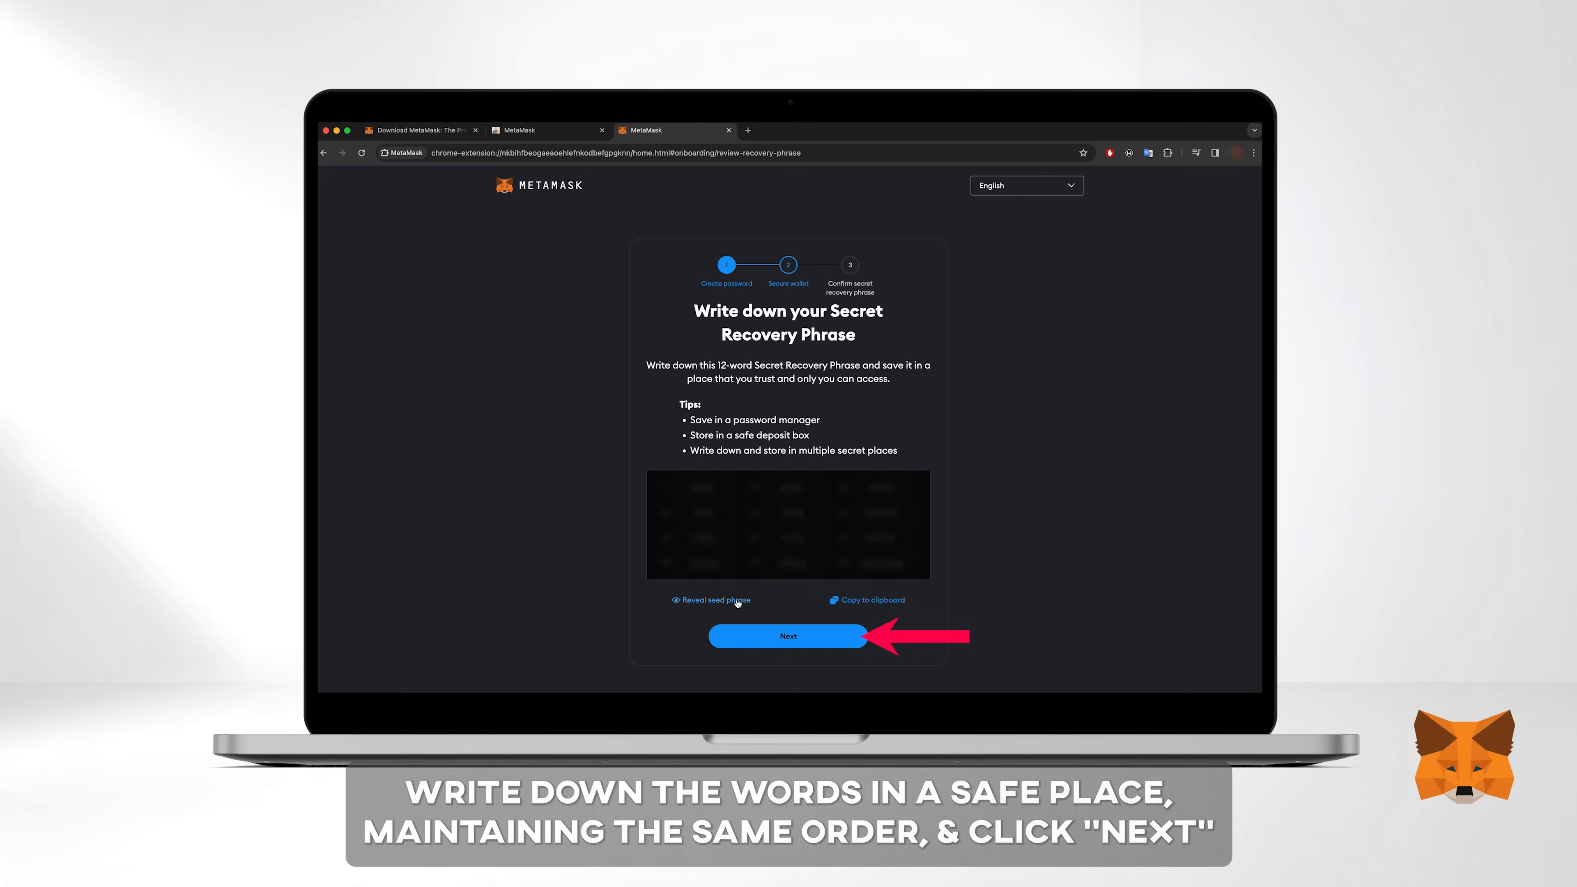
Confirm the Secret Recovery Phrase to reach the wallet-creation-successful screen
click(788, 636)
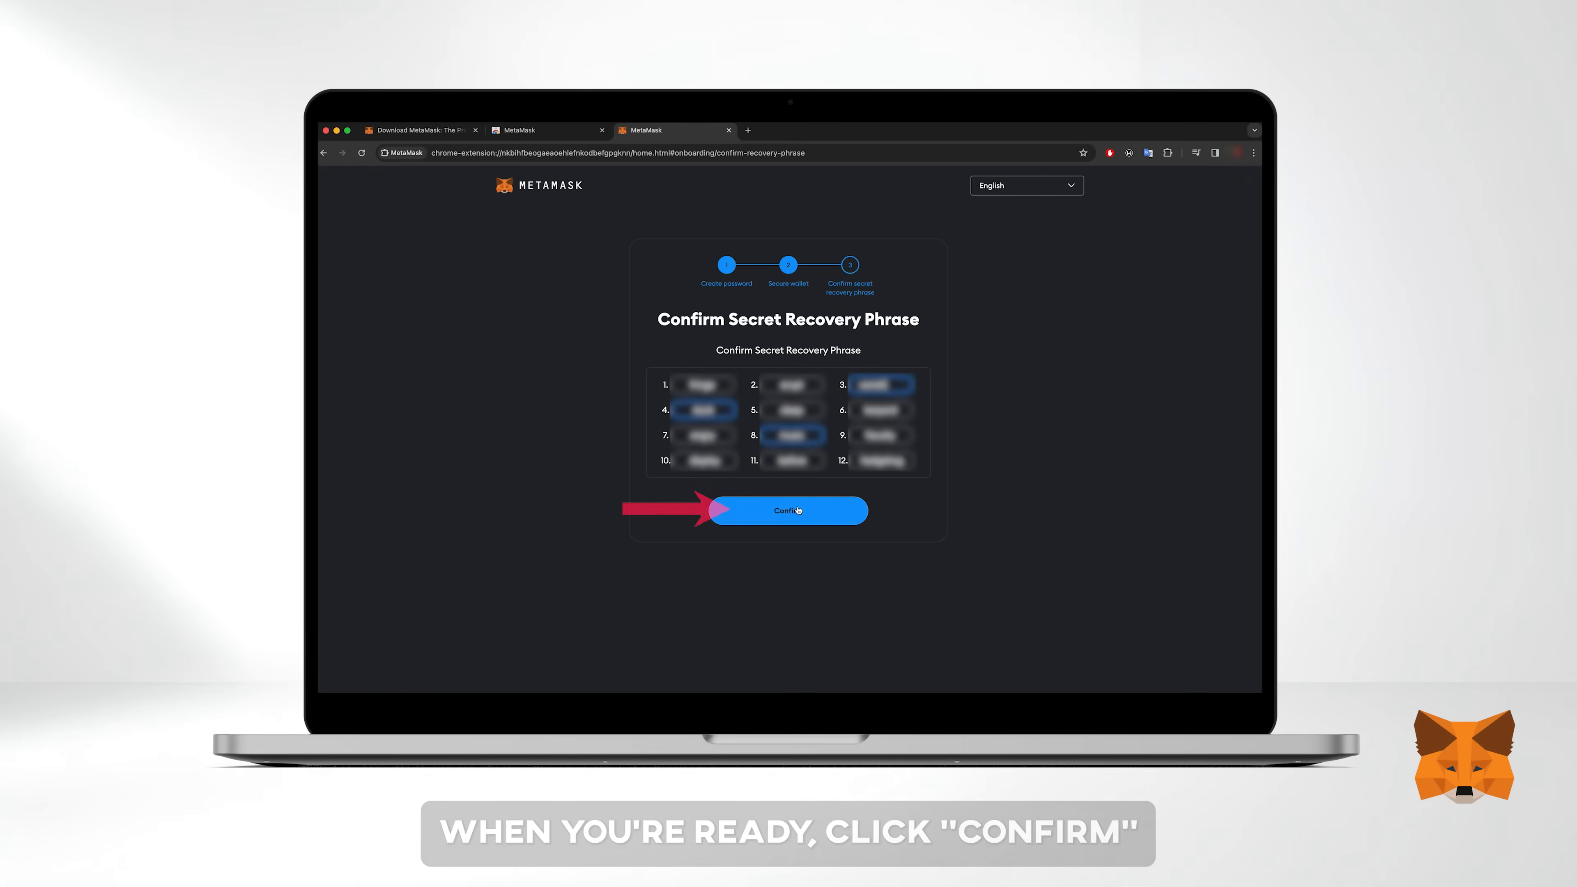
click(791, 510)
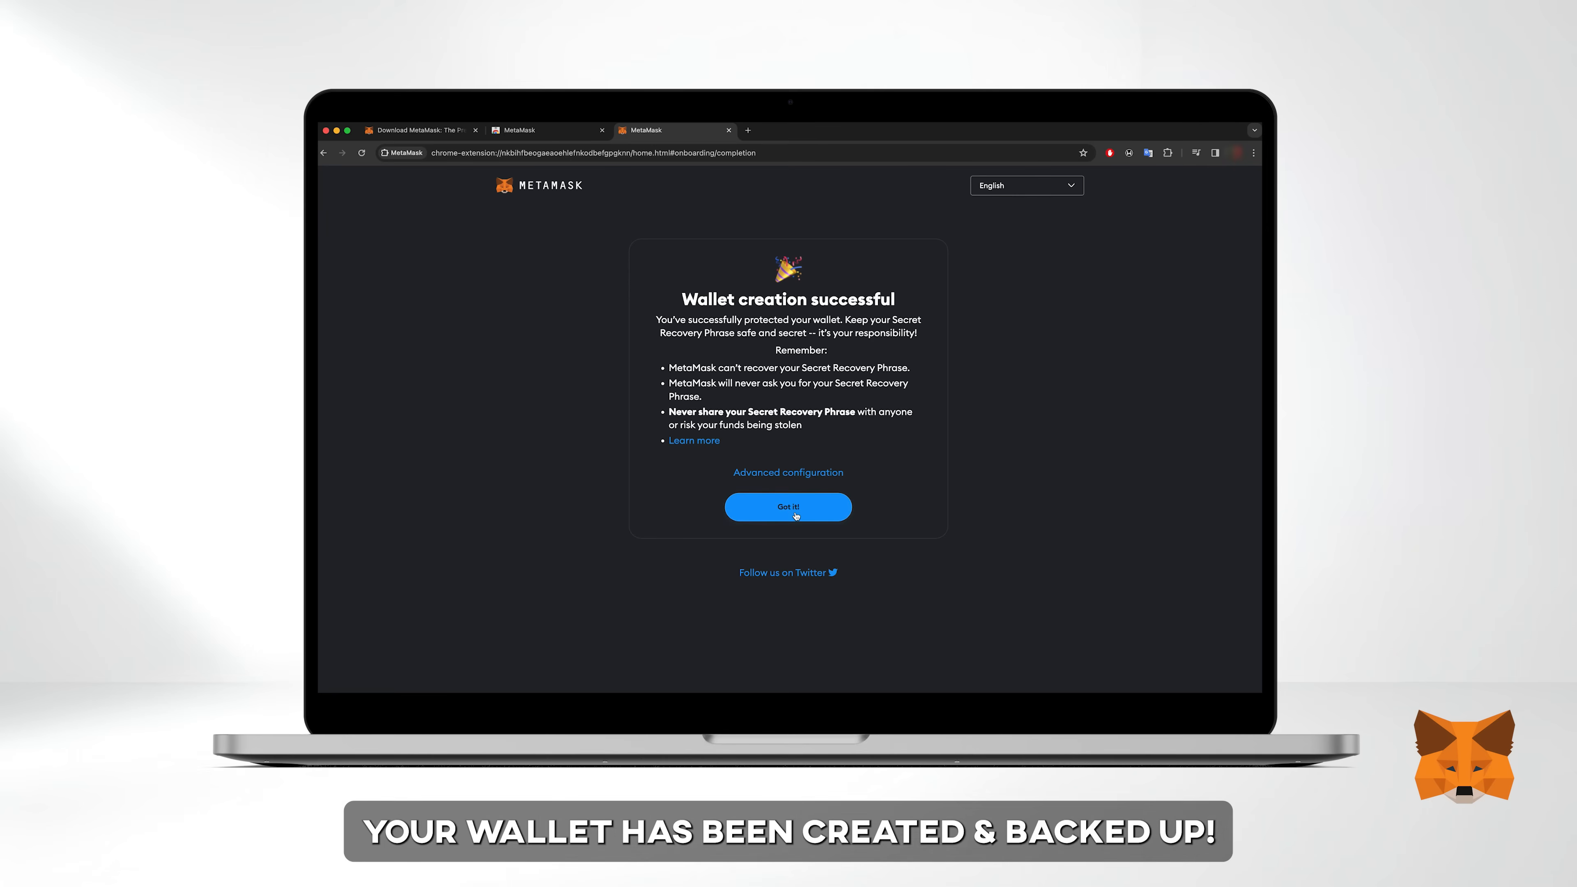
Finish onboarding to the wallet home and pin MetaMask in the browser toolbar
click(789, 507)
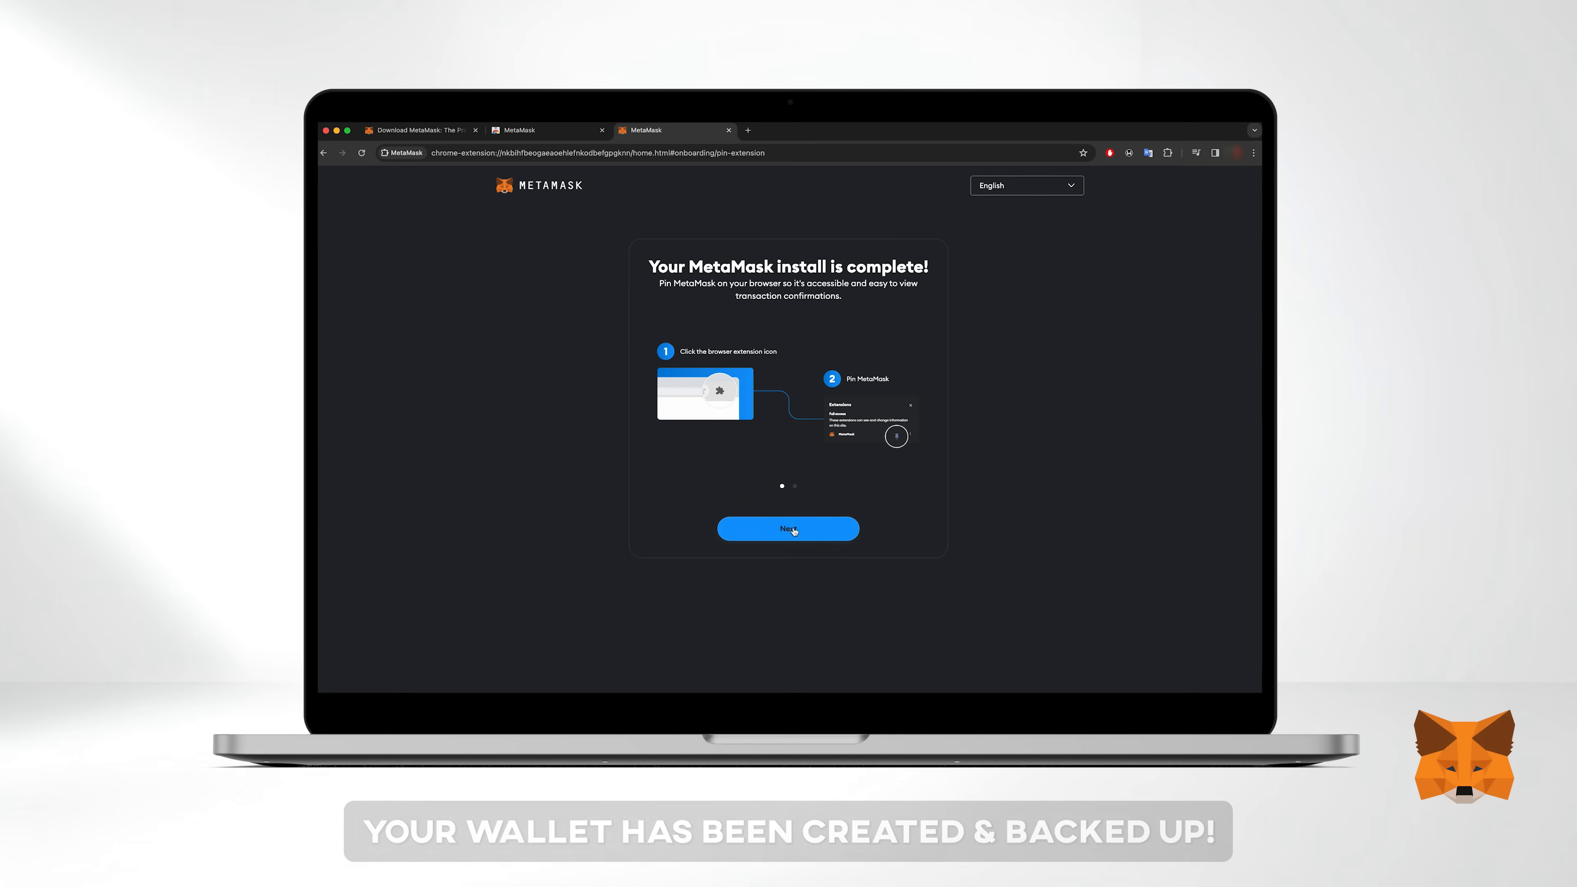
click(788, 528)
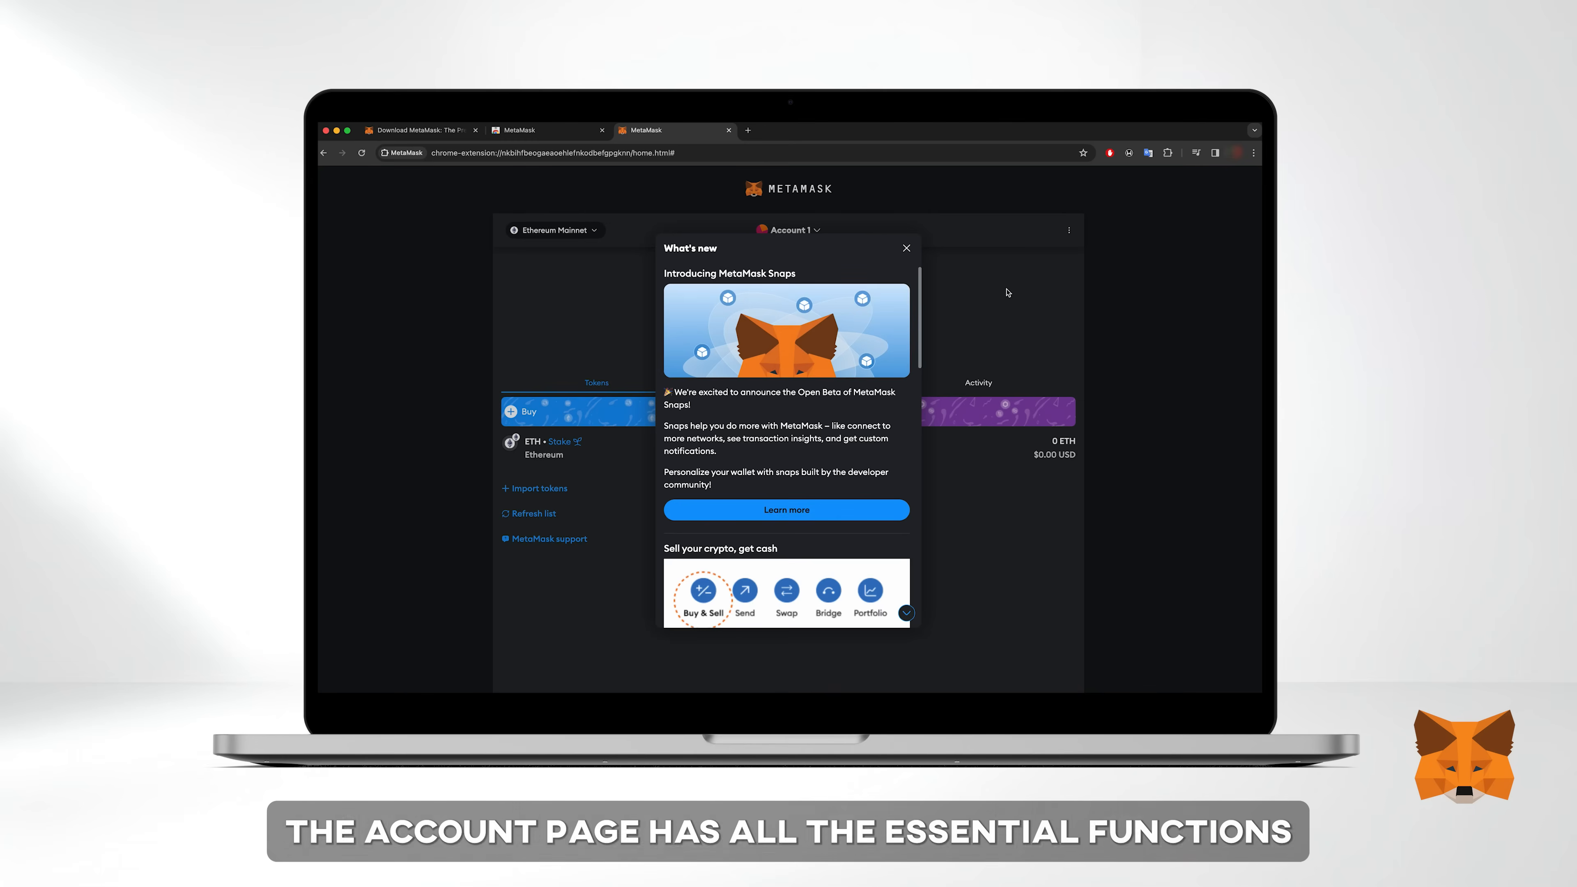
click(1168, 152)
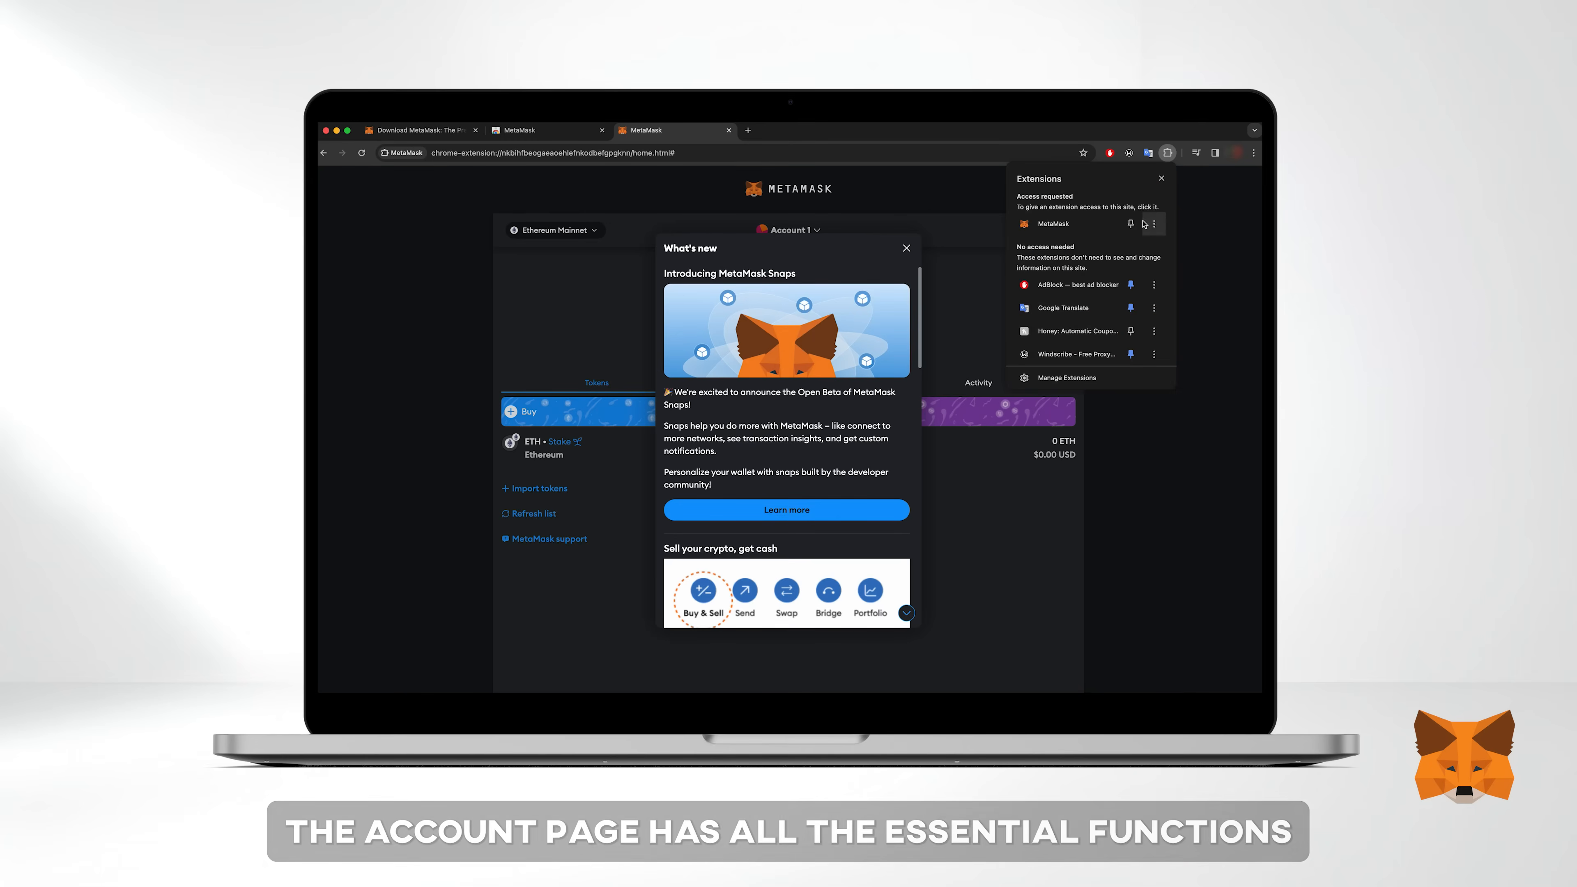
click(907, 248)
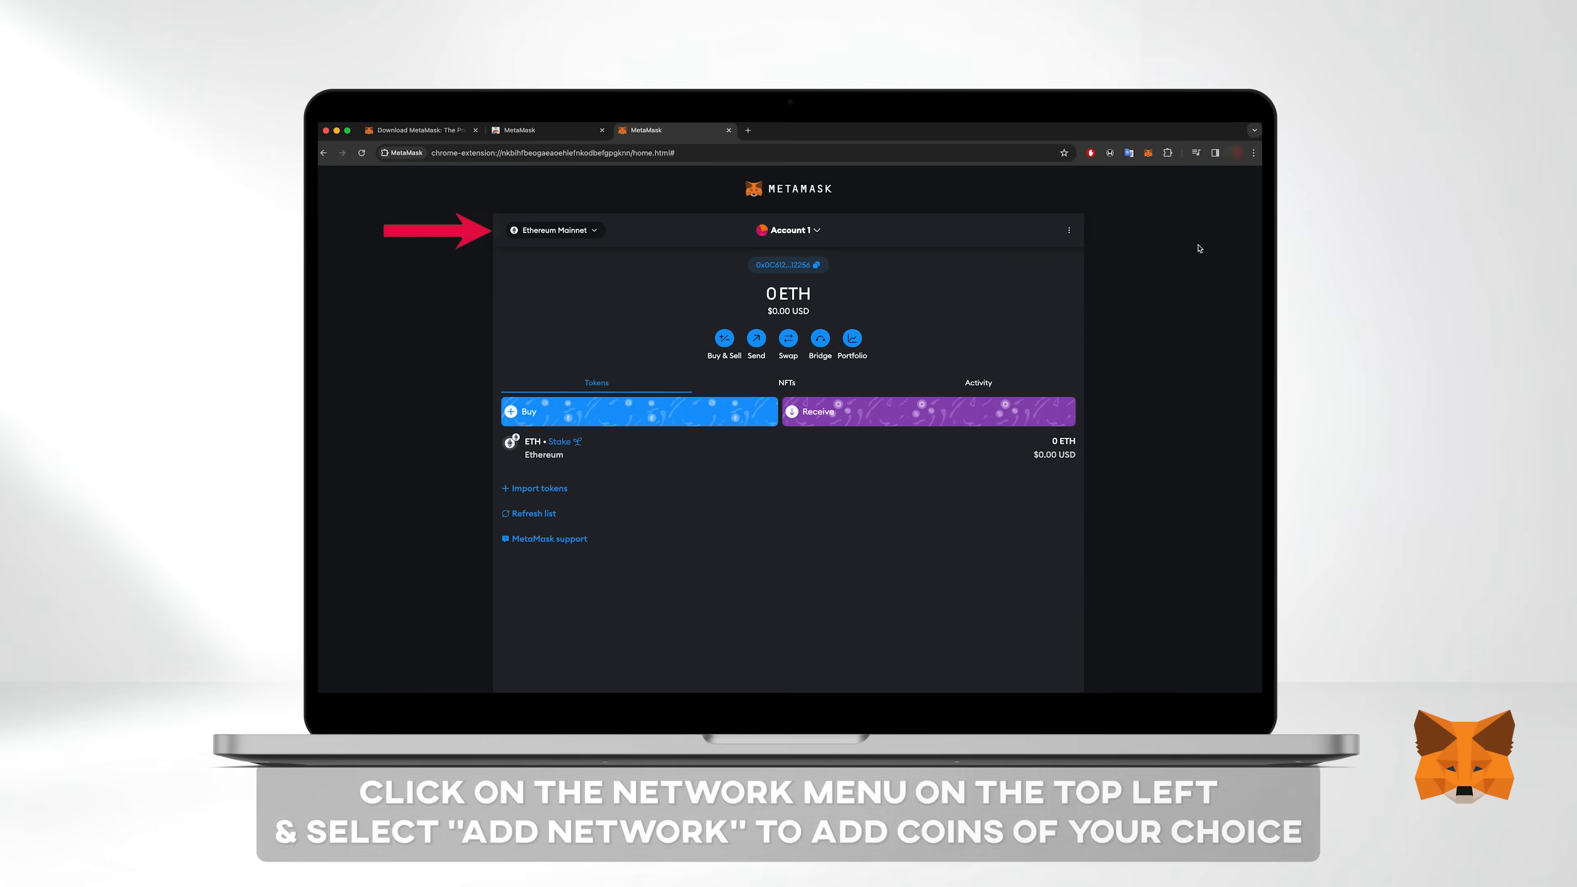
Add BNB Chain as a network and check it appears in the network list
click(555, 229)
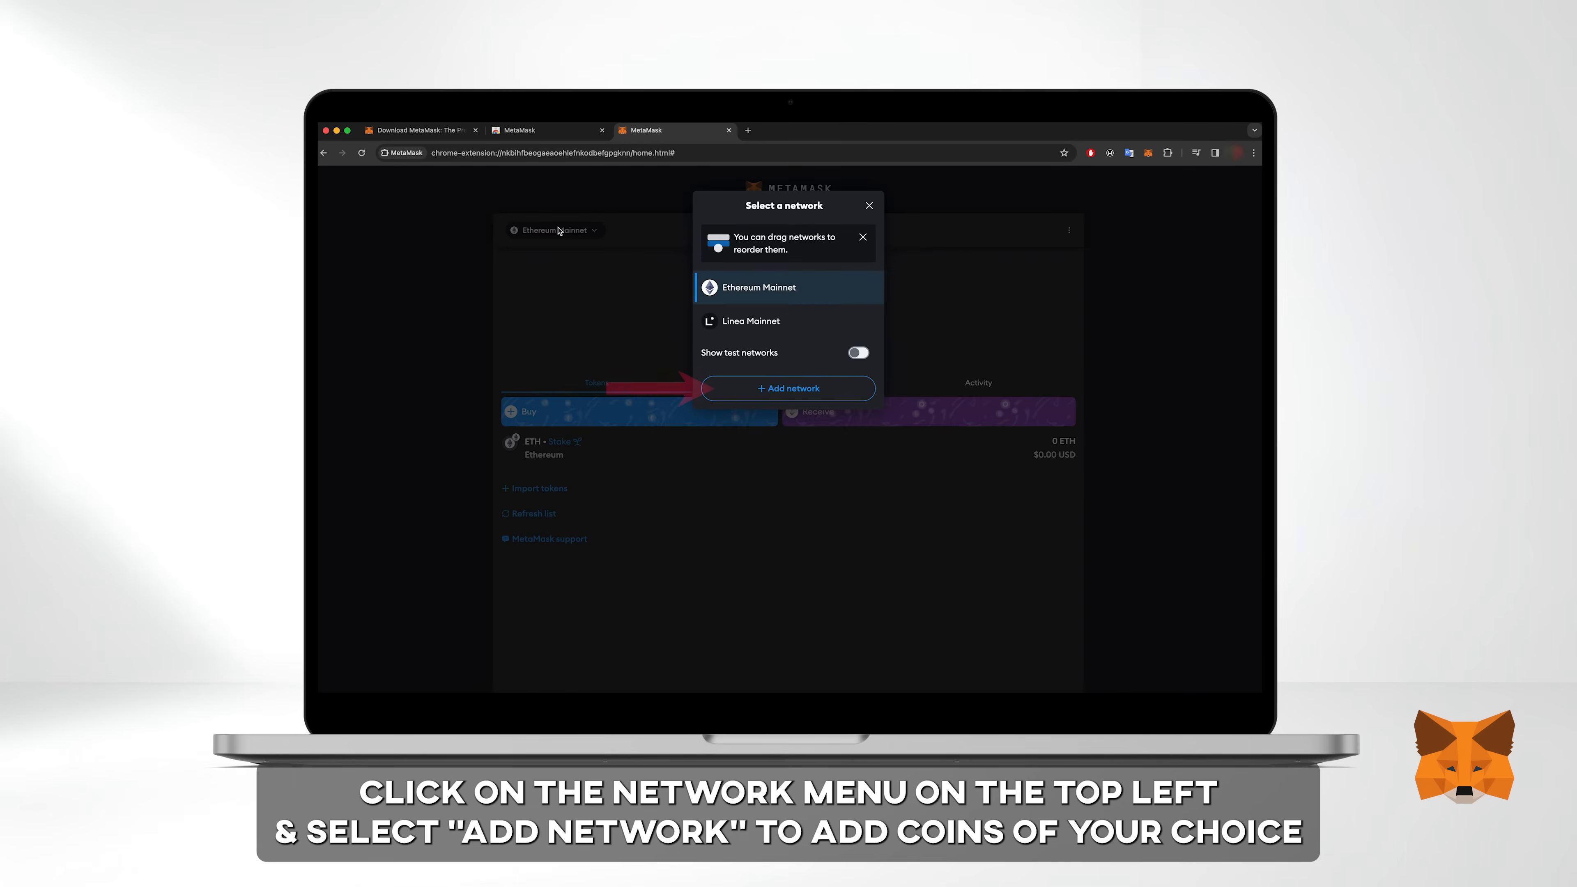
mouse_move(816, 385)
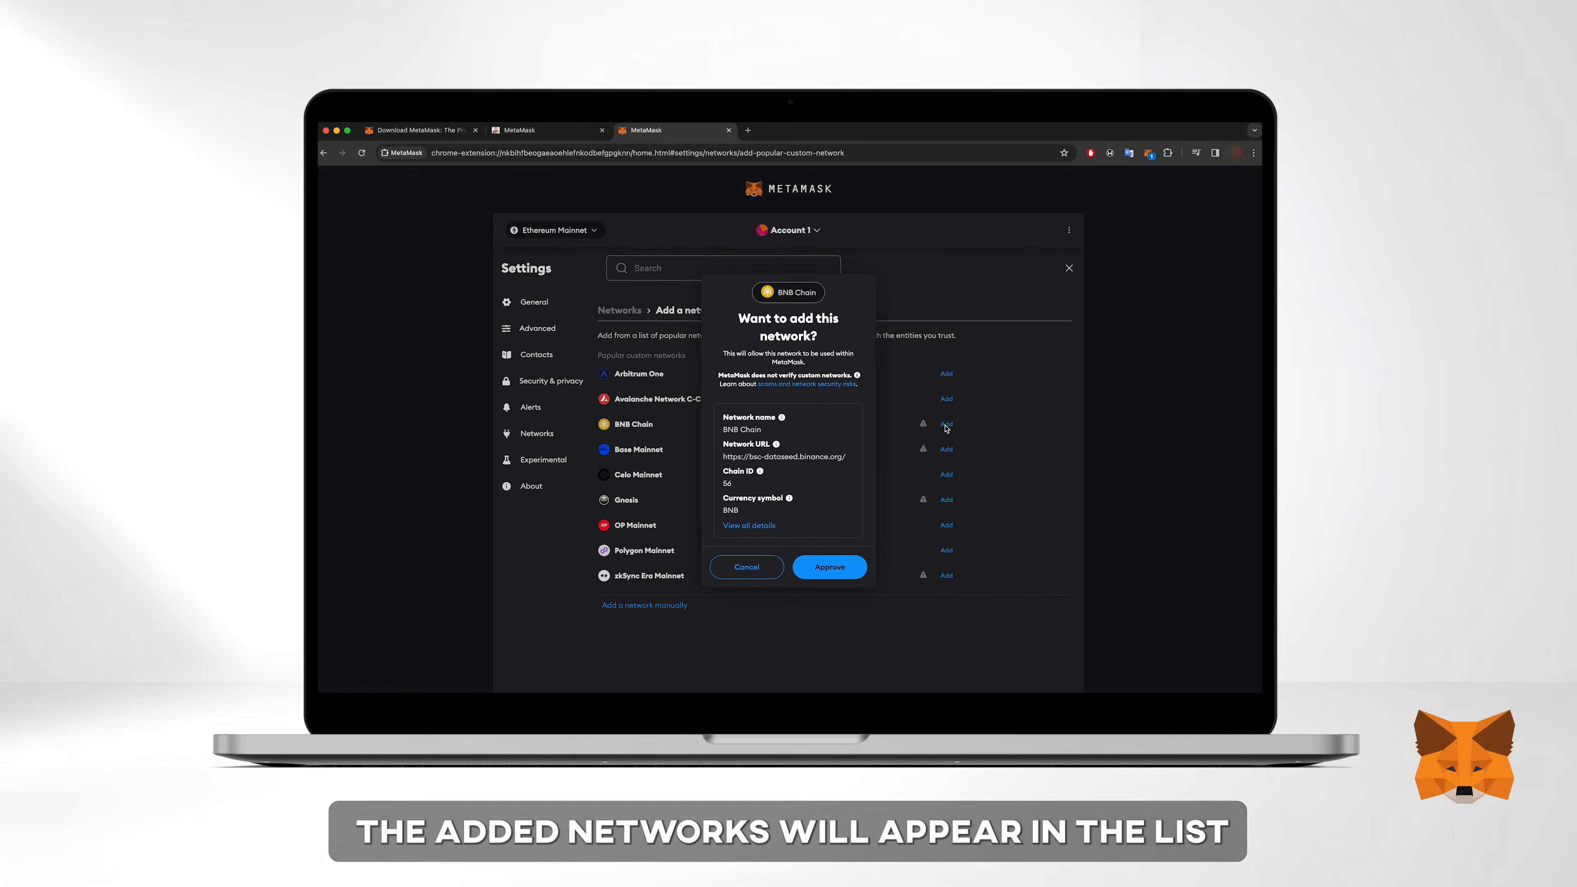
click(830, 566)
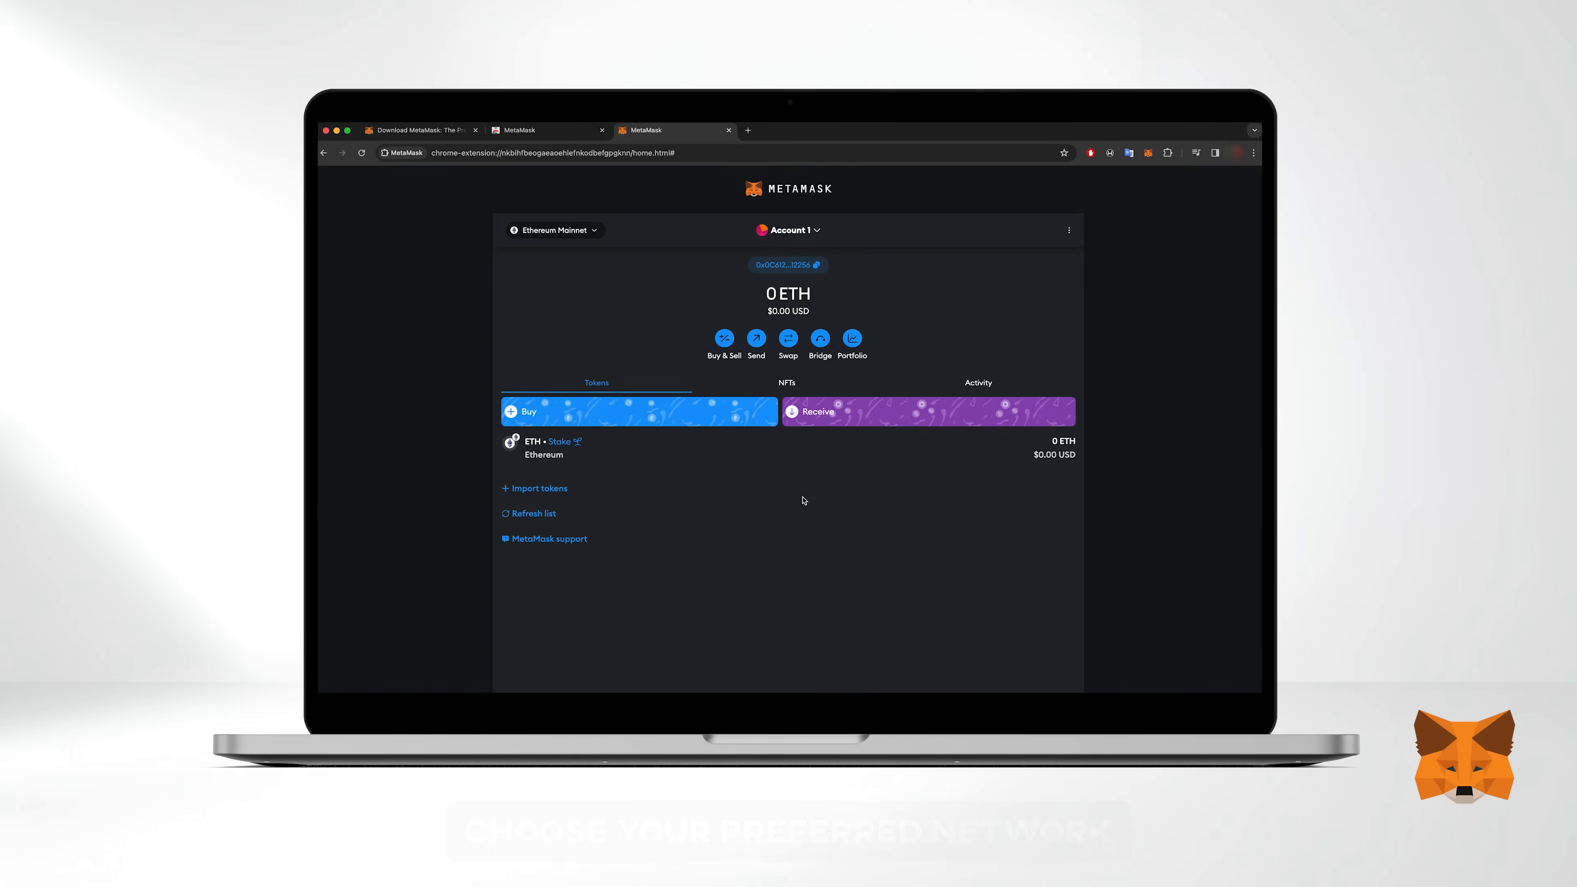
click(595, 230)
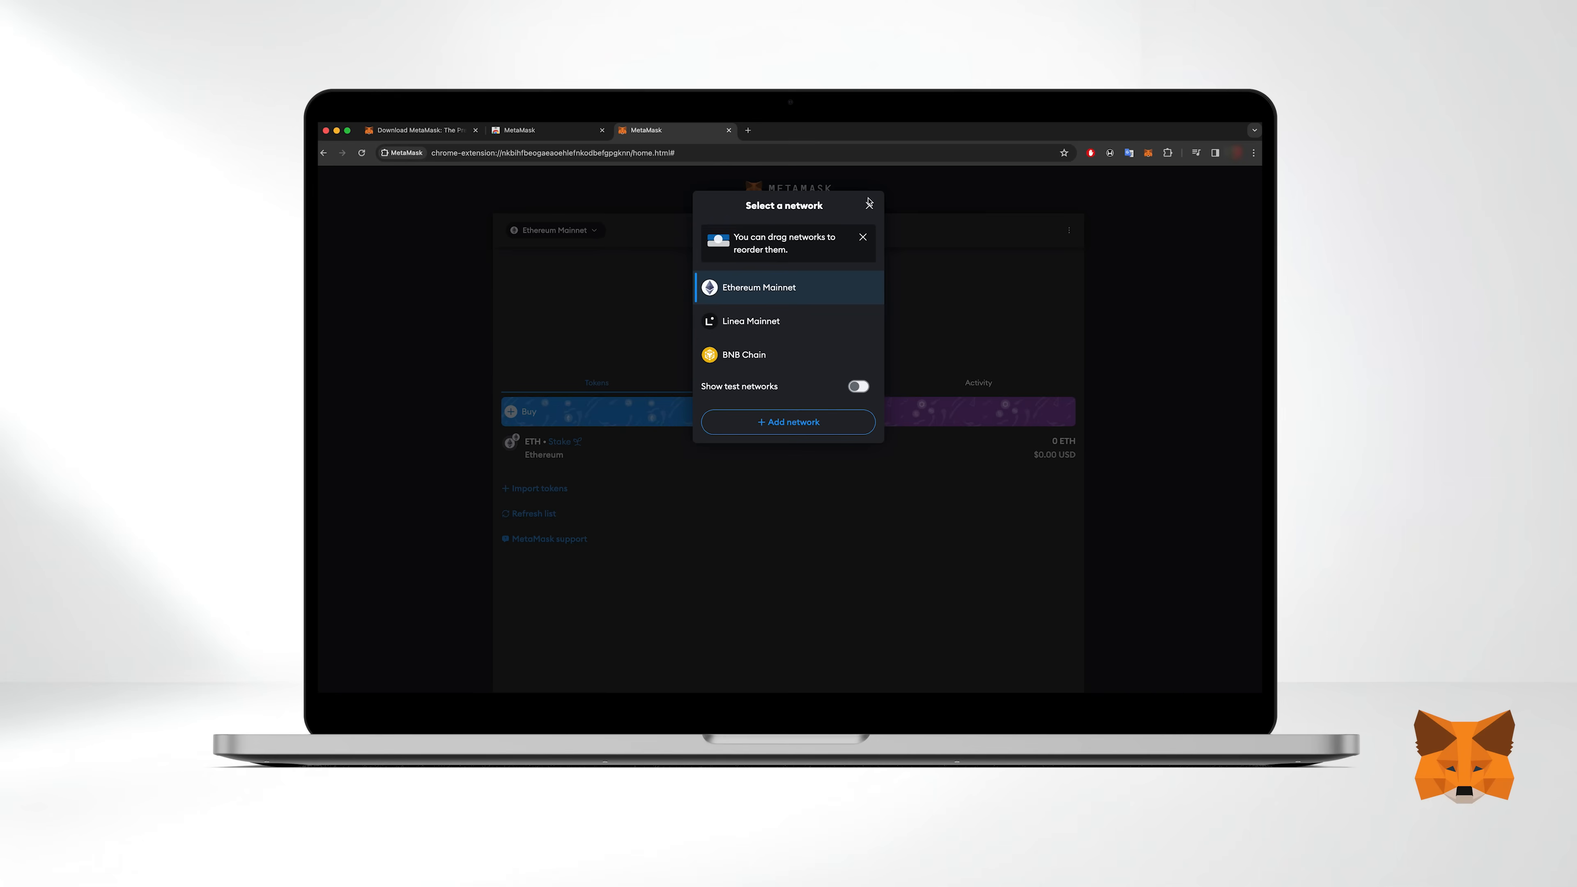
Show Account 1's receiving address and QR code so 0.005 ETH can be sent to it
click(869, 203)
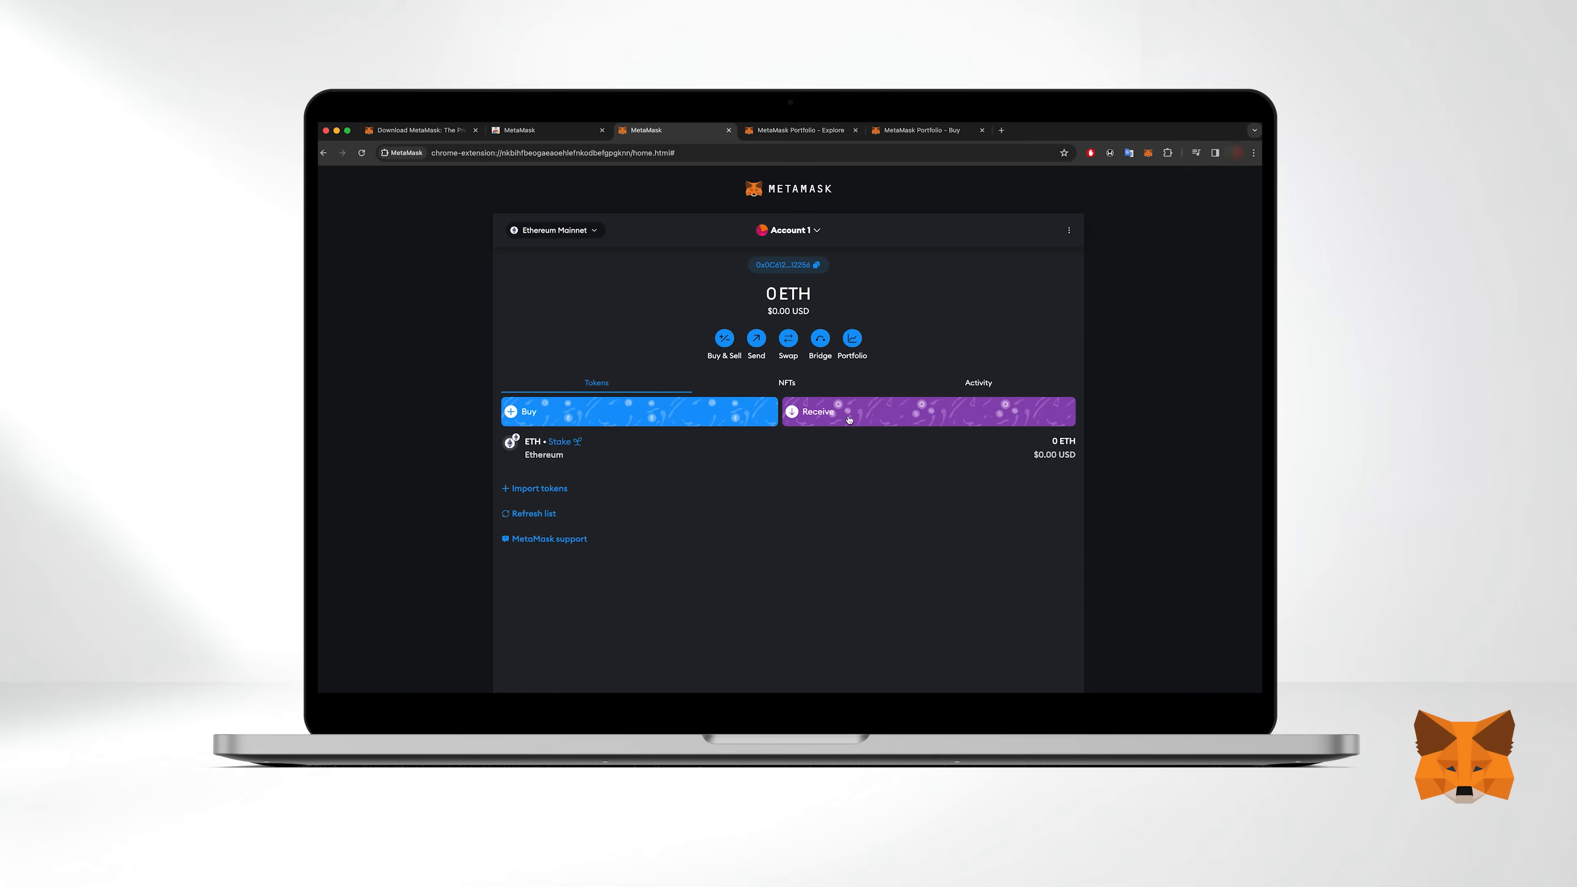
click(818, 412)
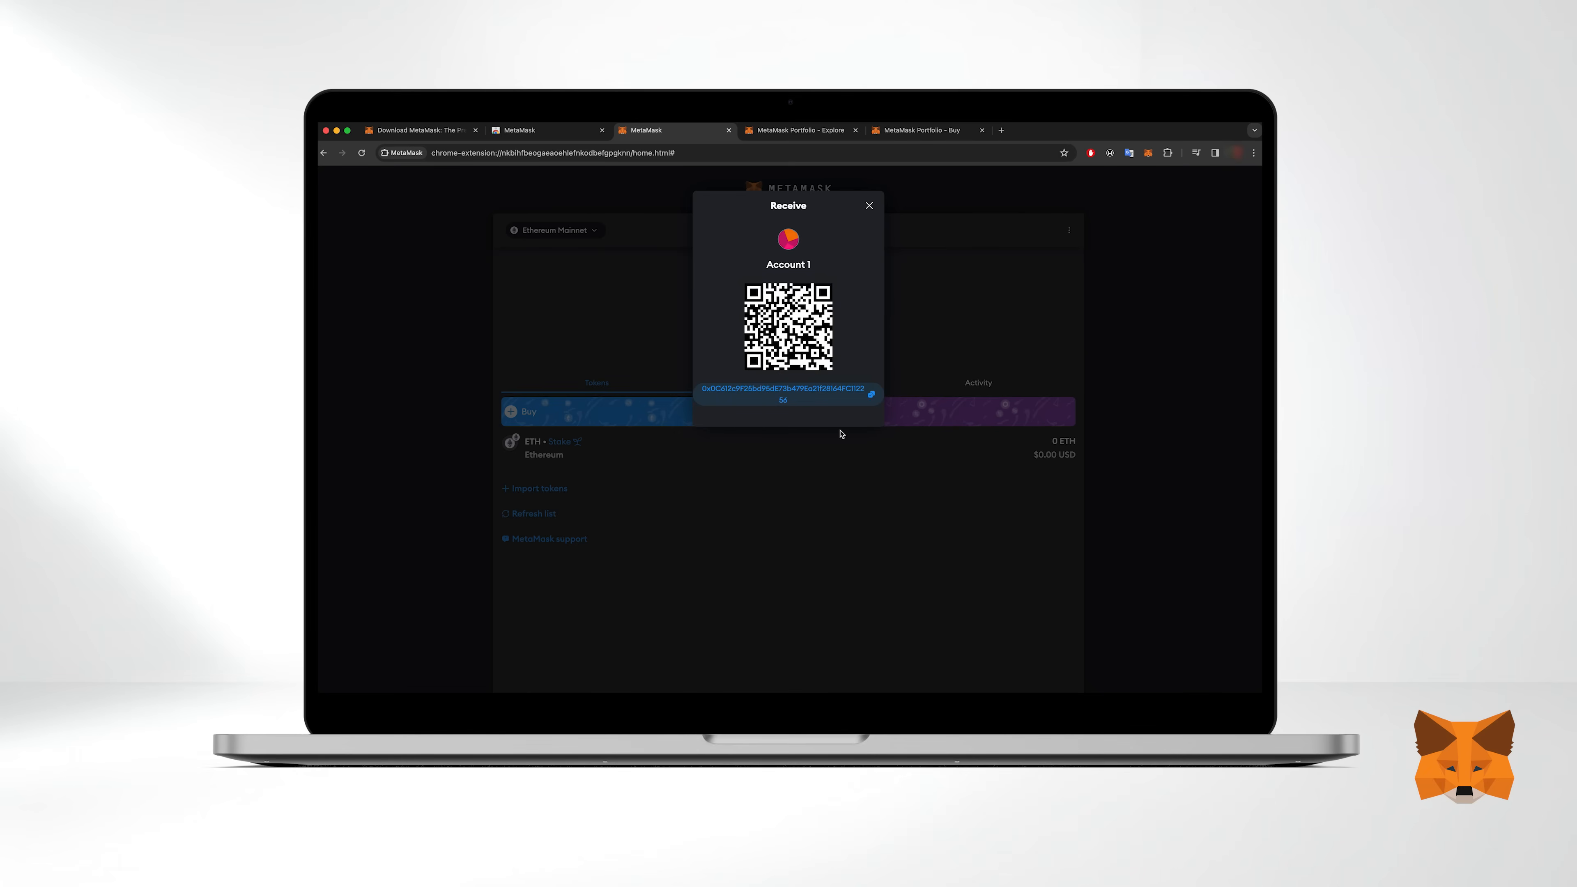
click(868, 205)
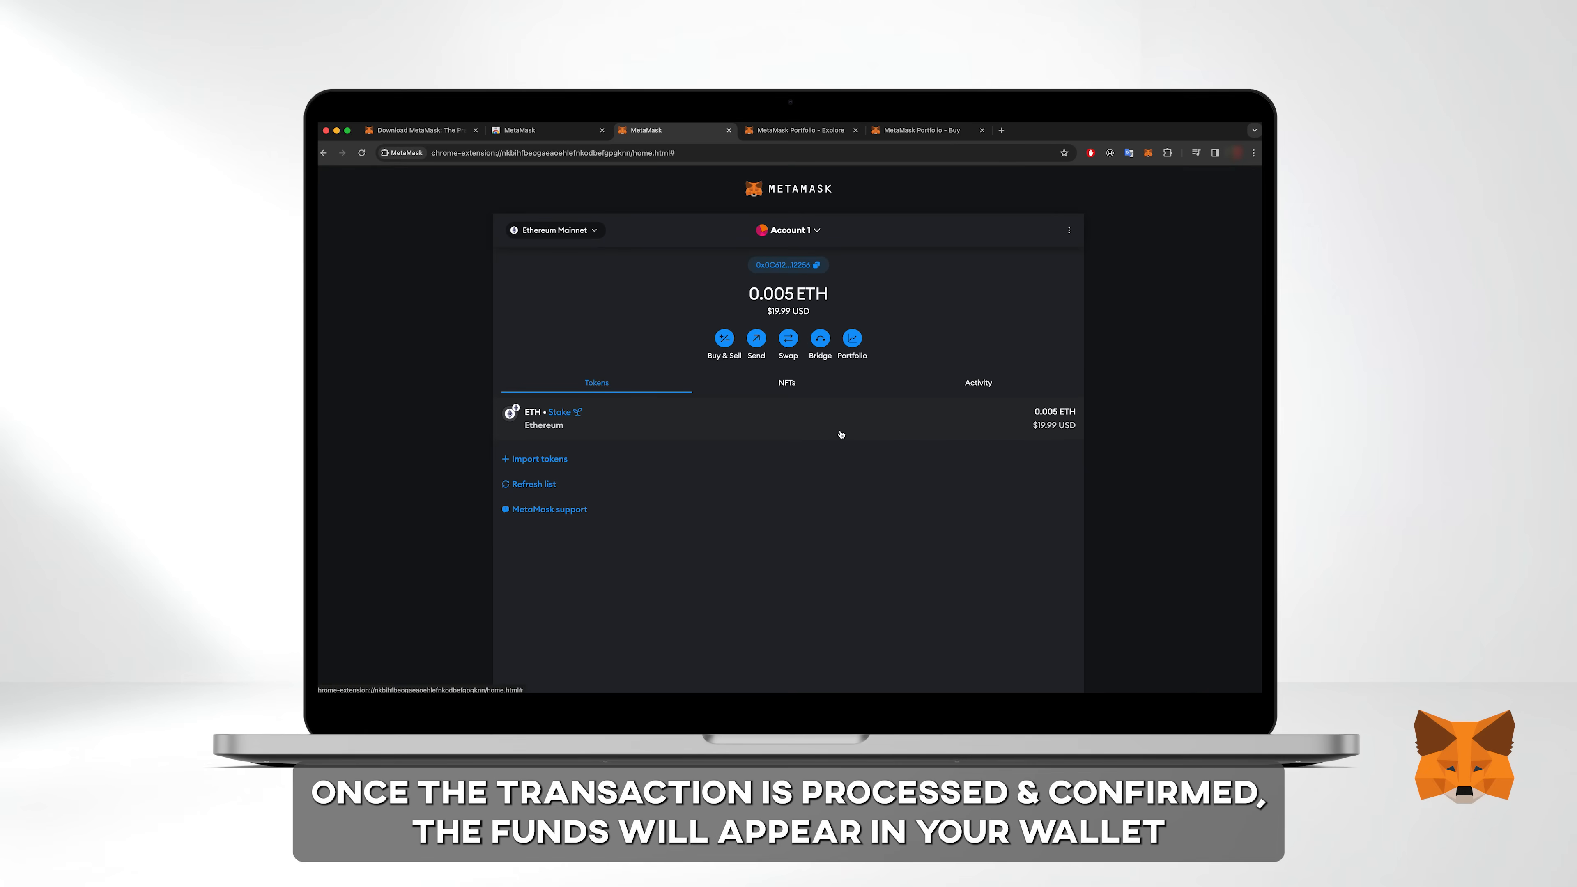
mouse_move(822, 439)
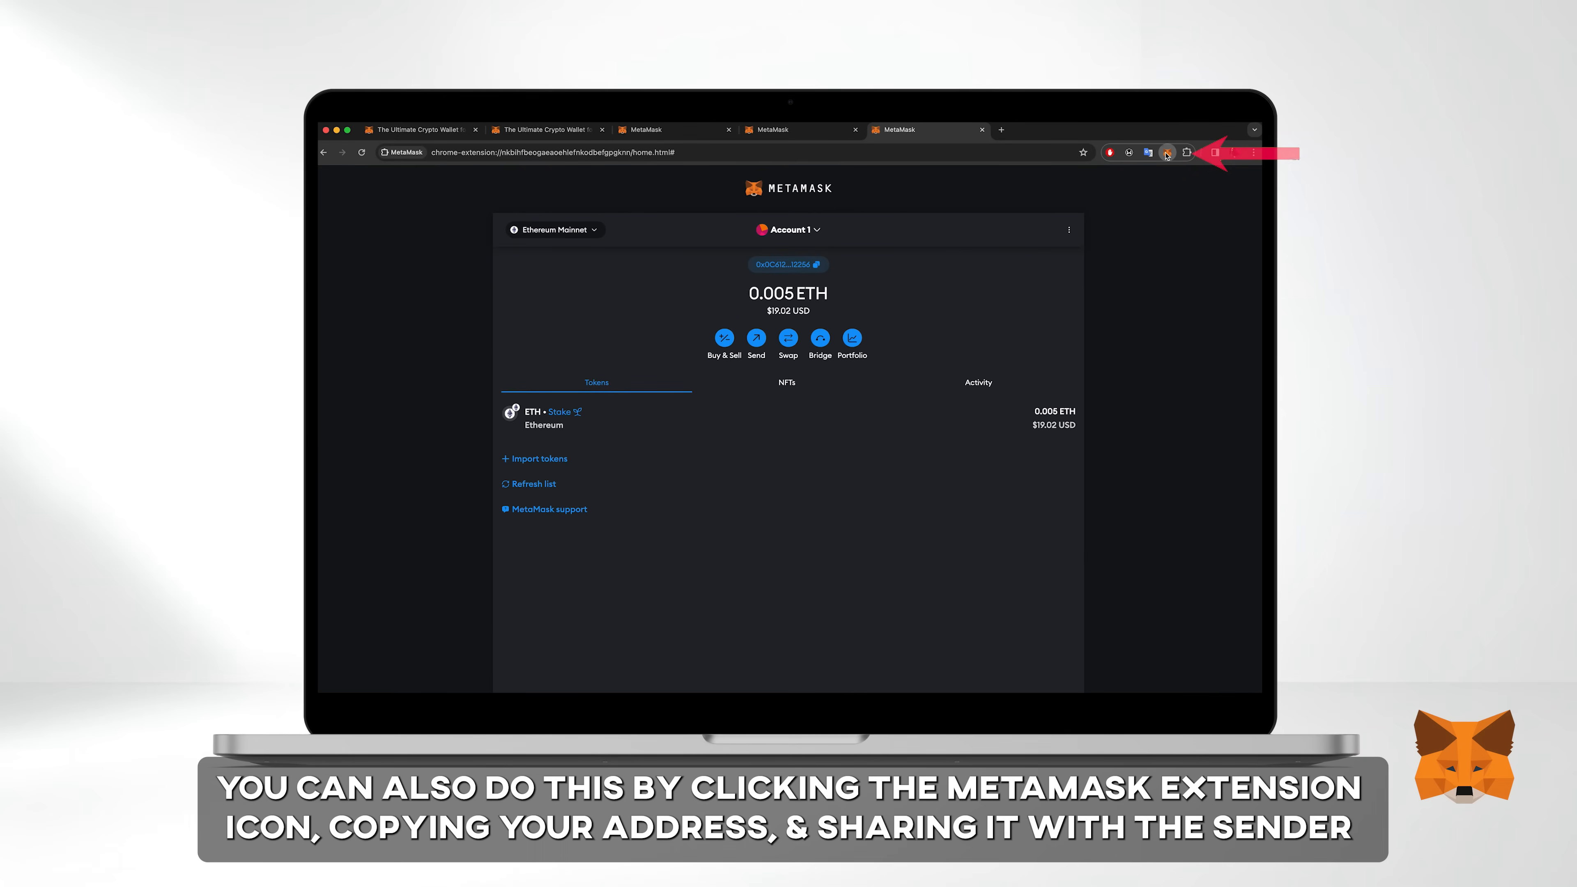
Copy Account 1's address from the MetaMask toolbar popup
click(1166, 152)
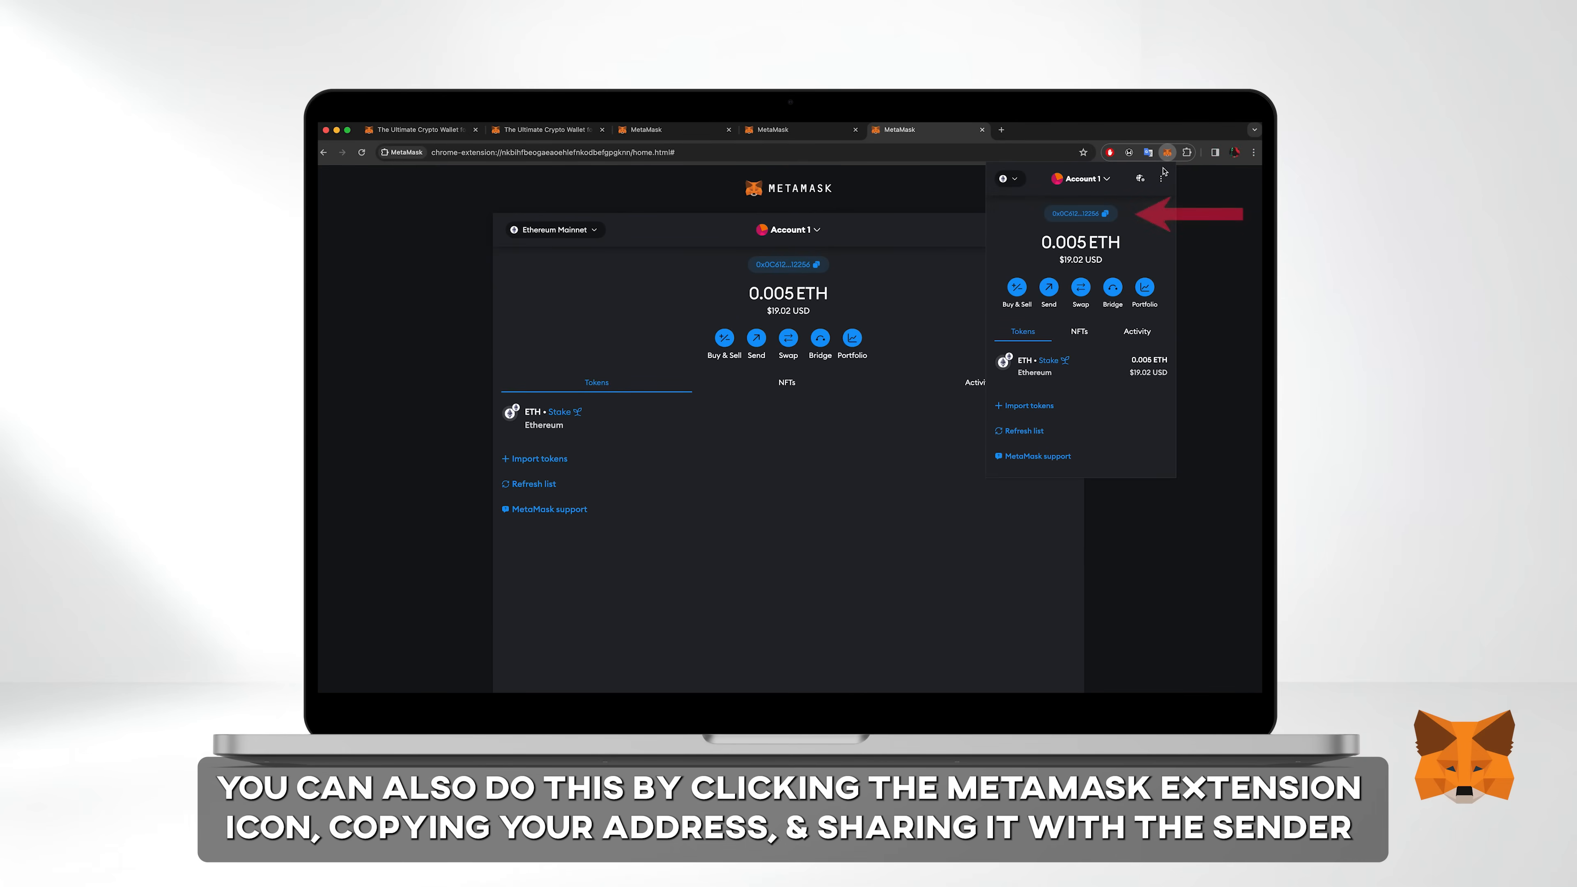
click(1081, 213)
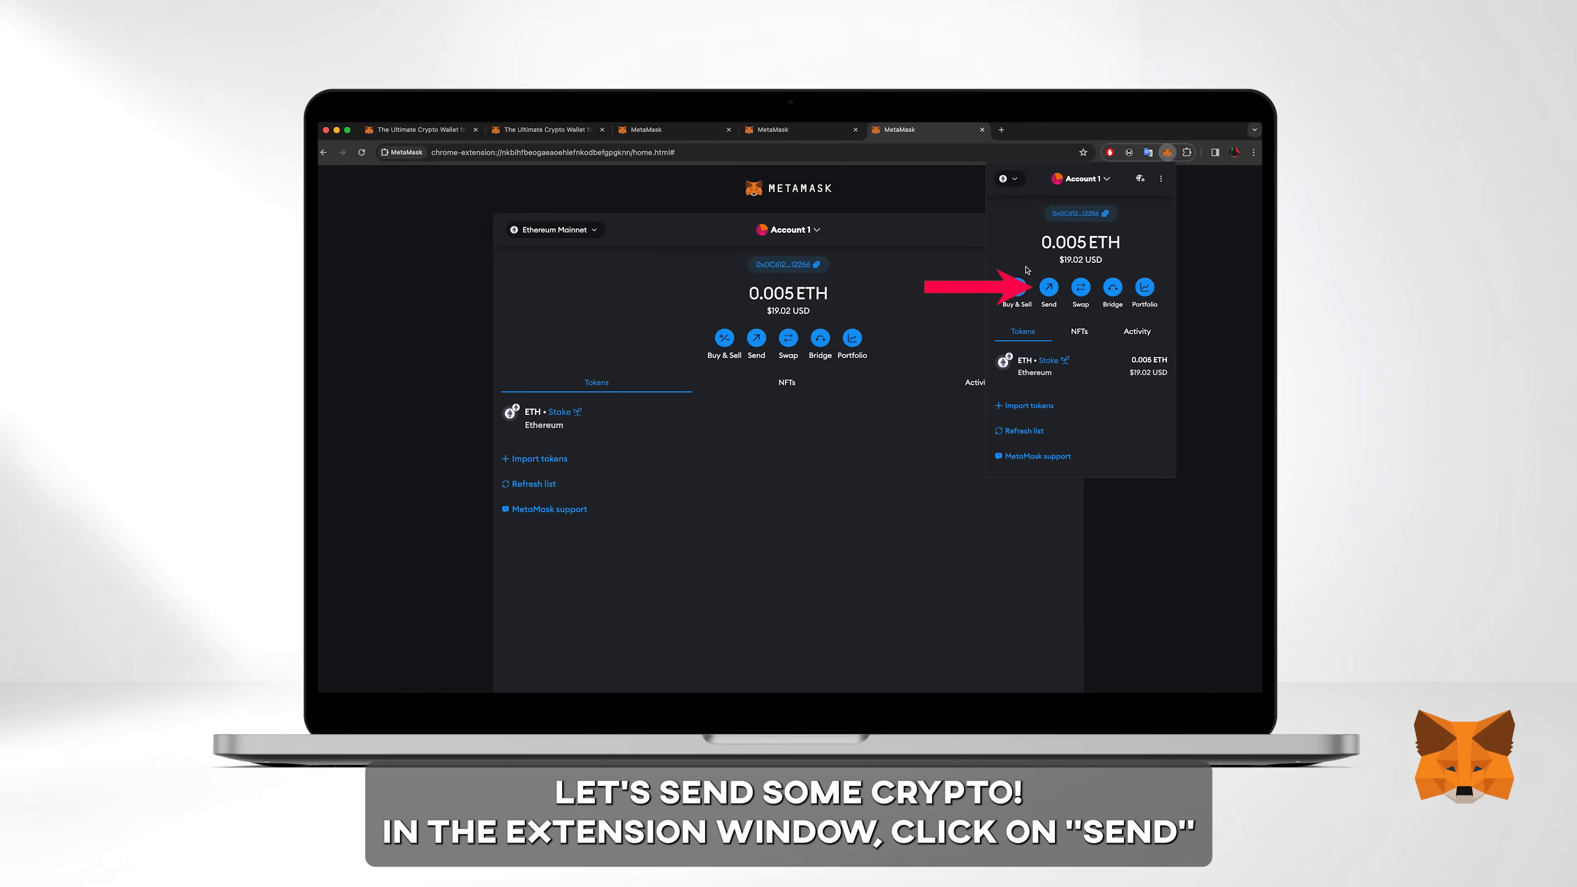
Send the maximum available ETH to the recipient address and continue to confirmation
click(1048, 286)
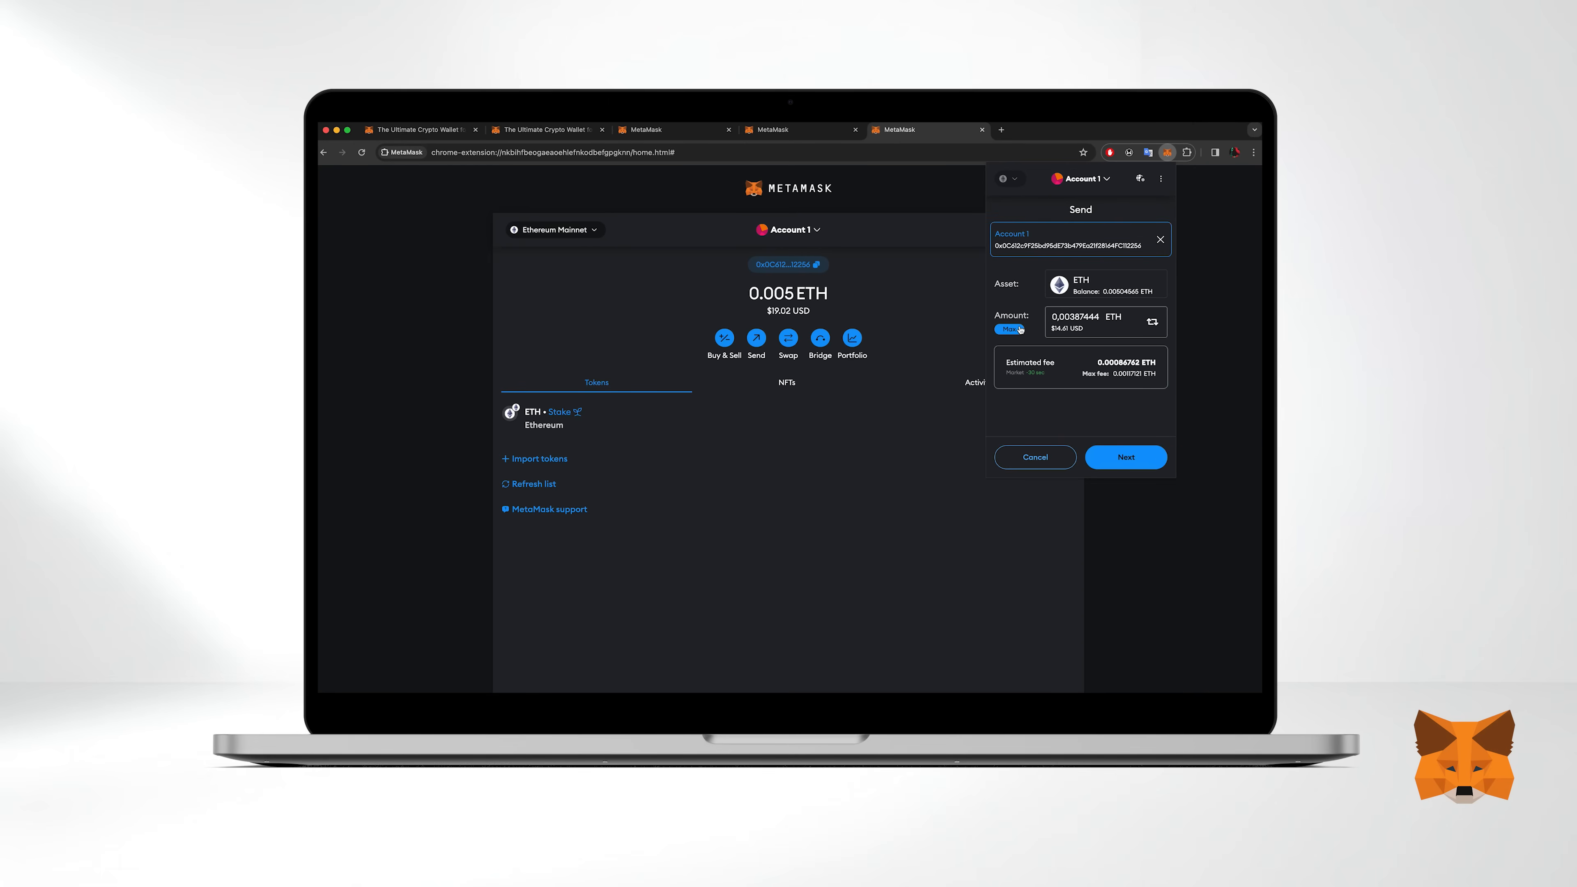
click(1126, 457)
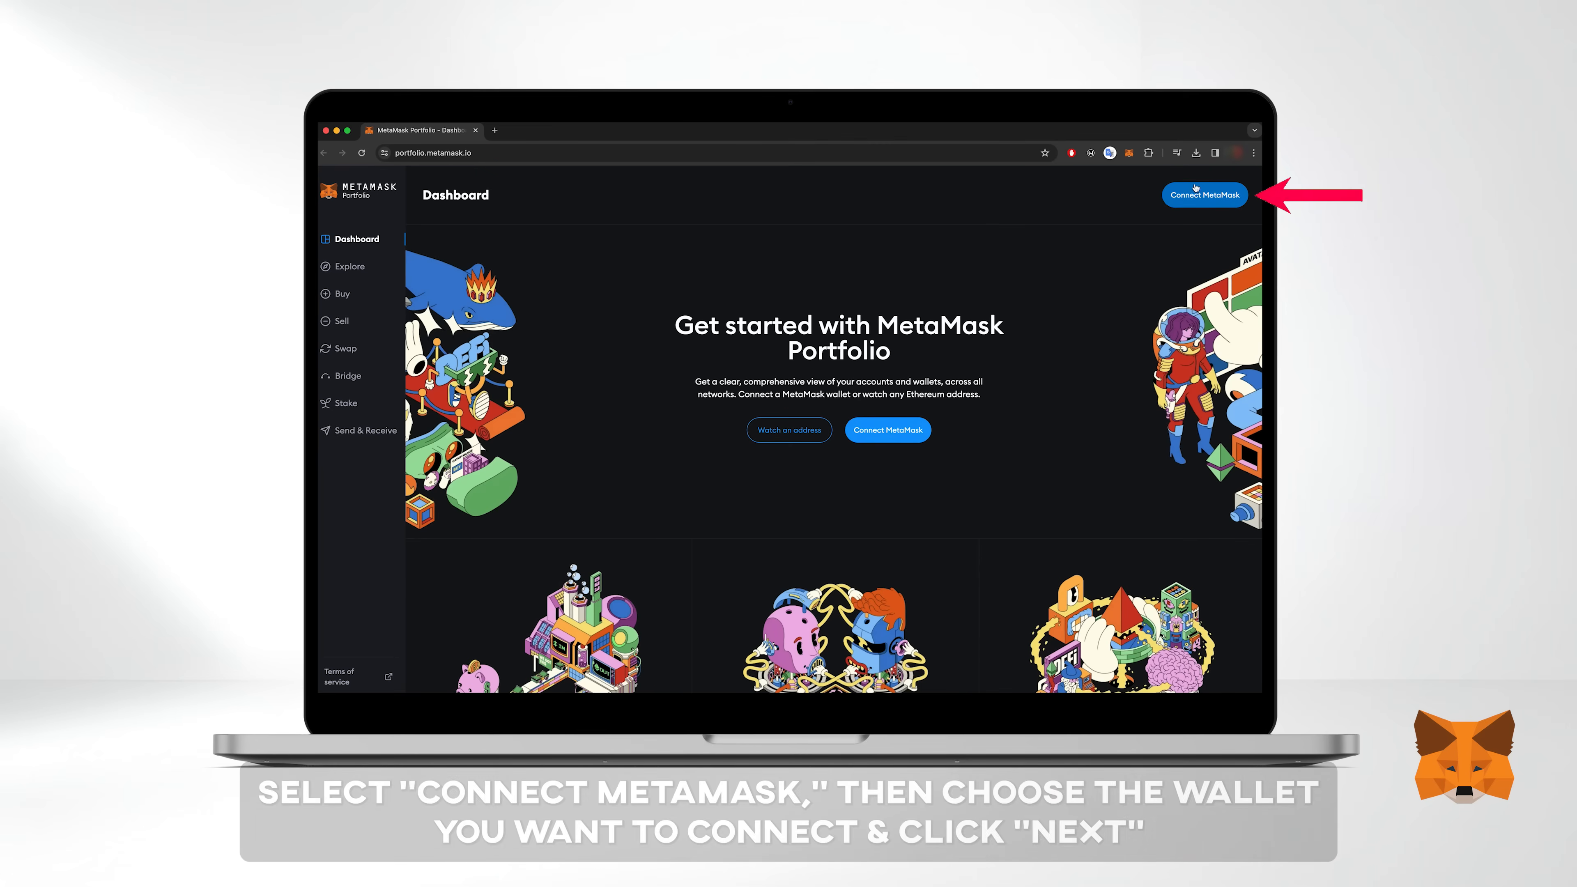
Connect Account 1 to MetaMask Portfolio so the dashboard shows its $20.47 in ETH
click(1205, 194)
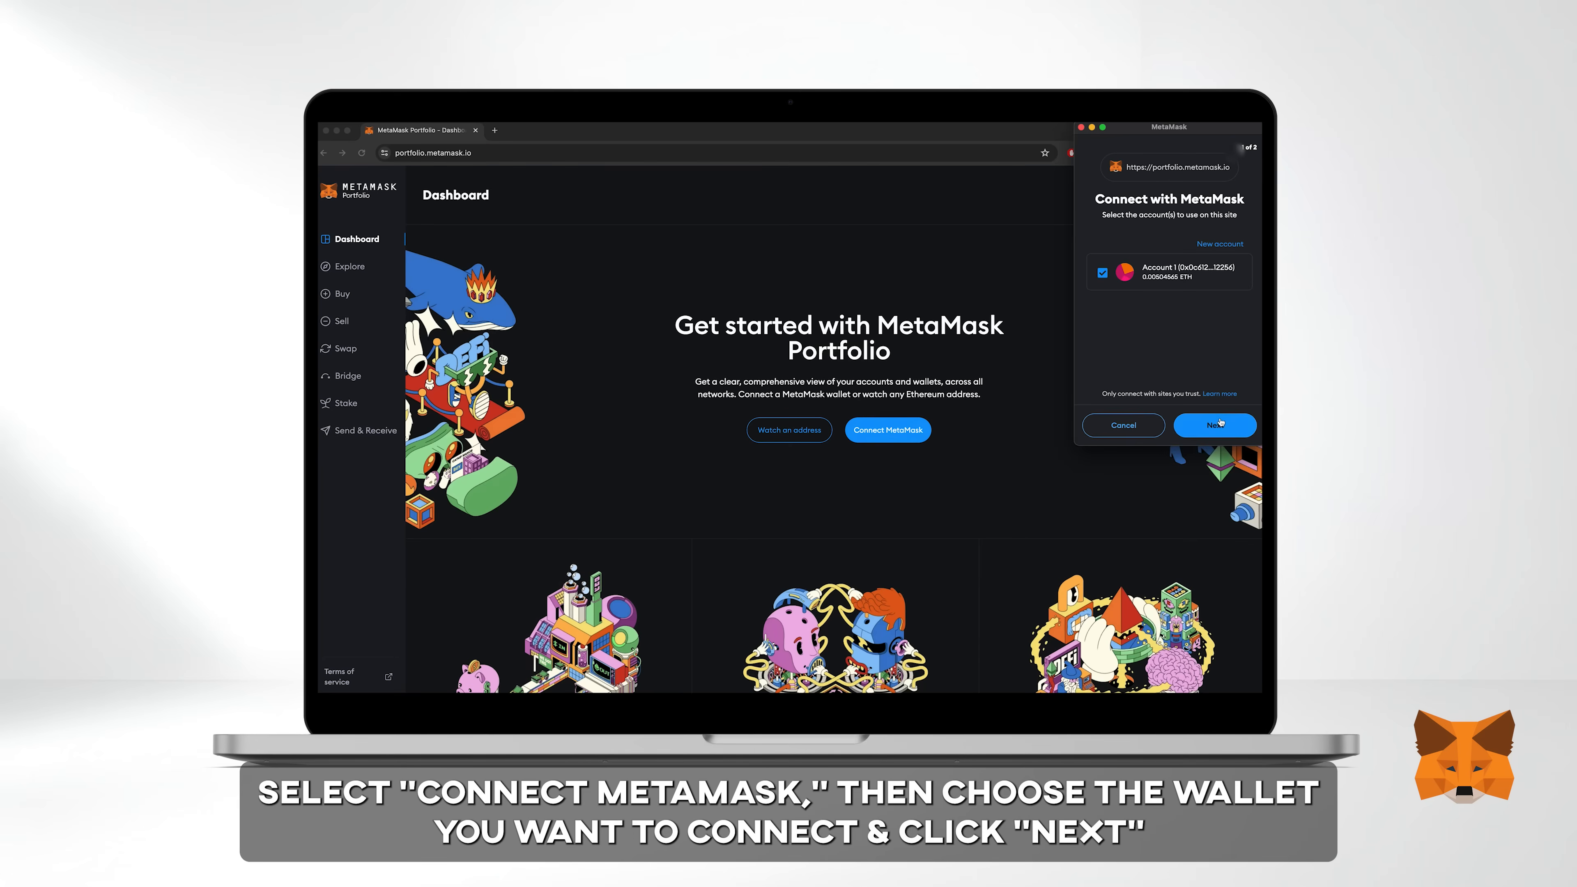
click(1215, 426)
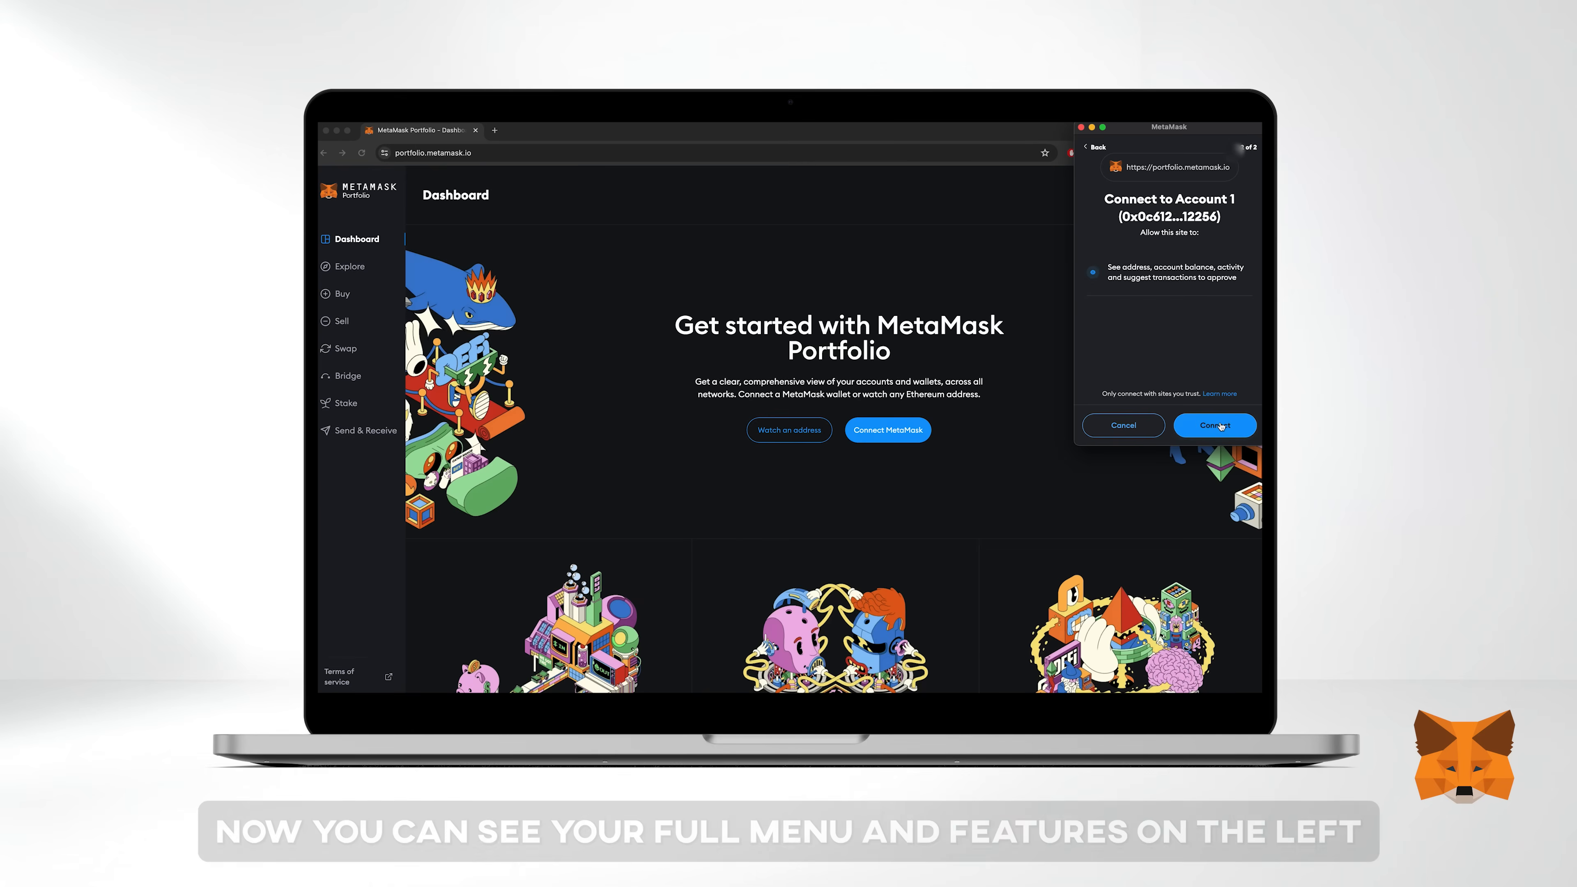
click(1216, 425)
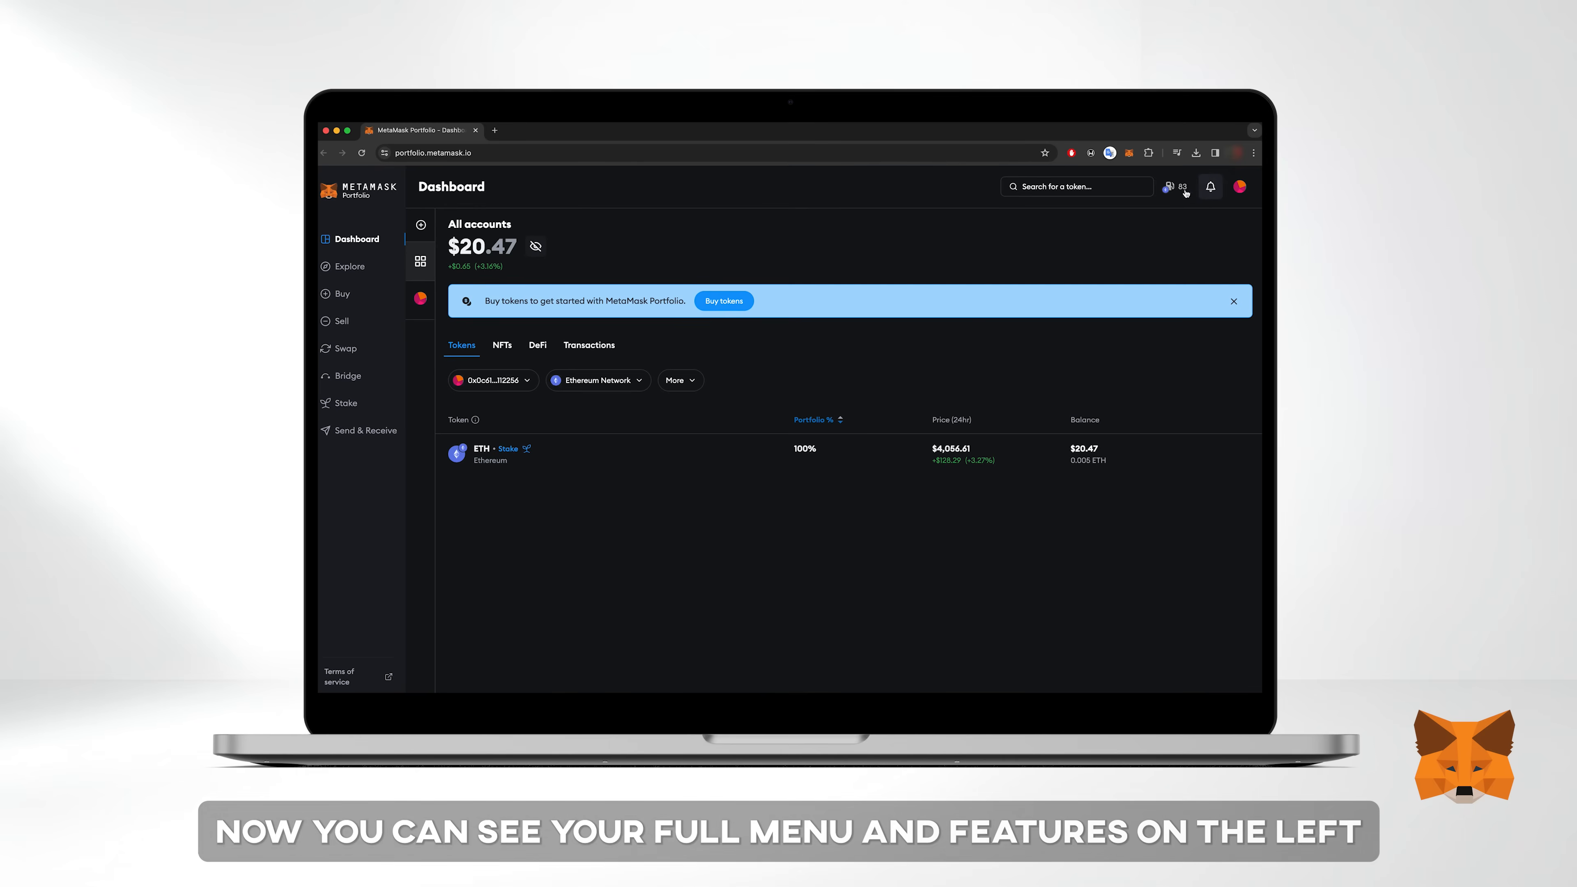
Check real-time gas prices without the EIP 1559 breakdown, then view the ETH token details
click(1174, 186)
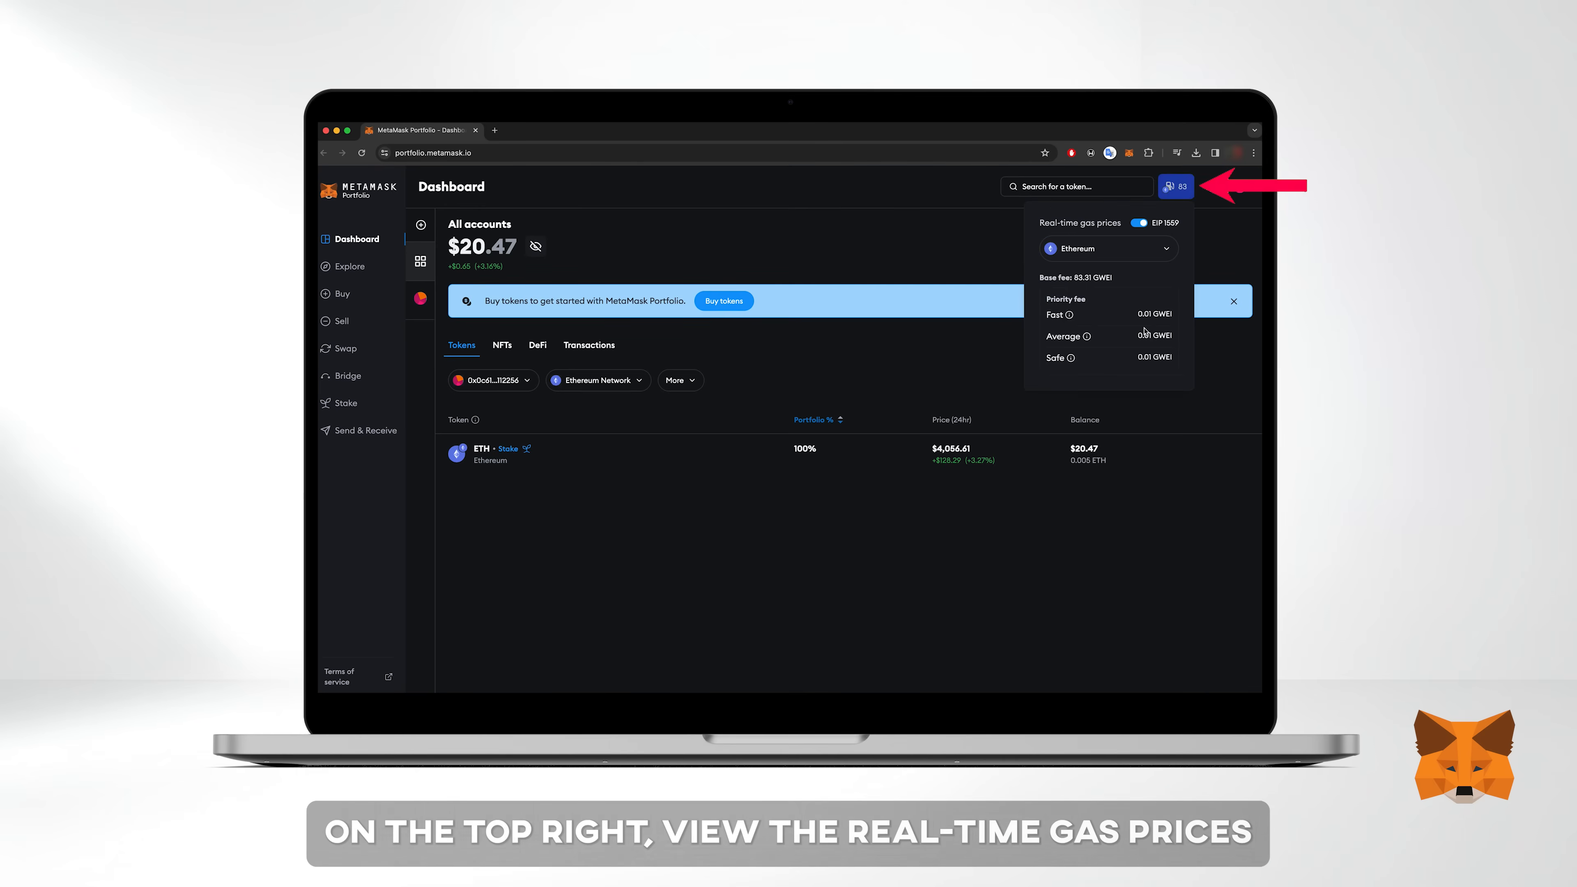
click(1139, 223)
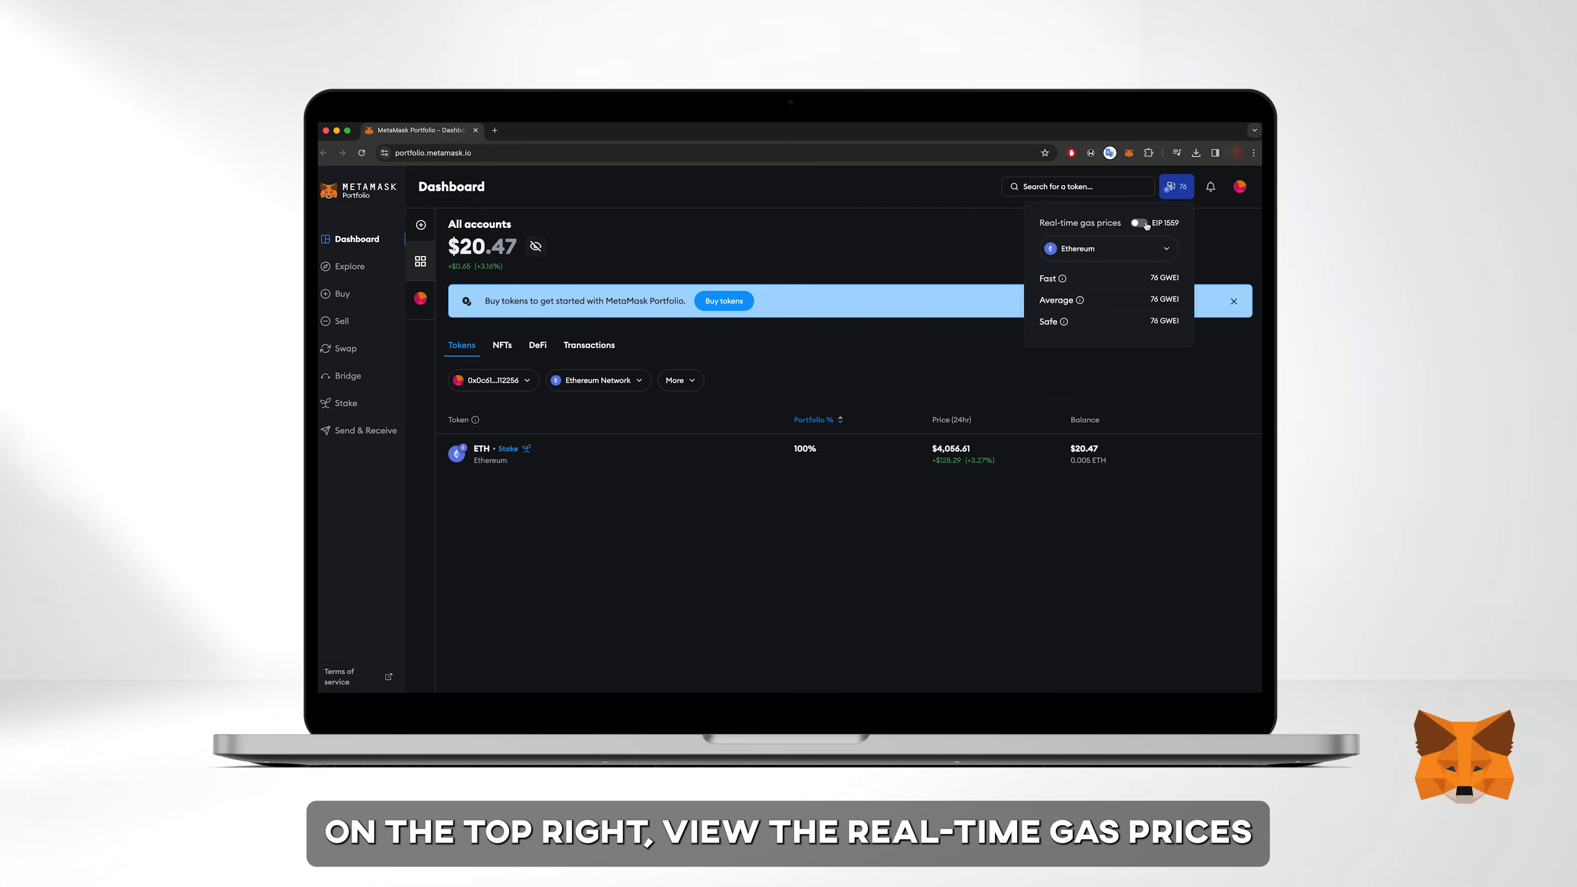
click(1171, 186)
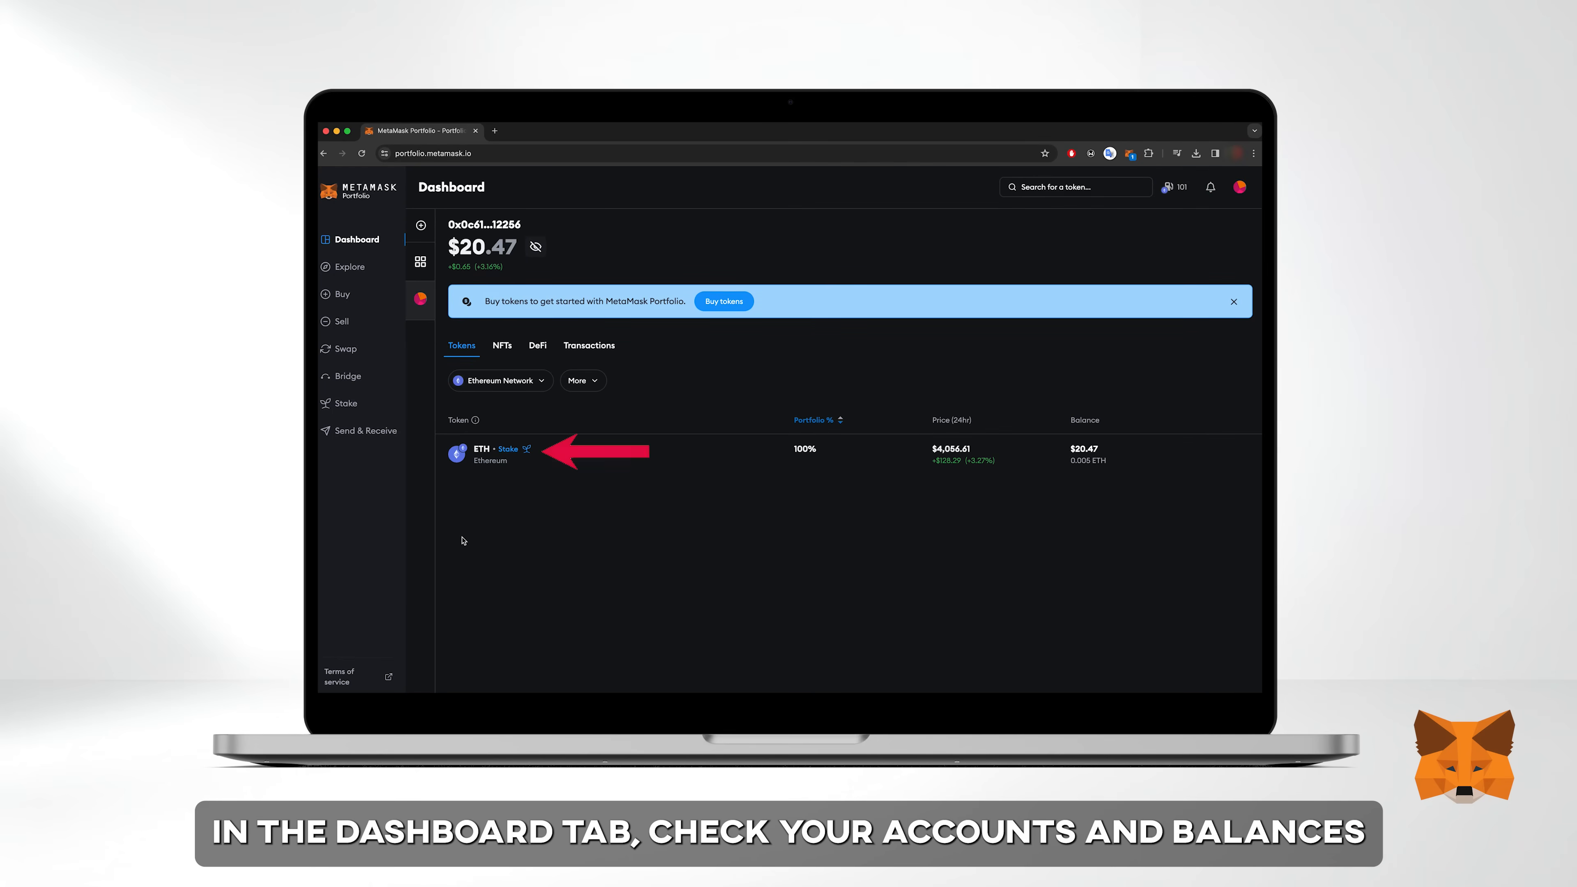
click(482, 449)
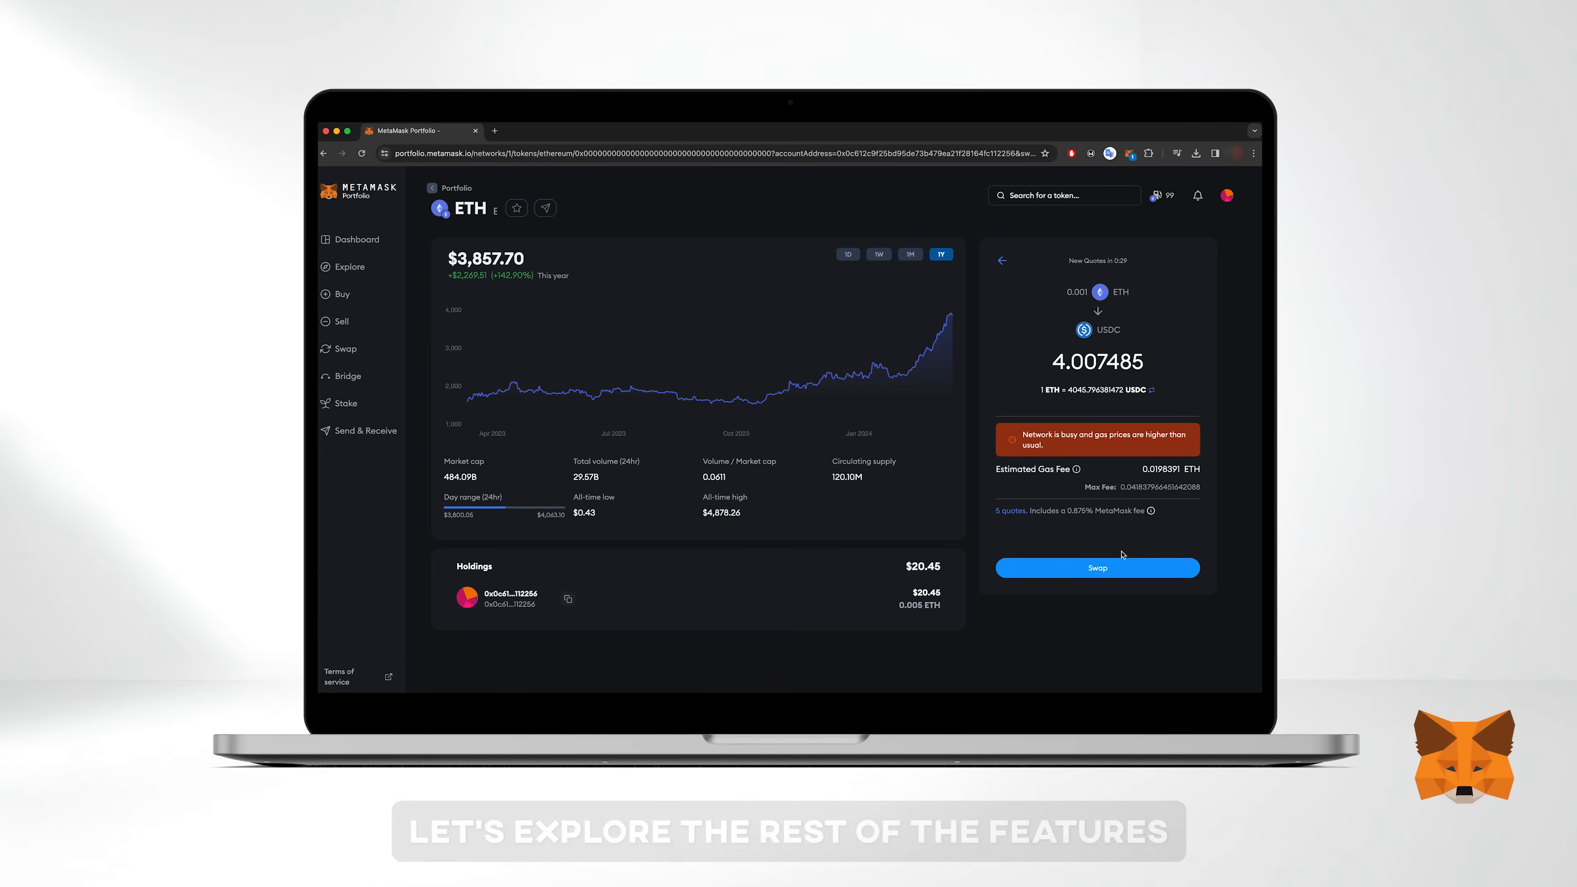
Review the wallet's Transactions, DeFi positions and NFTs from the Portfolio dashboard
click(357, 240)
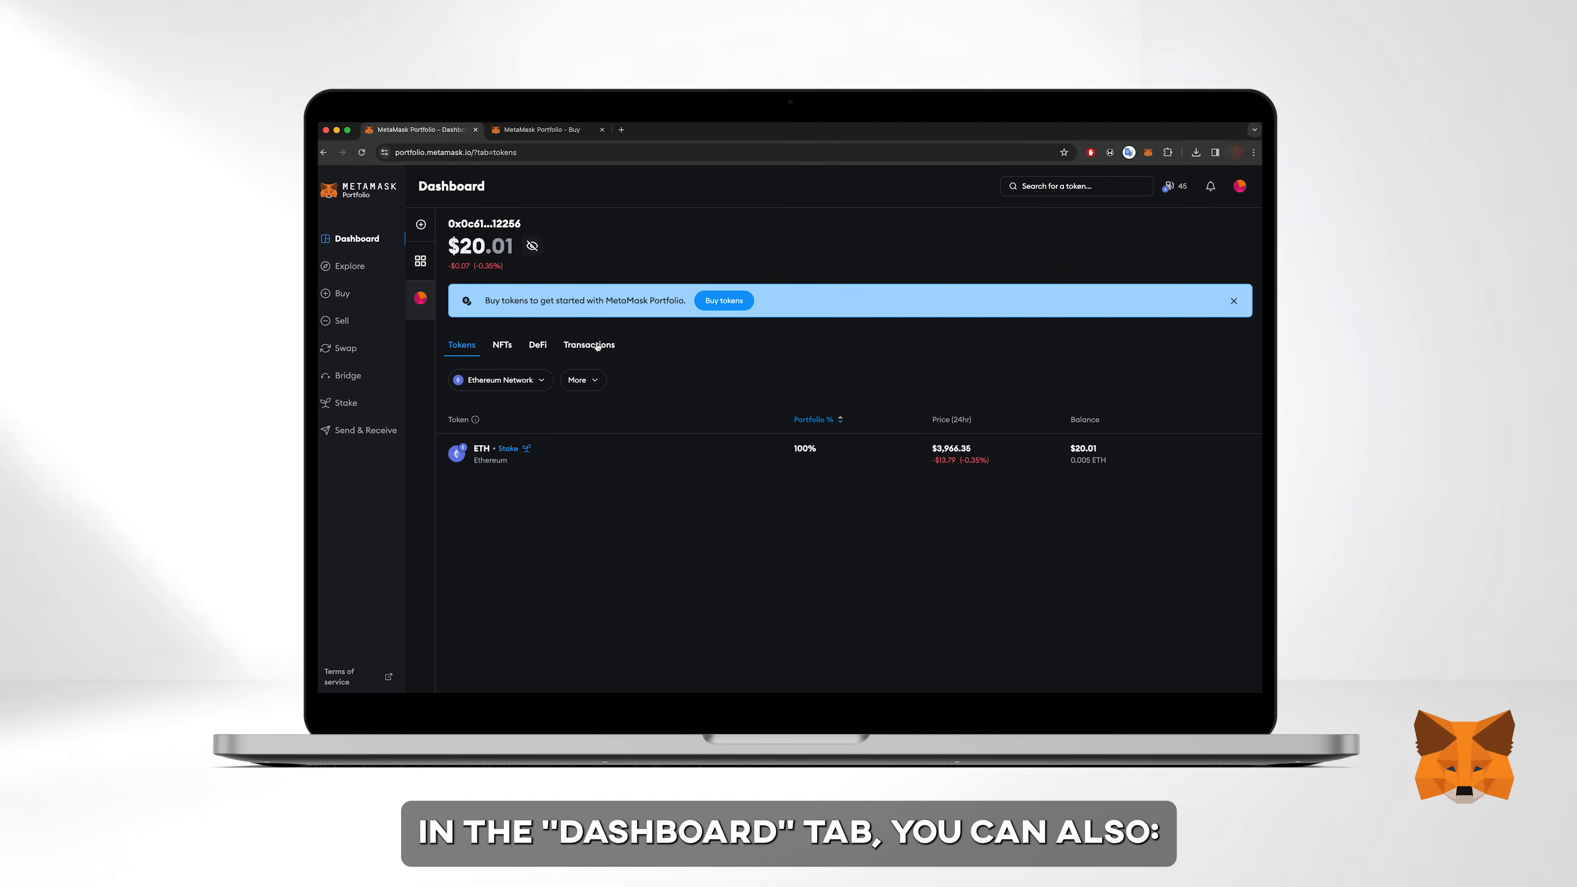
click(589, 345)
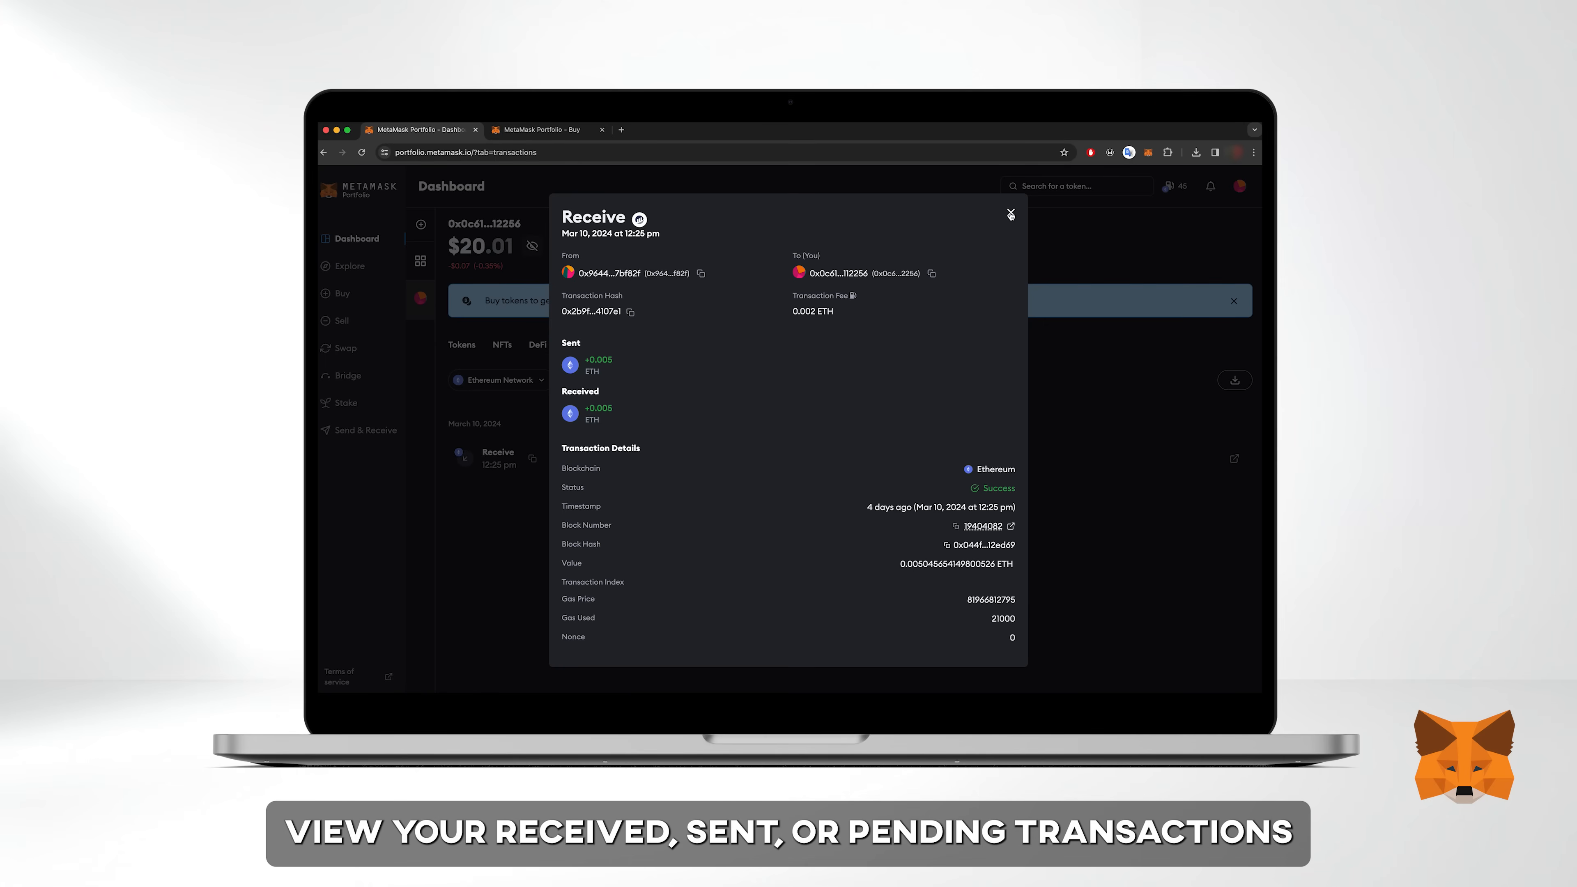
click(1010, 212)
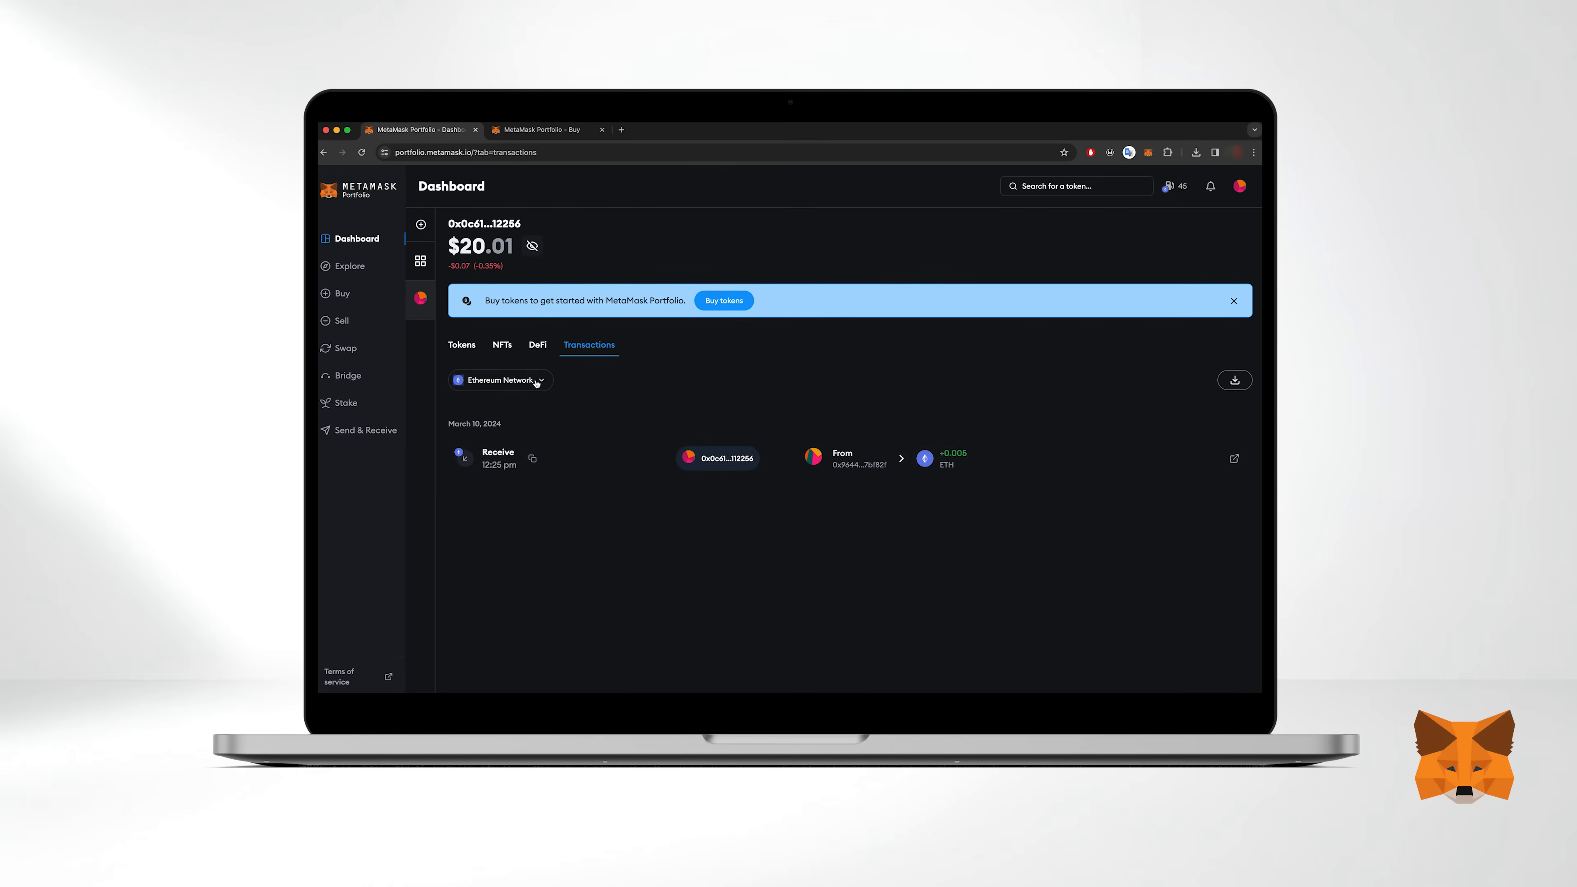
click(537, 345)
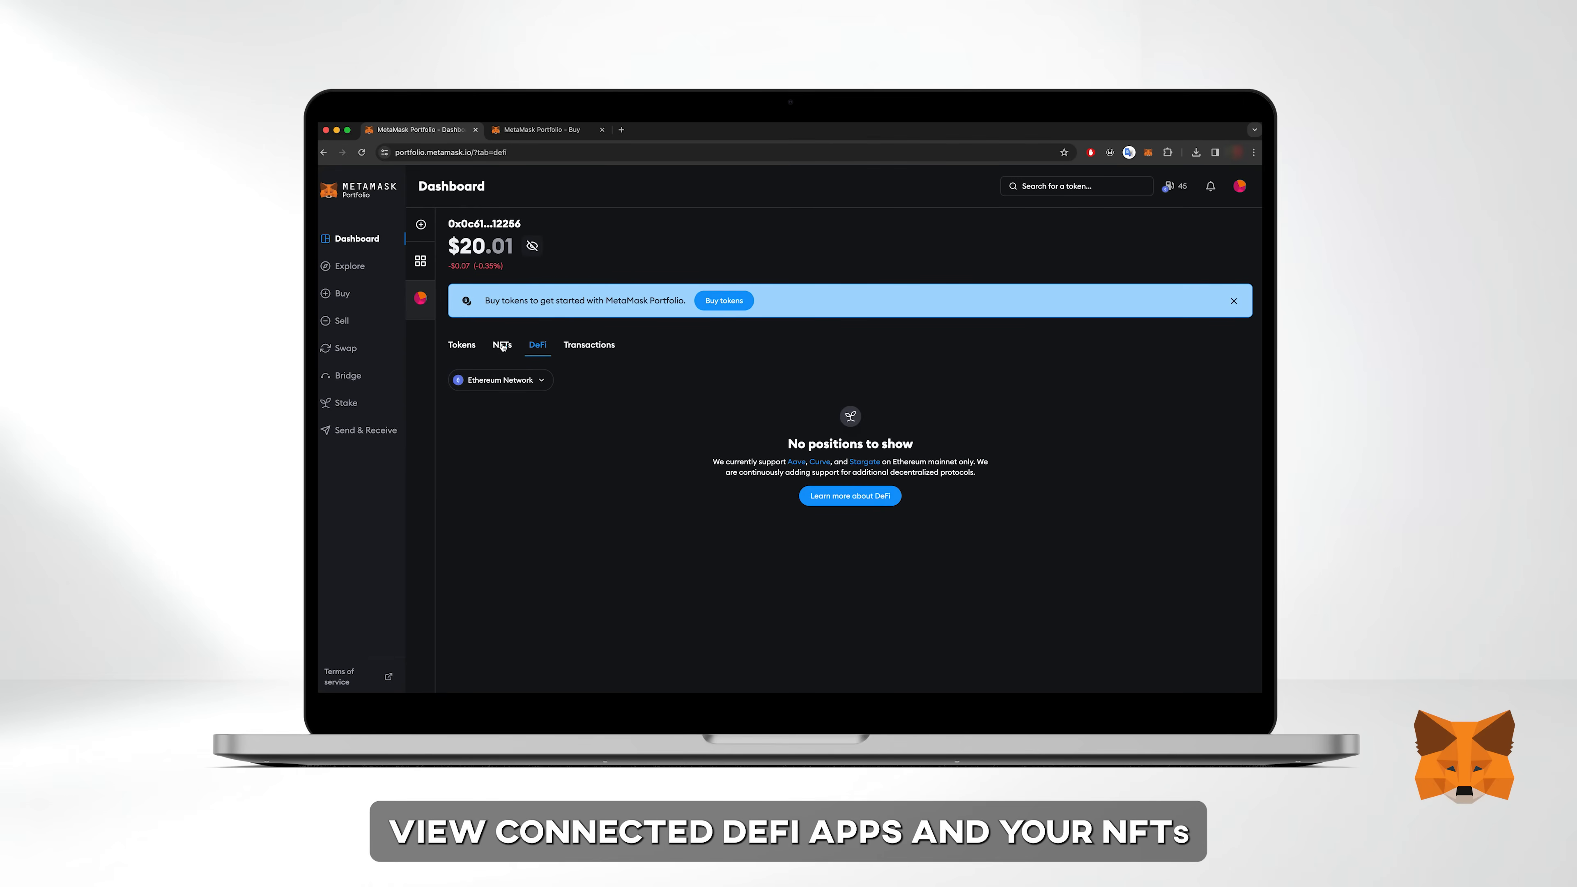
click(502, 345)
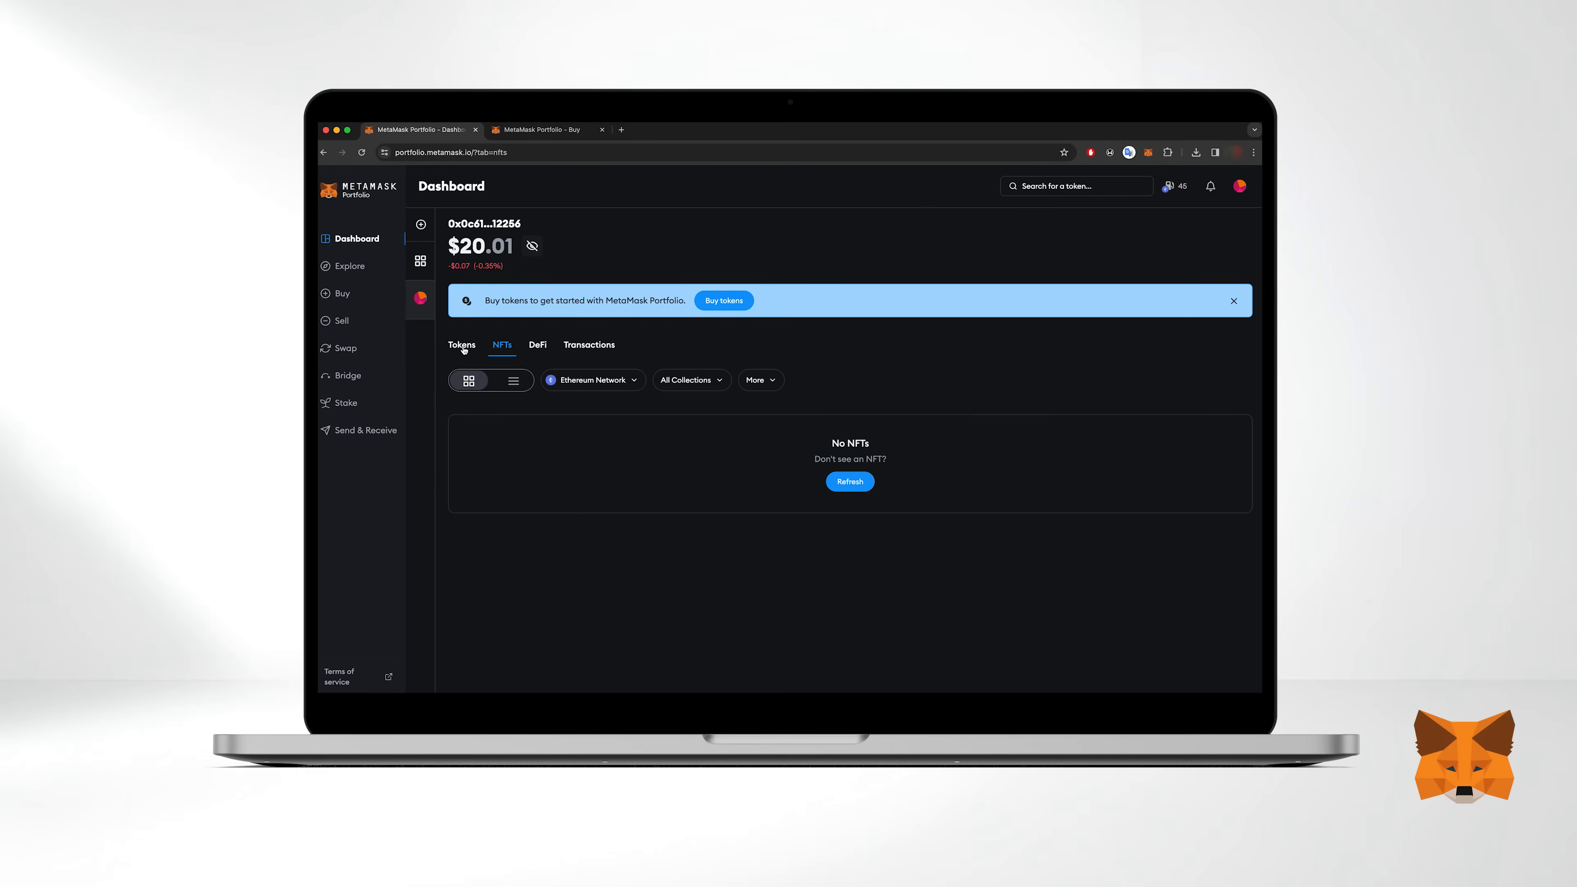
Browse Explore's market statistics, the NFT Marketplaces app list and the Learn articles
click(350, 266)
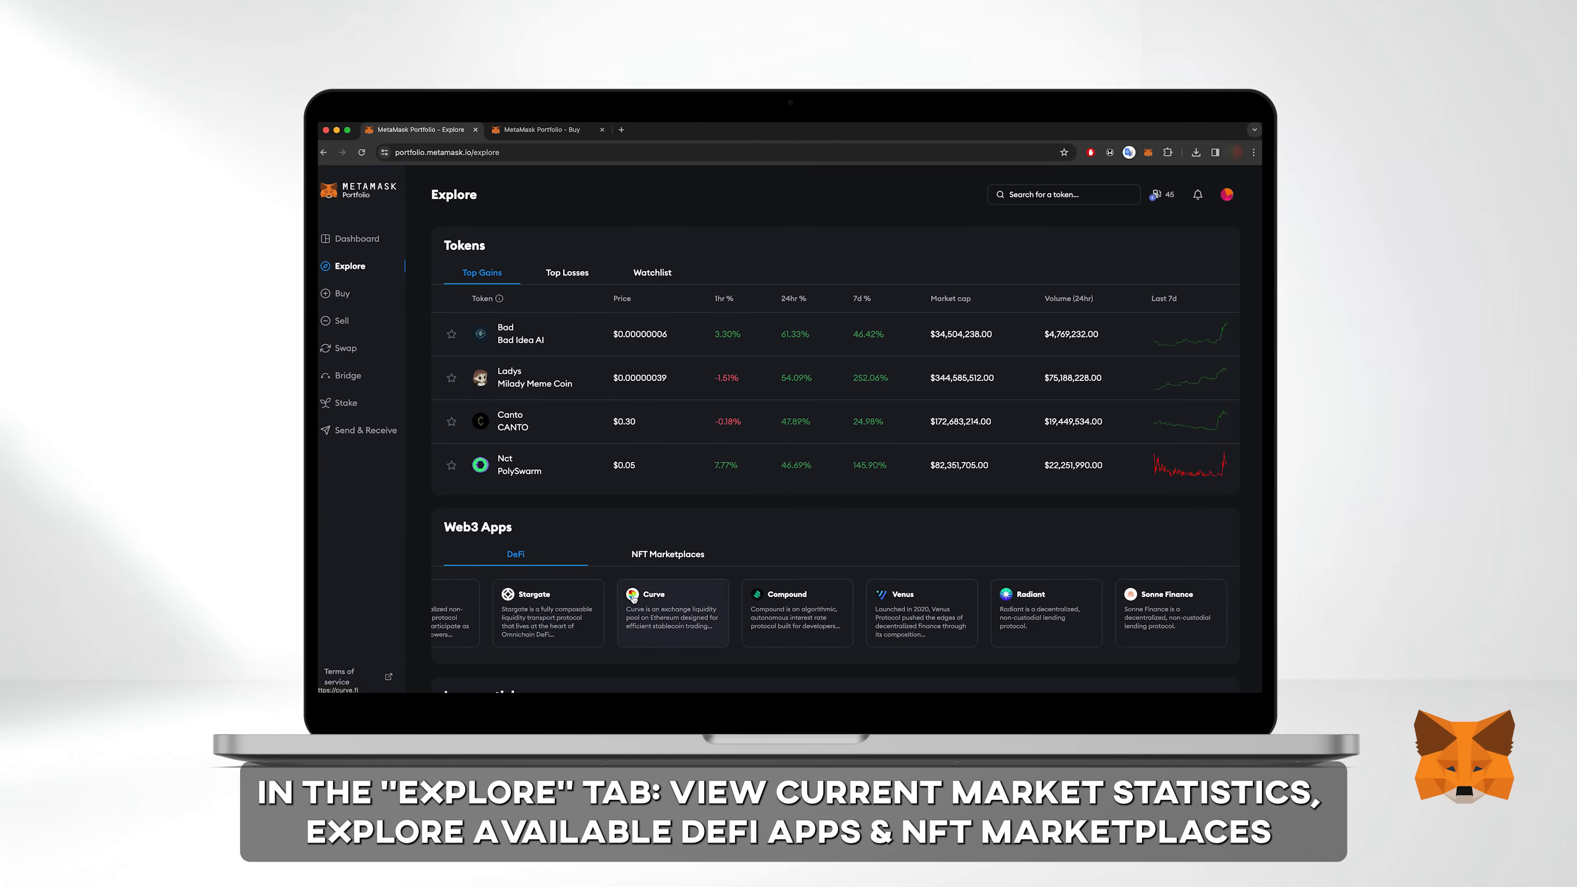
click(667, 554)
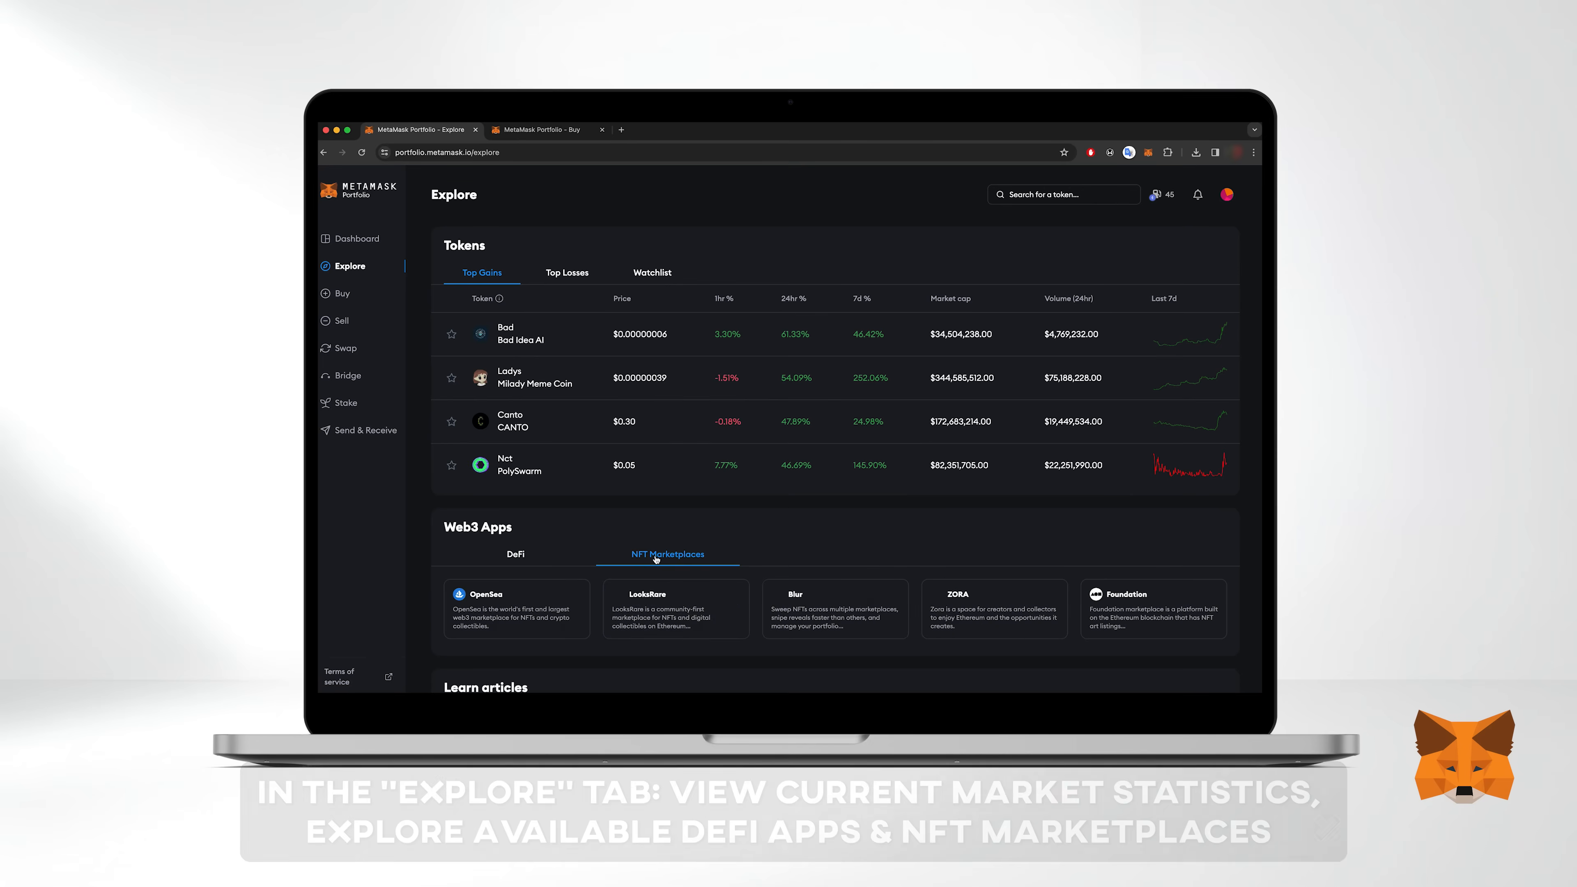
scroll(down, 3)
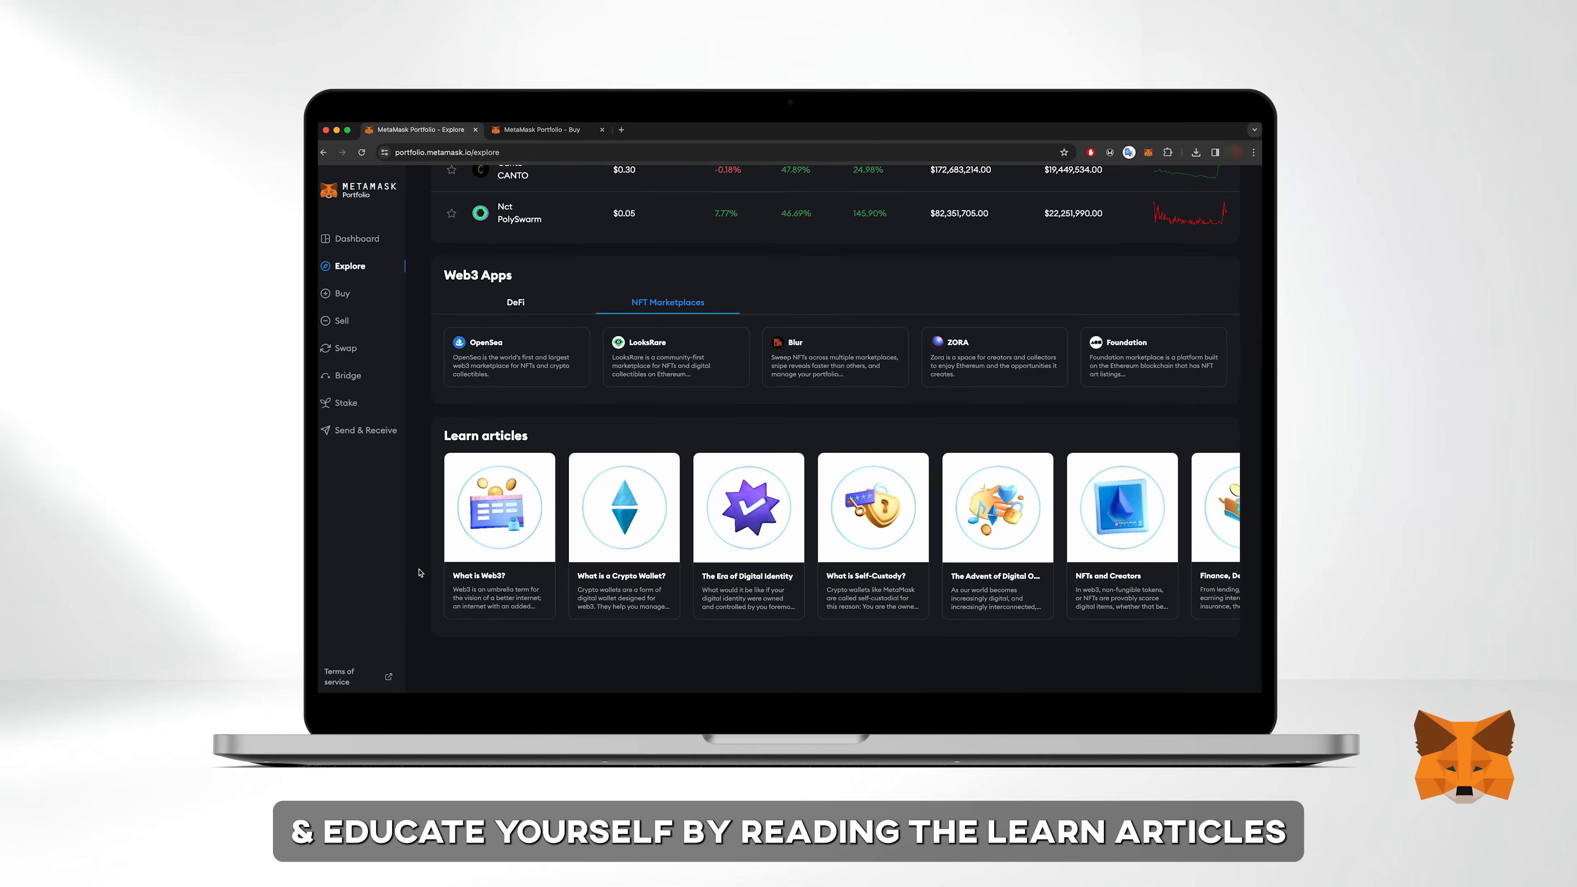
mouse_move(351, 300)
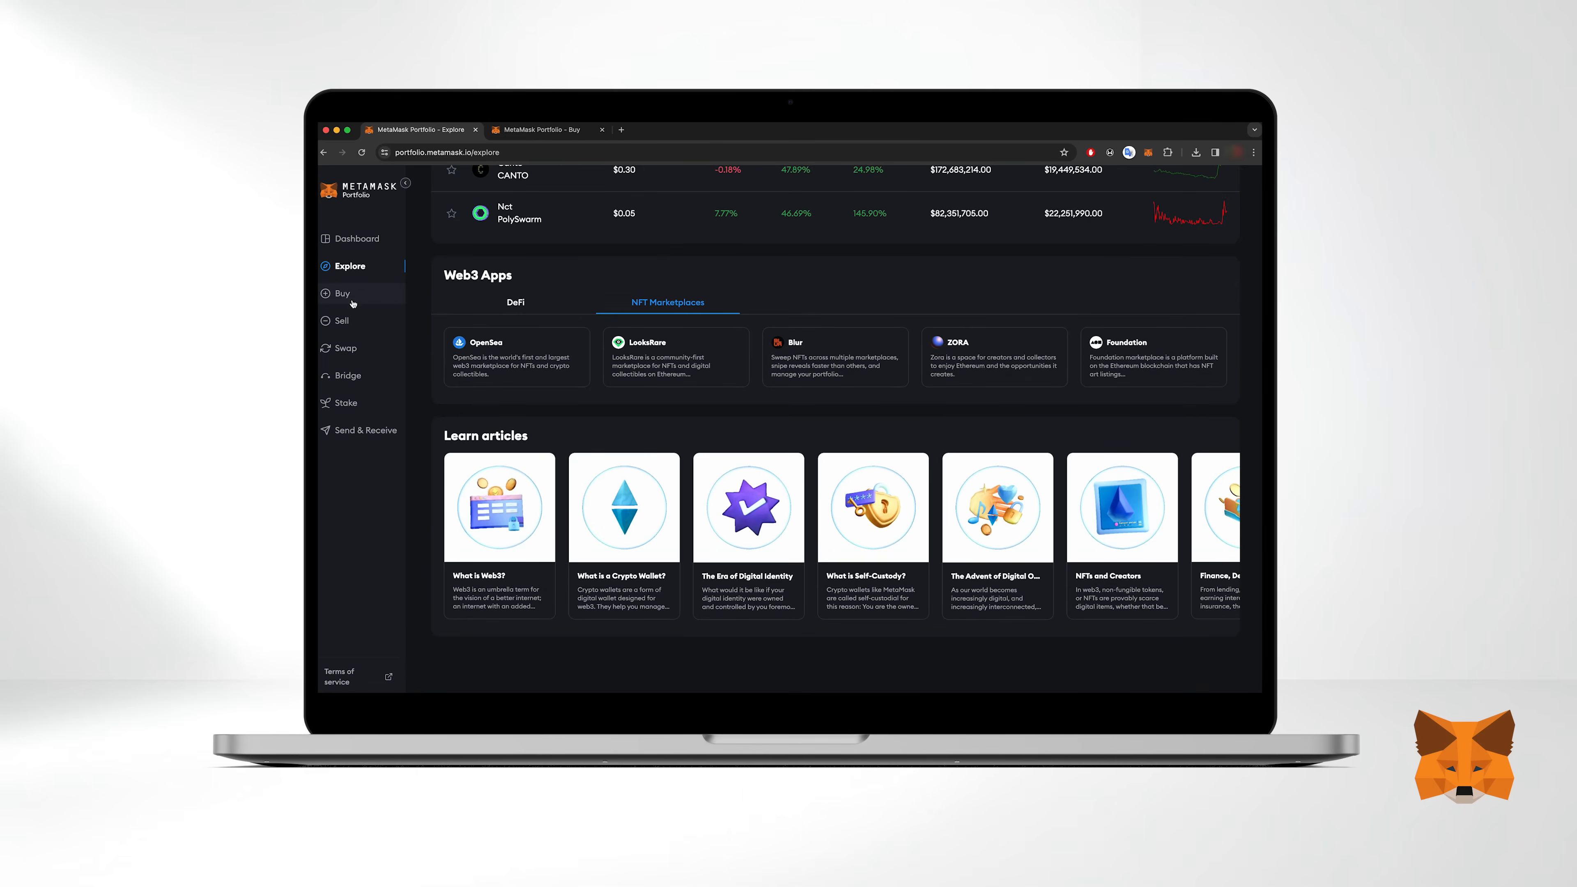
Look over the Sell, Bridge and Stake pages, ending on ETH validator staking
click(341, 320)
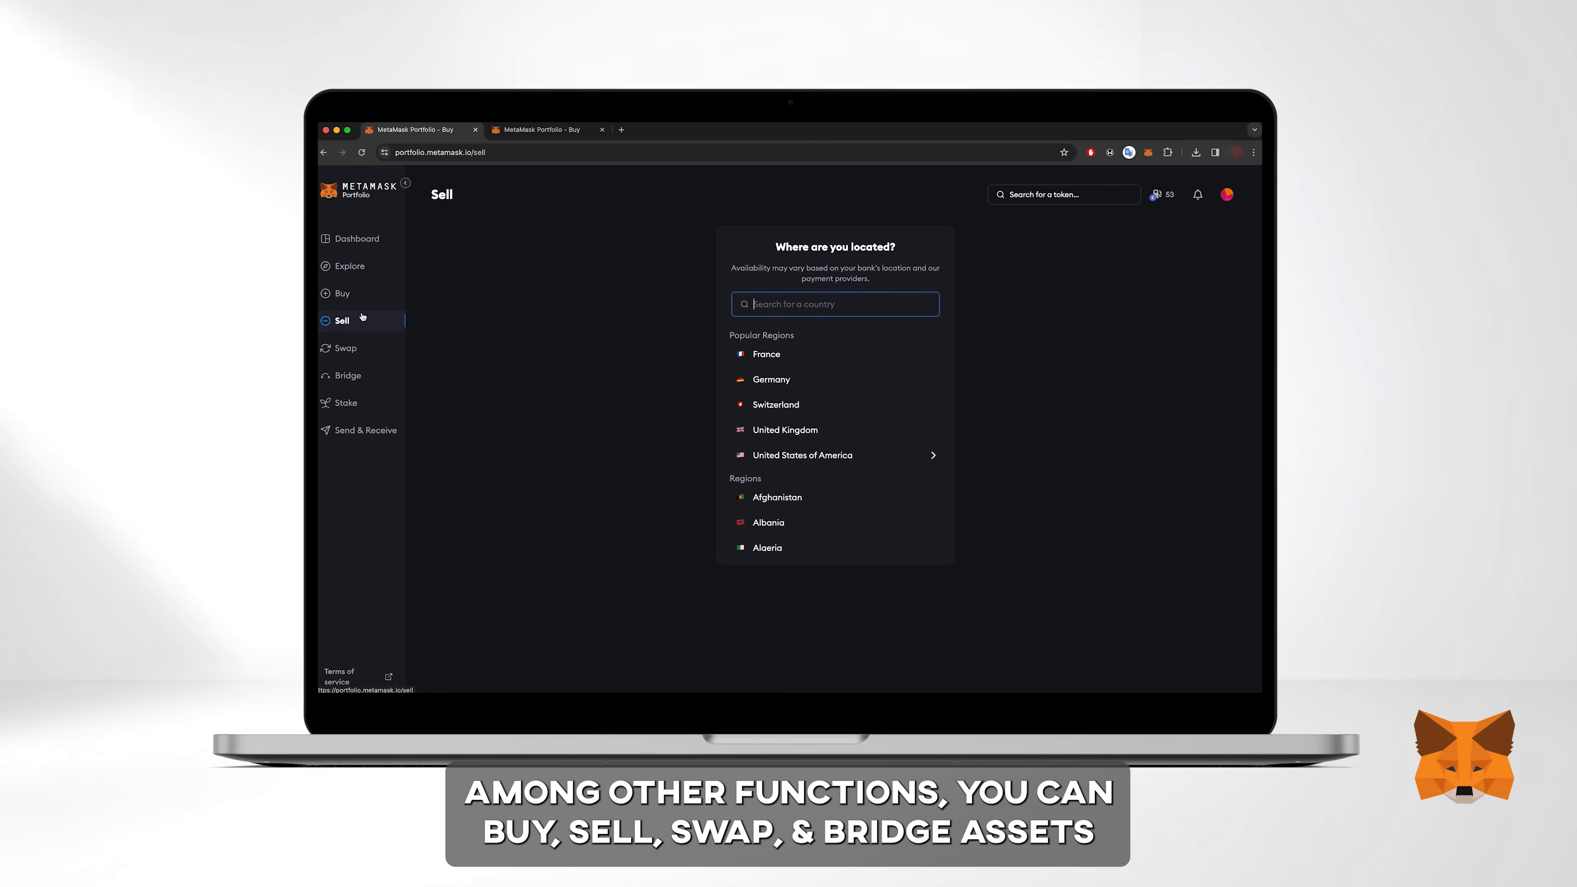
click(348, 376)
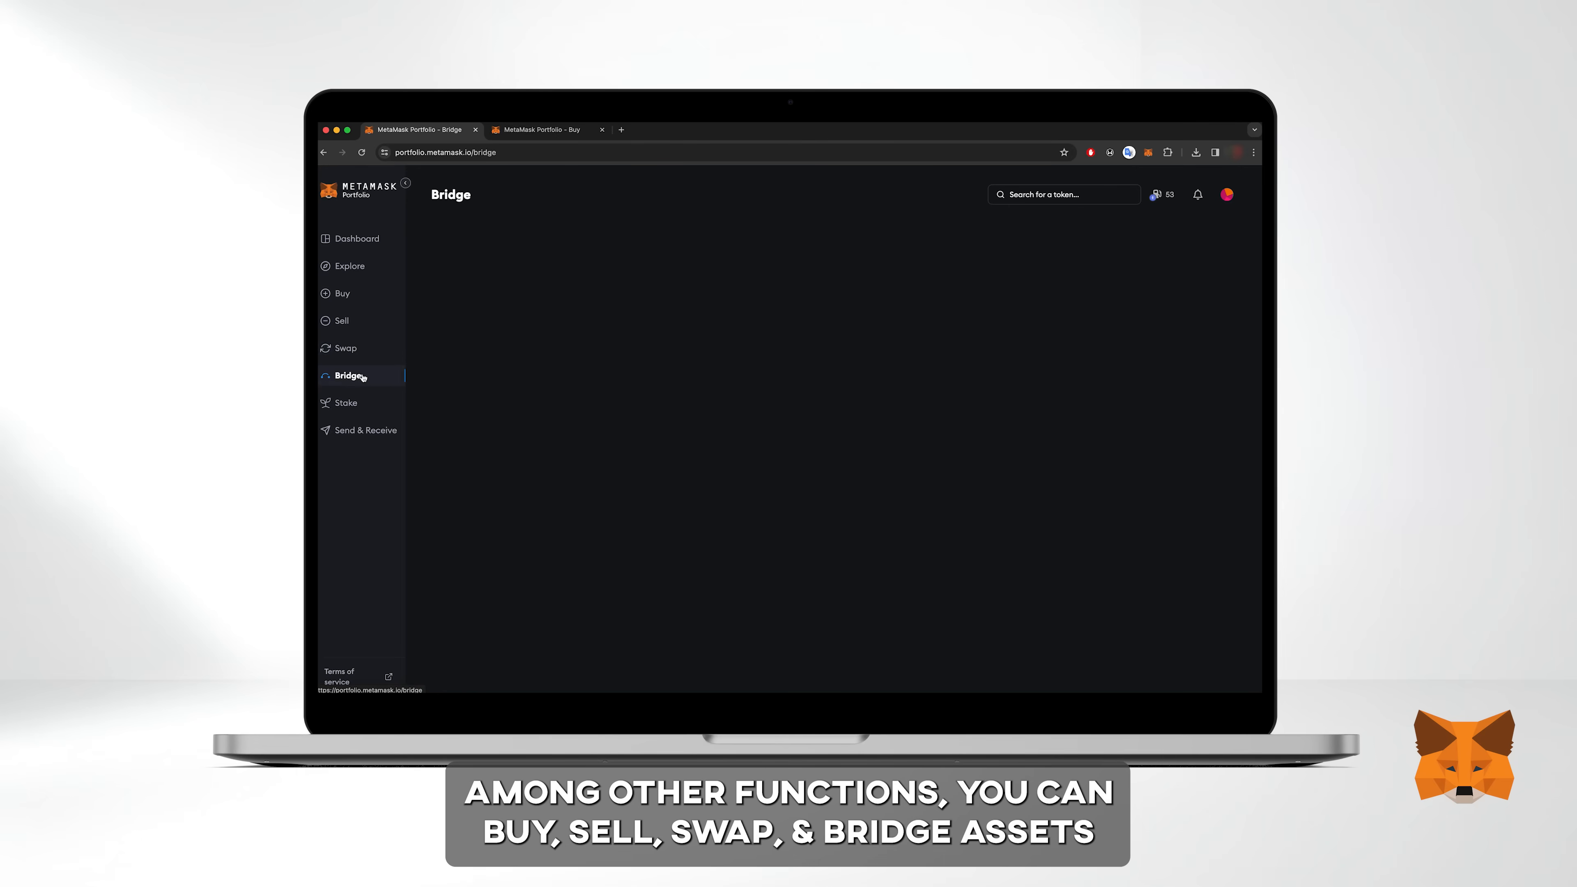
click(346, 402)
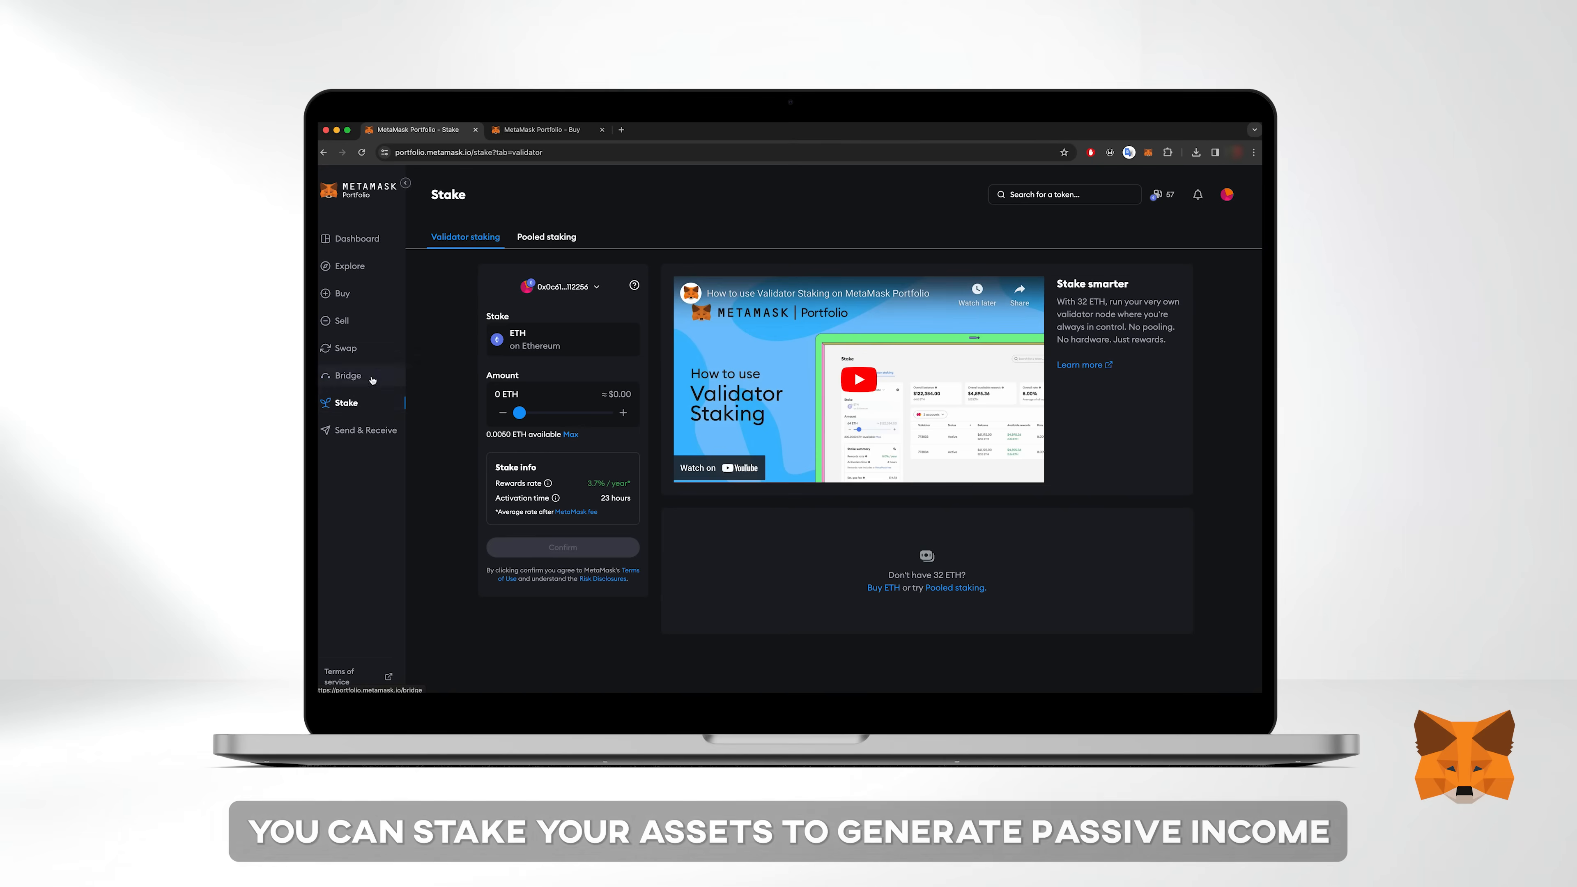
click(547, 237)
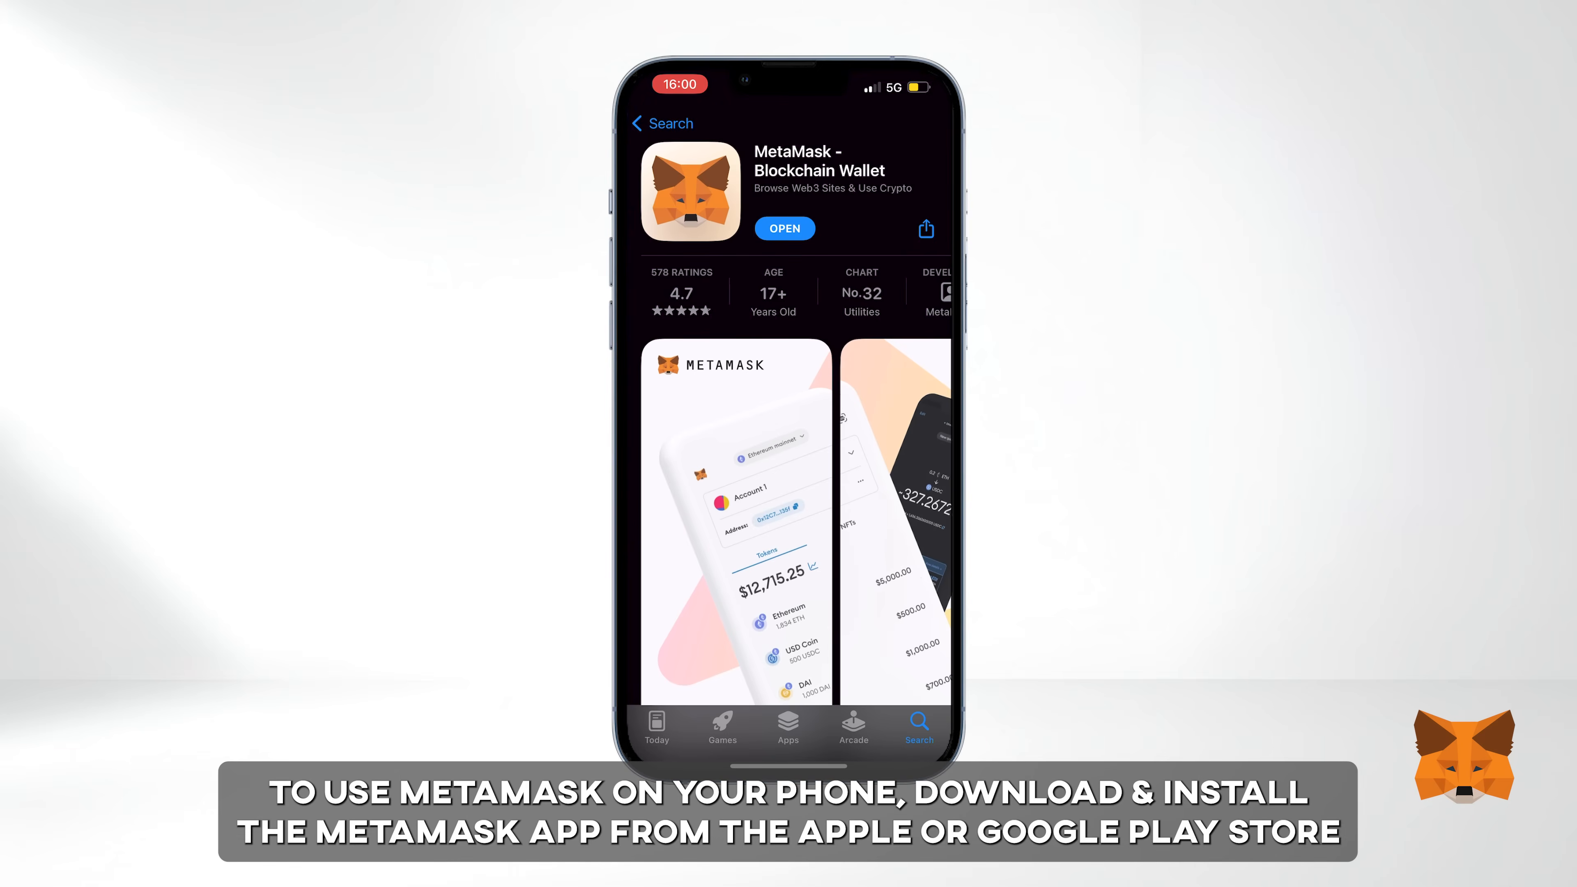
Launch MetaMask Mobile, choose import via Secret Recovery Phrase and accept the terms
click(784, 228)
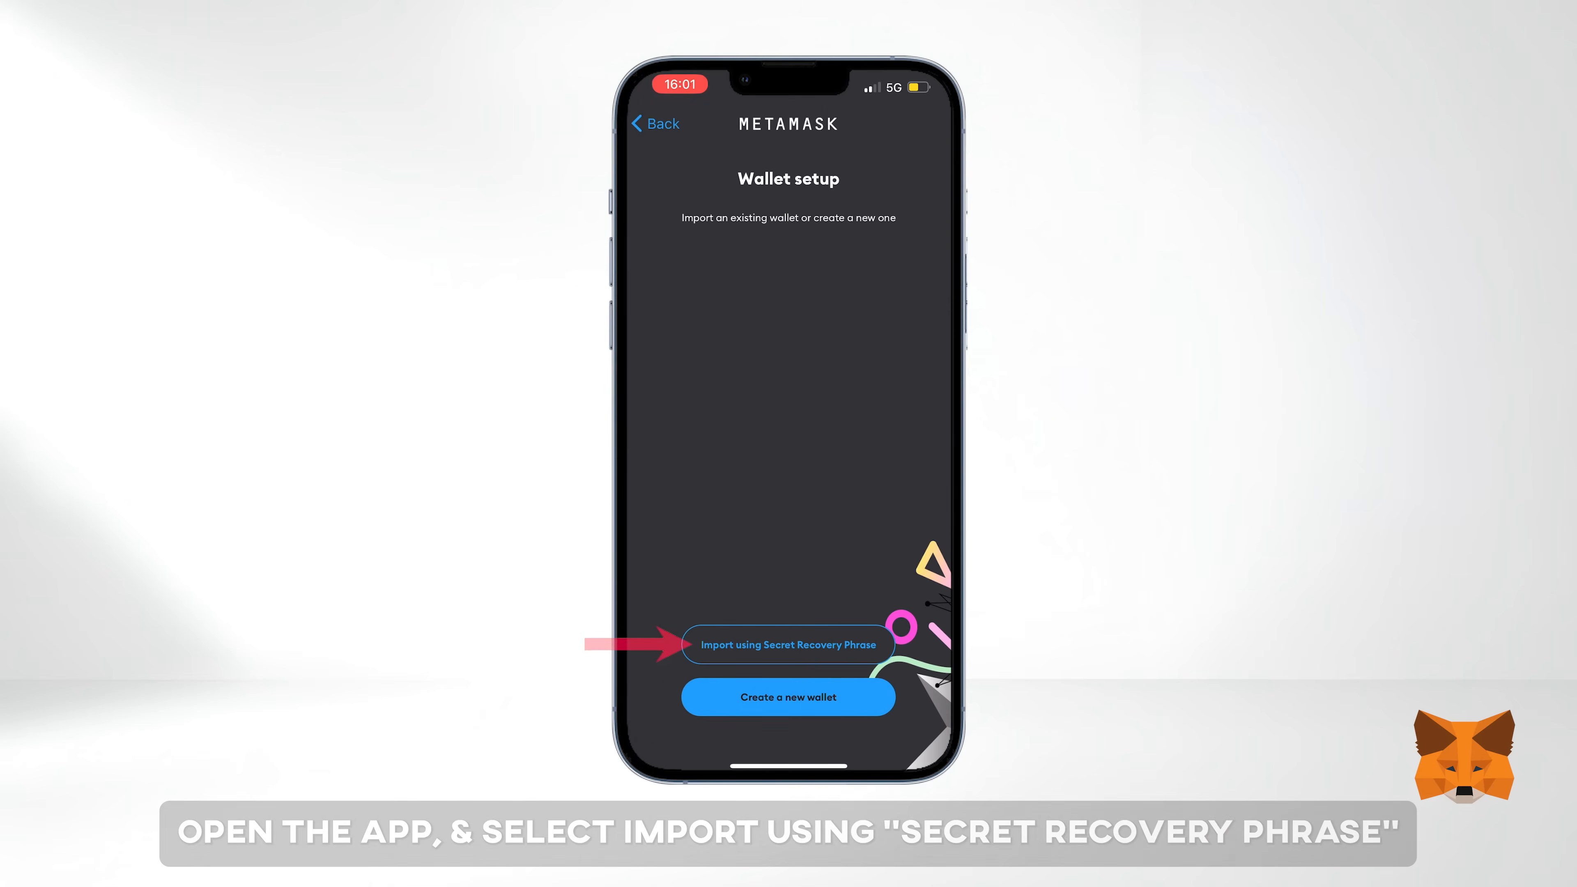
click(788, 645)
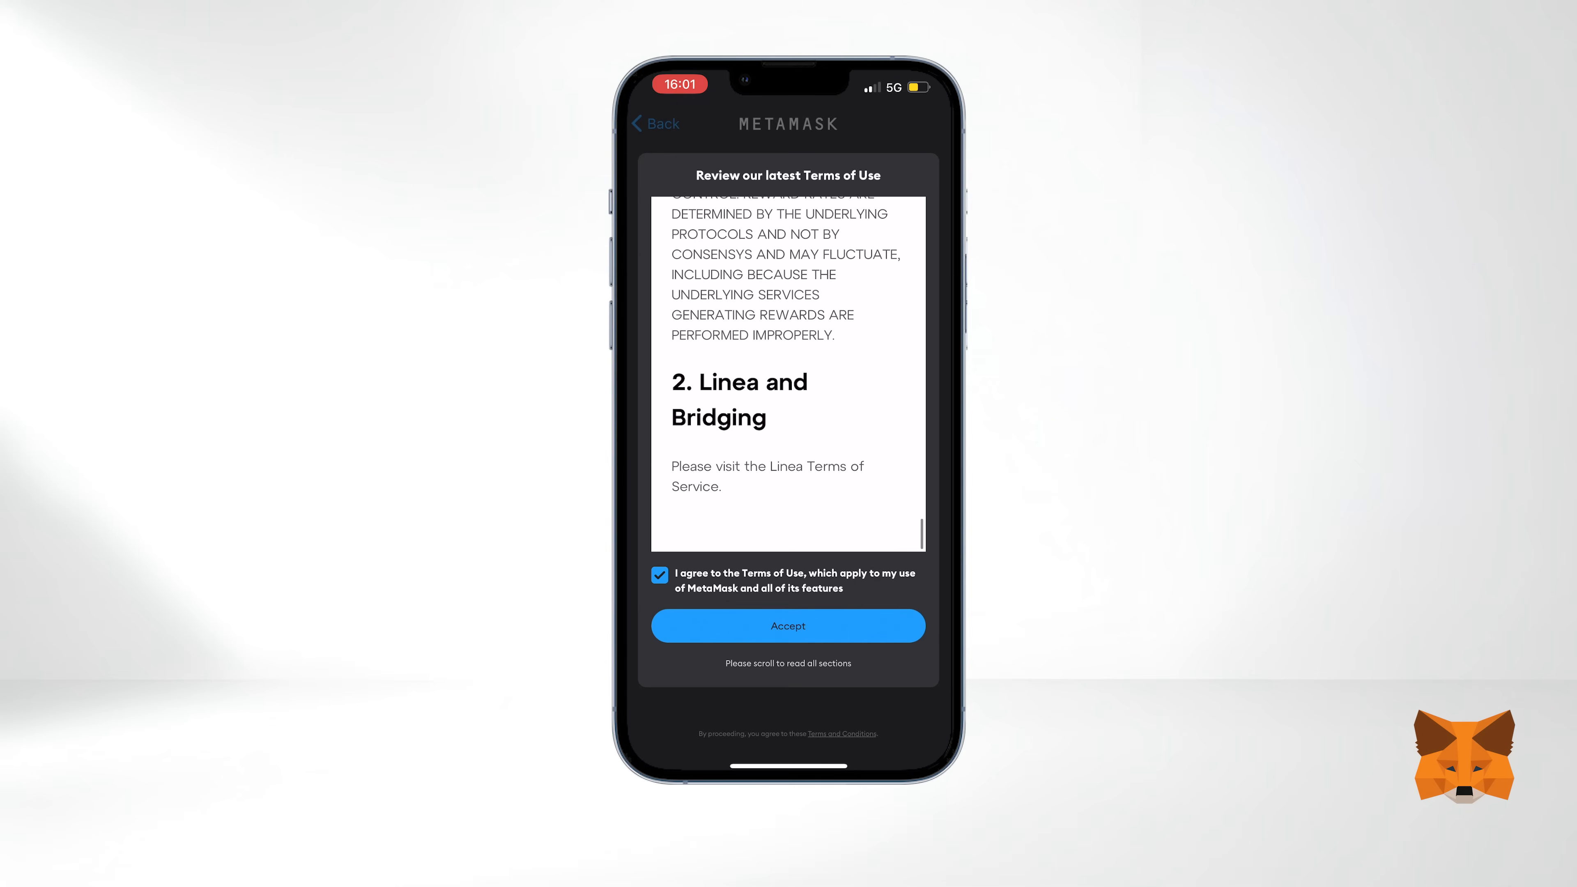
click(788, 626)
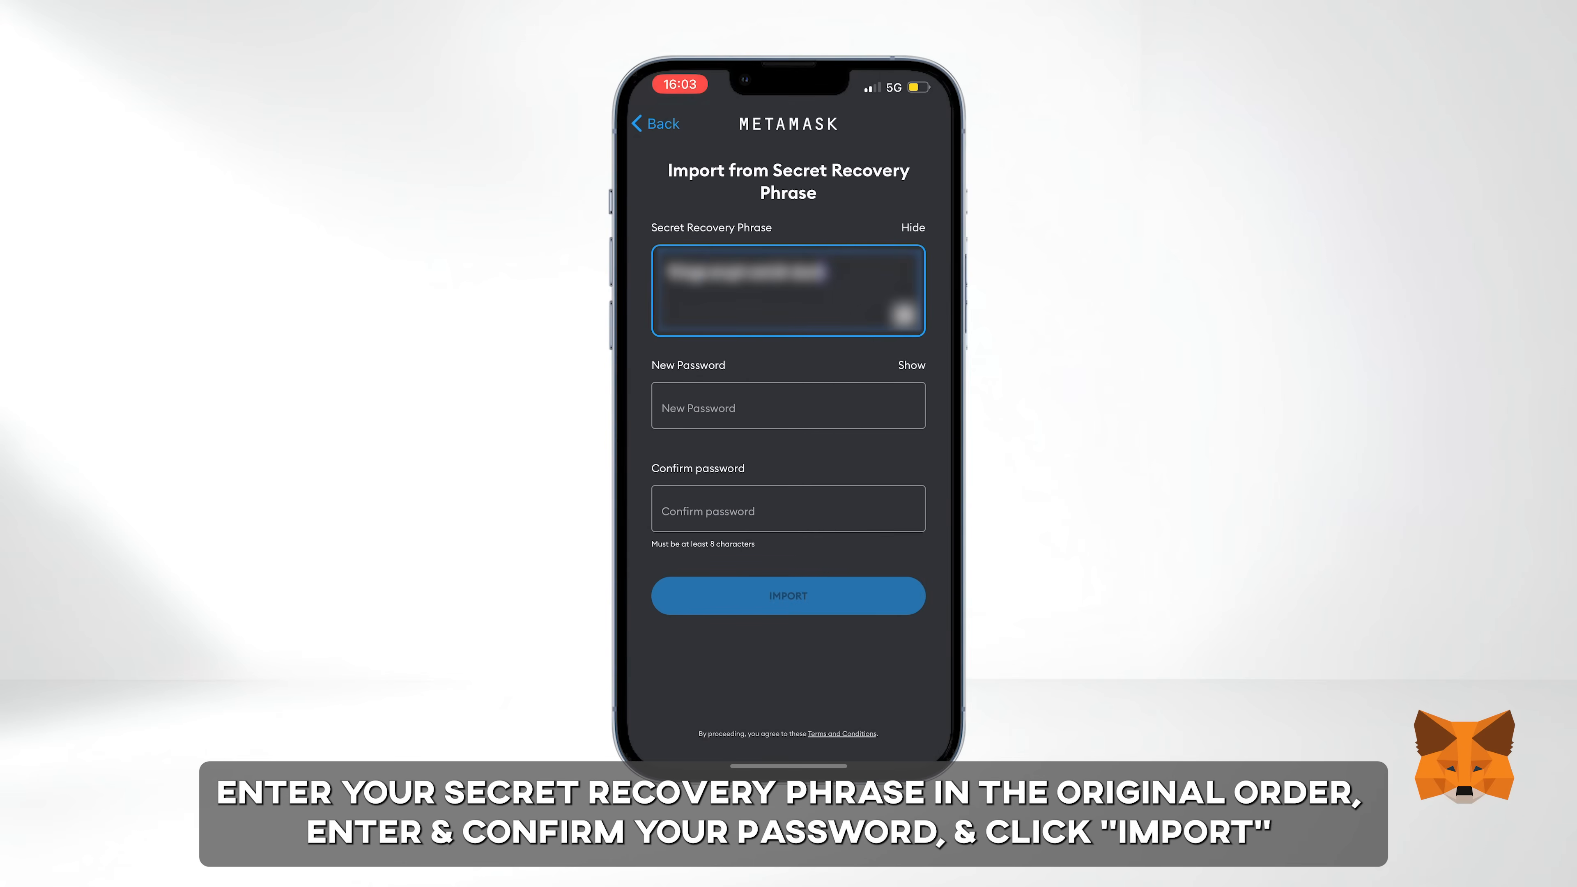
Set the new password, import the wallet and answer the security checks prompt
click(789, 596)
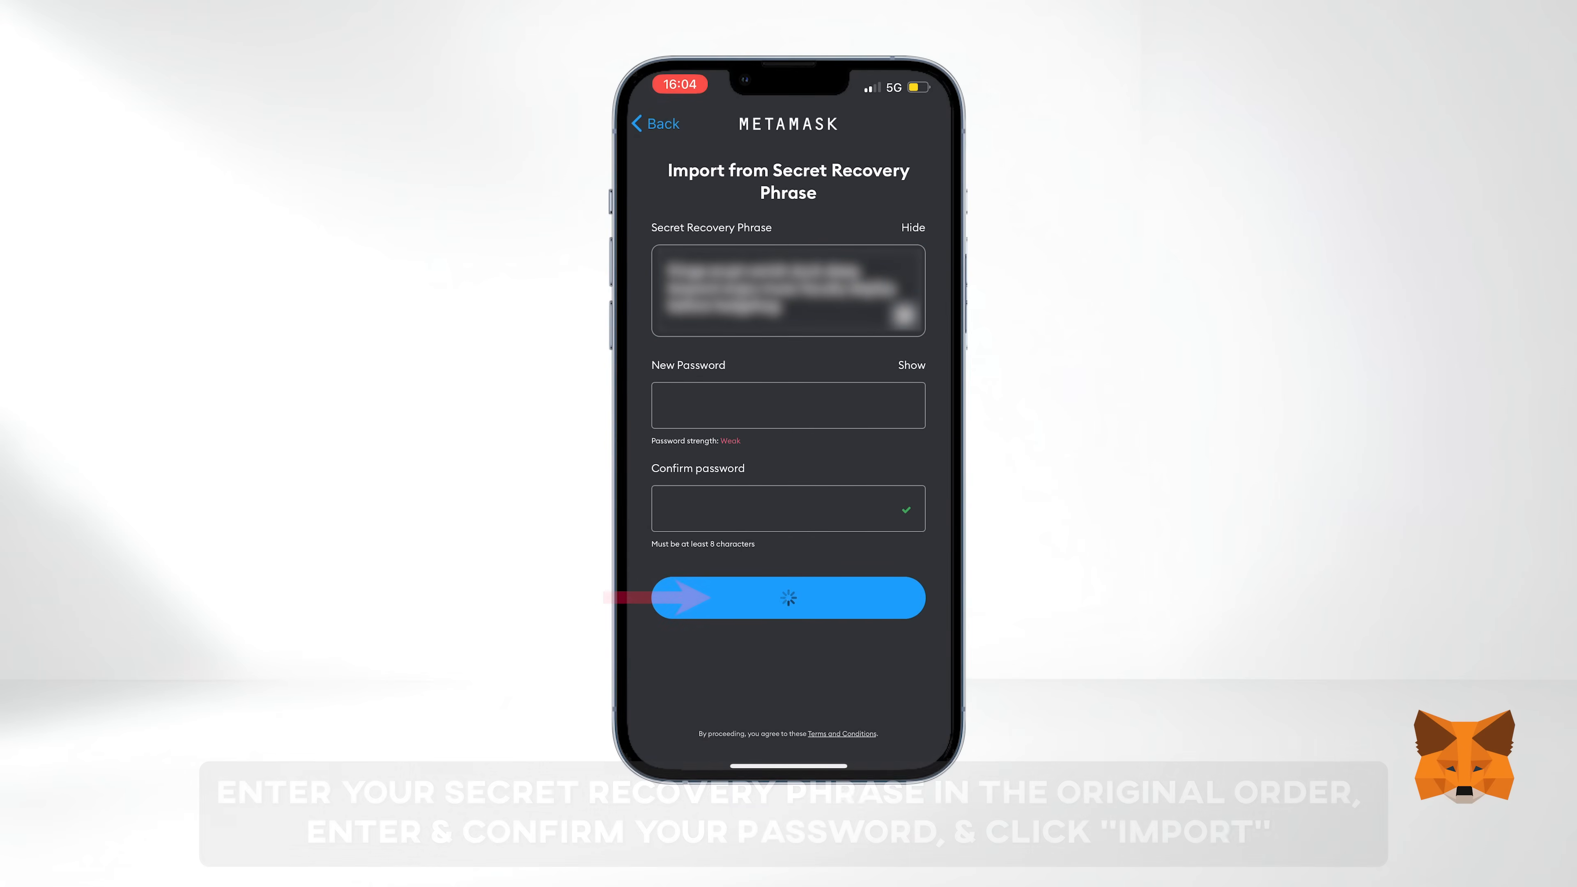
click(789, 597)
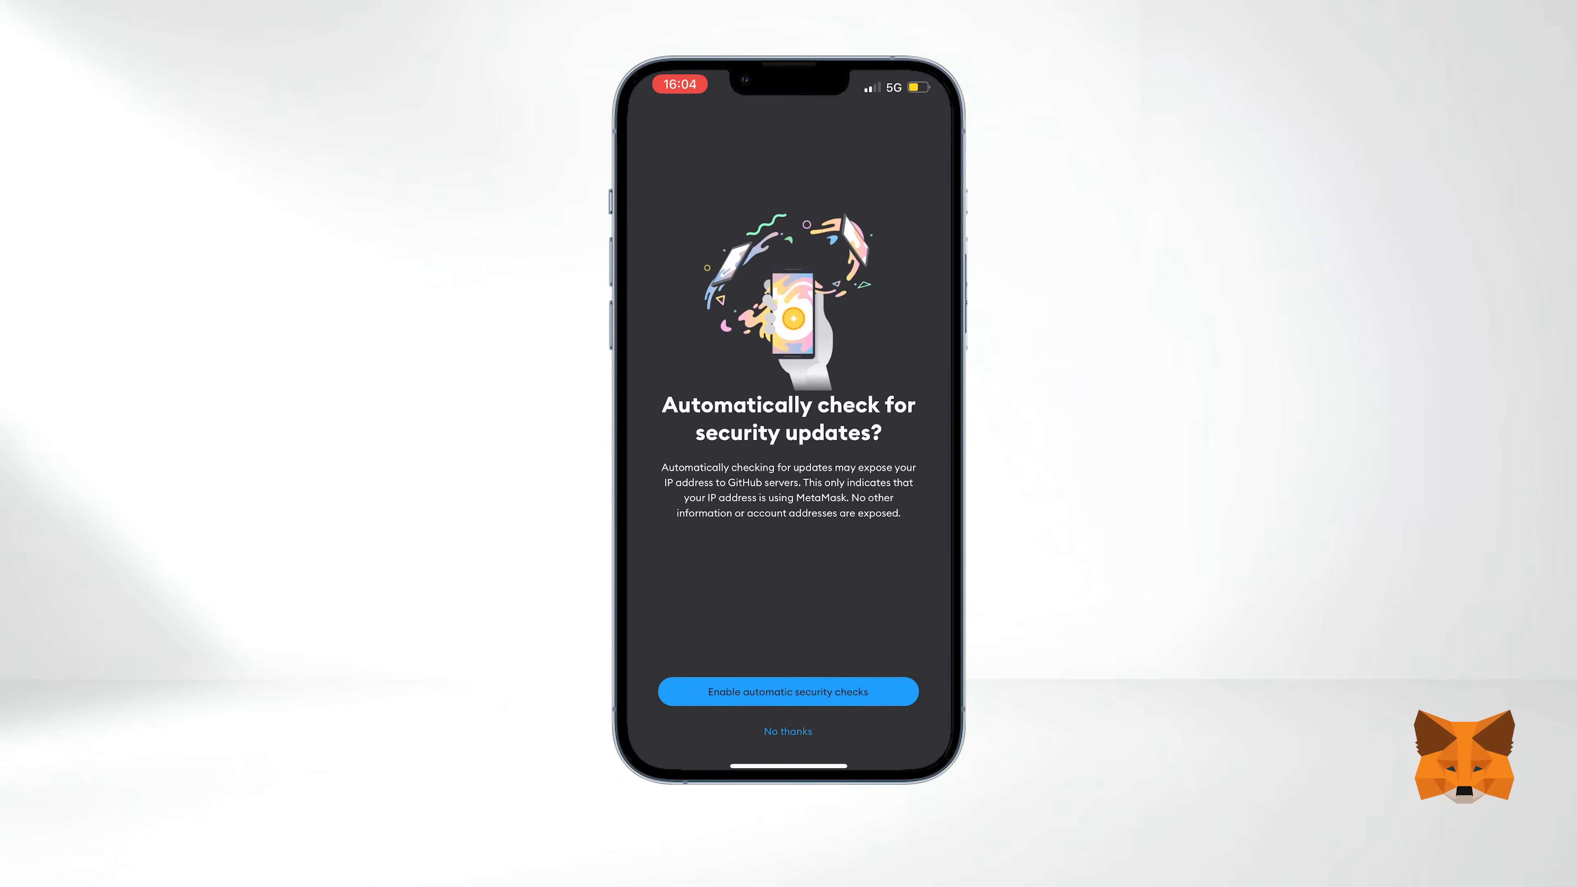
click(789, 692)
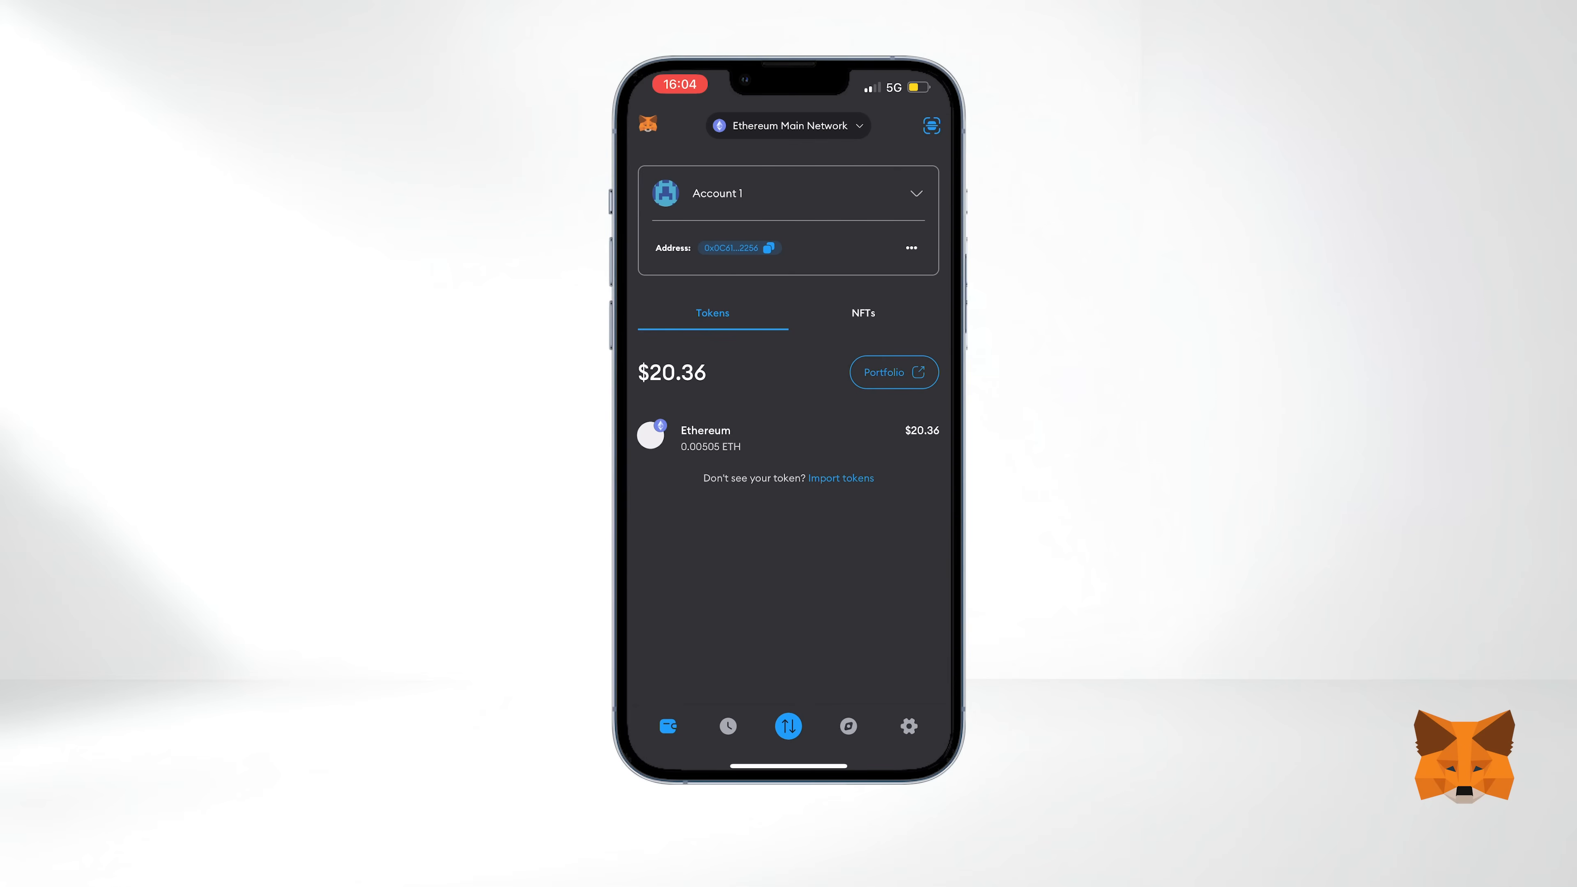